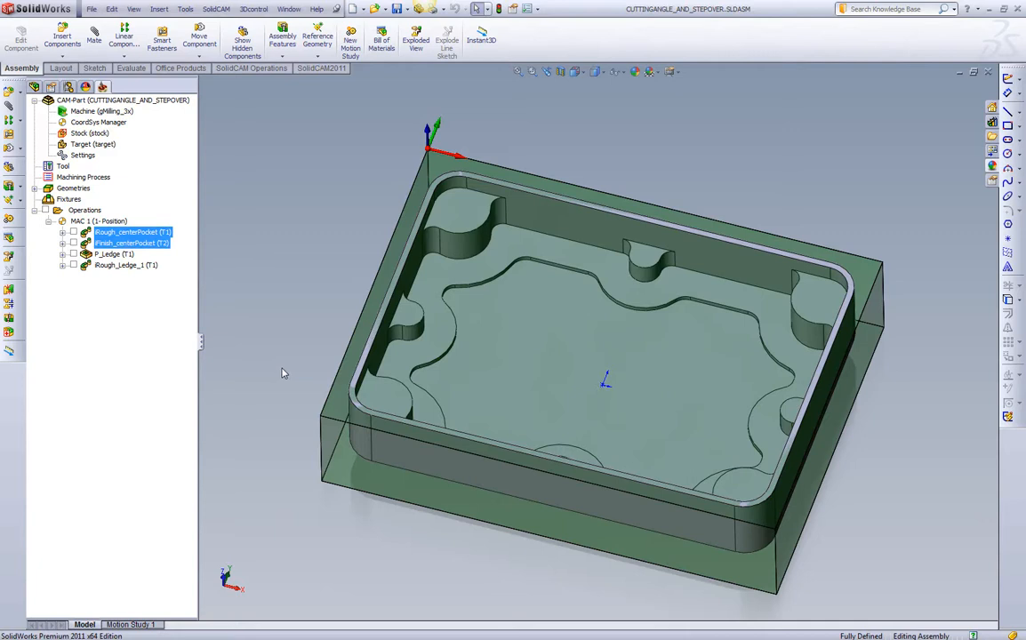
mouse_move(490, 273)
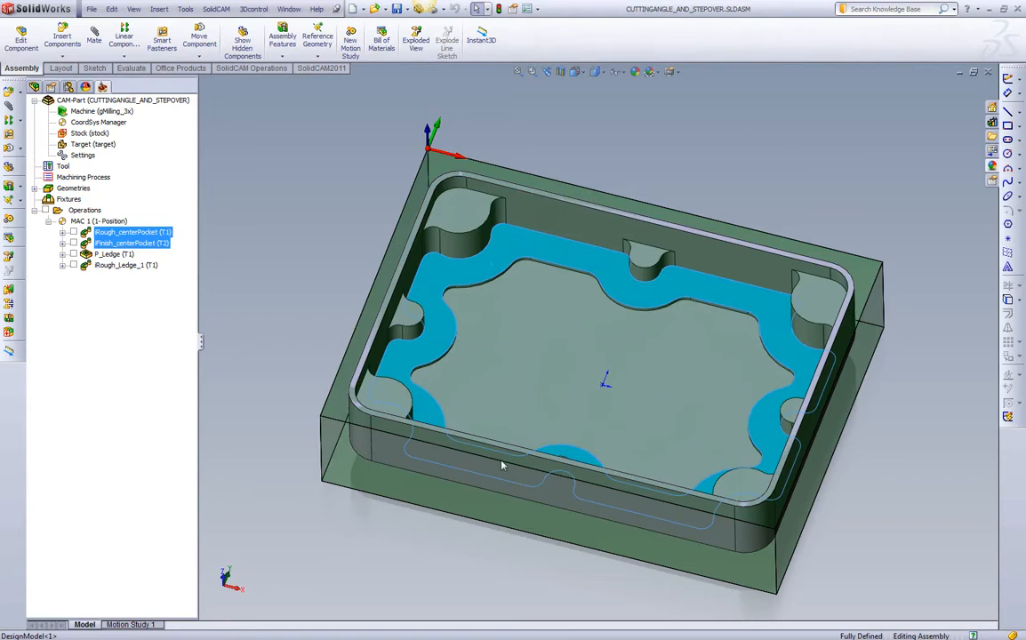
Step: Open the context menu for the selected Rough_centerPocket and Finish_centerPocket operations
click(304, 285)
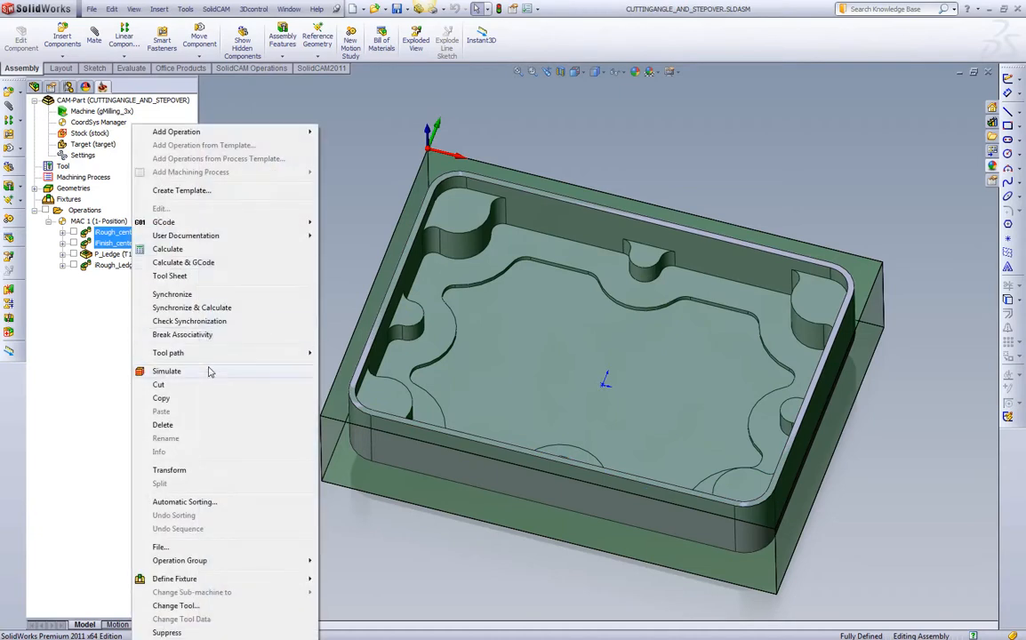
Step: Run the SolidVerify simulation of both centre pocket cuts and orbit/zoom to inspect the walls
click(167, 371)
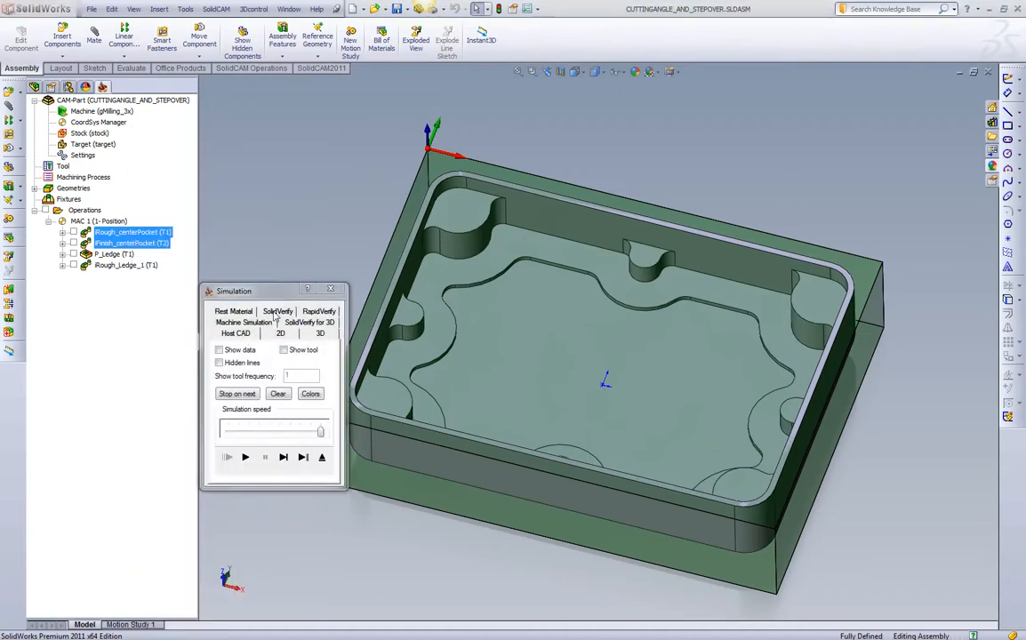
mouse_move(323, 351)
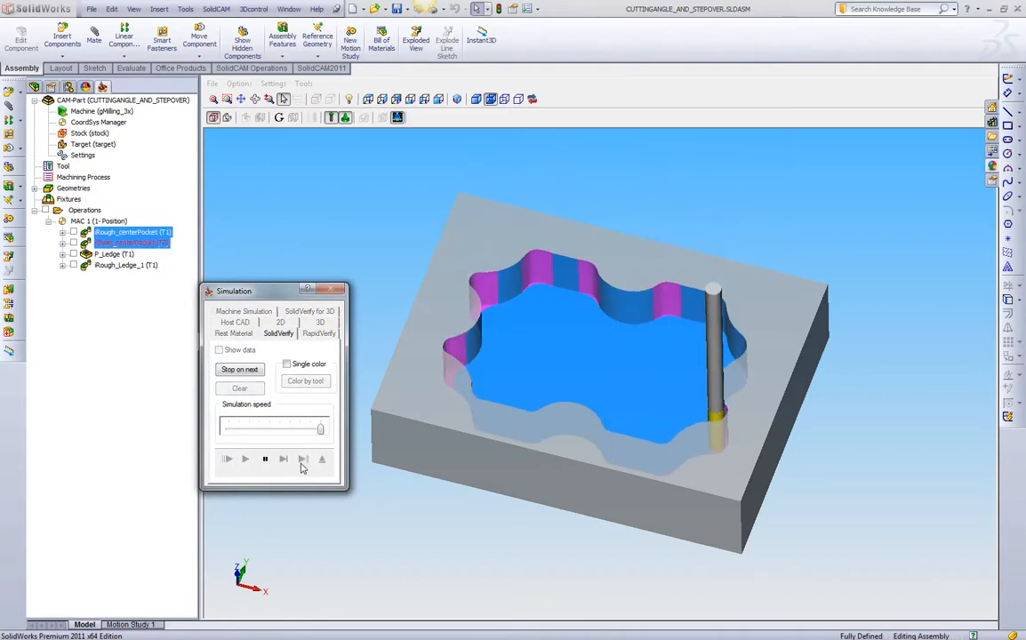
click(284, 458)
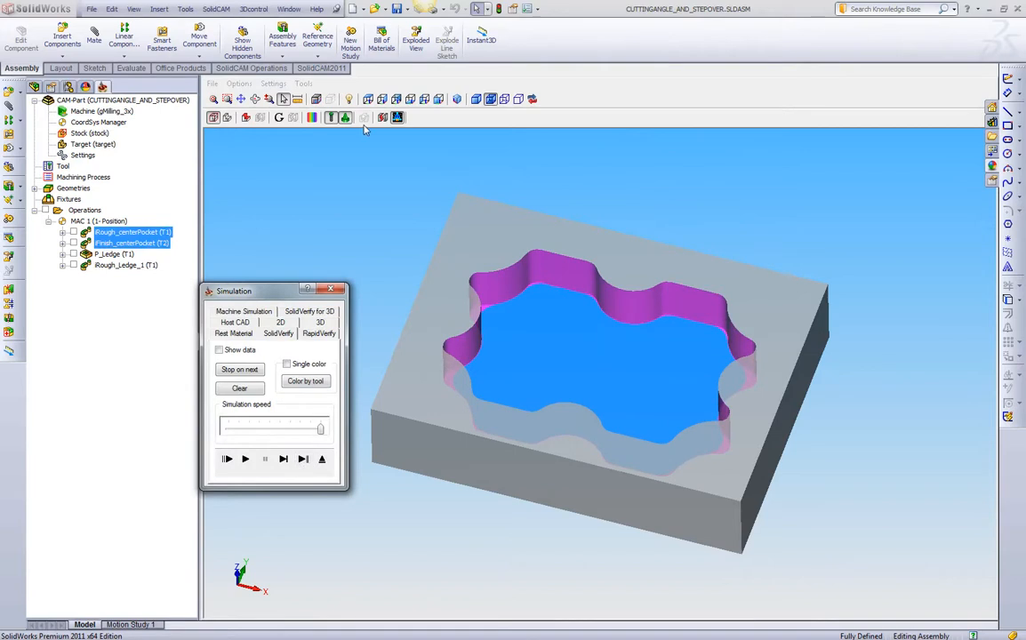
drag(596, 347, 583, 350)
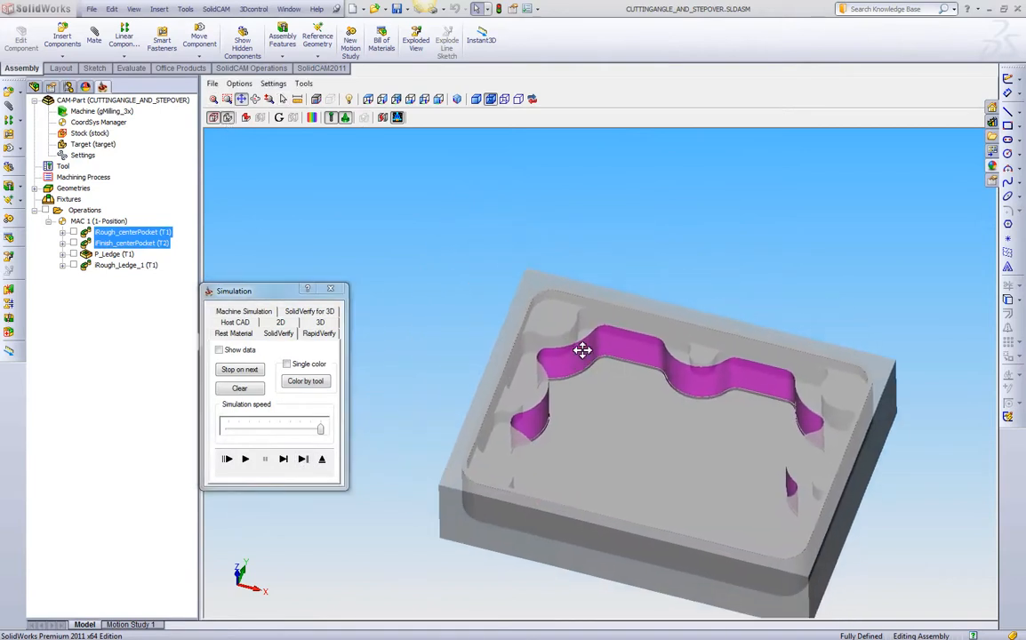
scroll(up, 3)
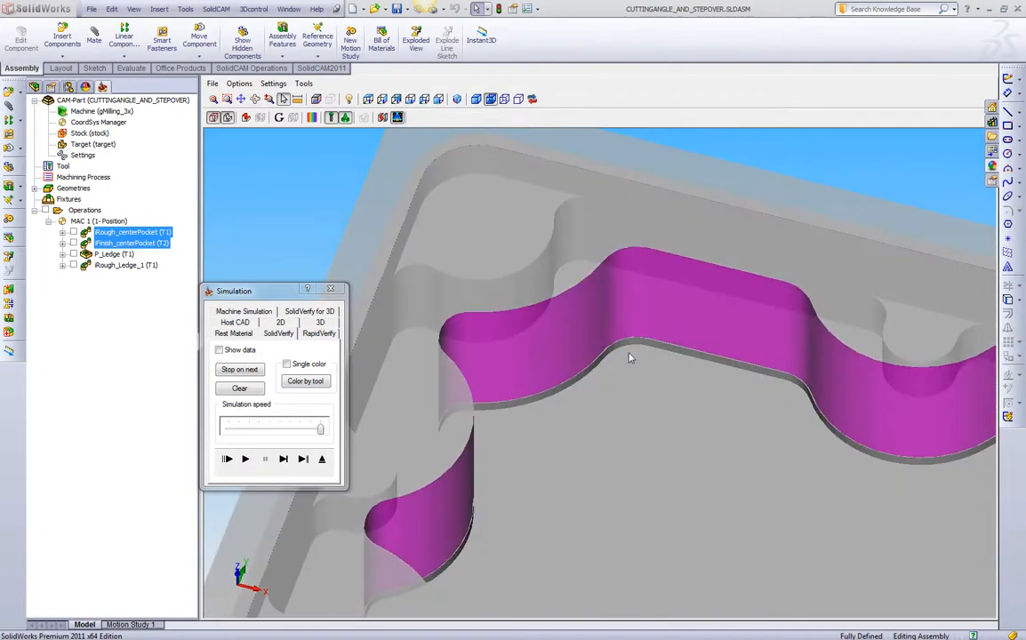
mouse_move(610, 358)
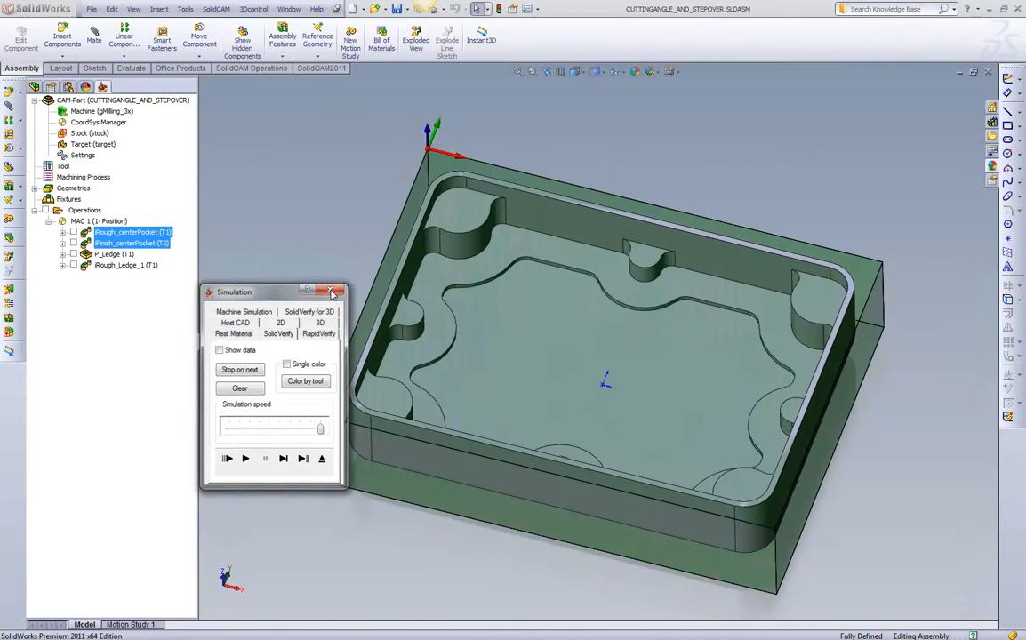
Step: Close the pocket simulation, then 2D-simulate P_Ledge, single-stepping the tool twice
click(332, 292)
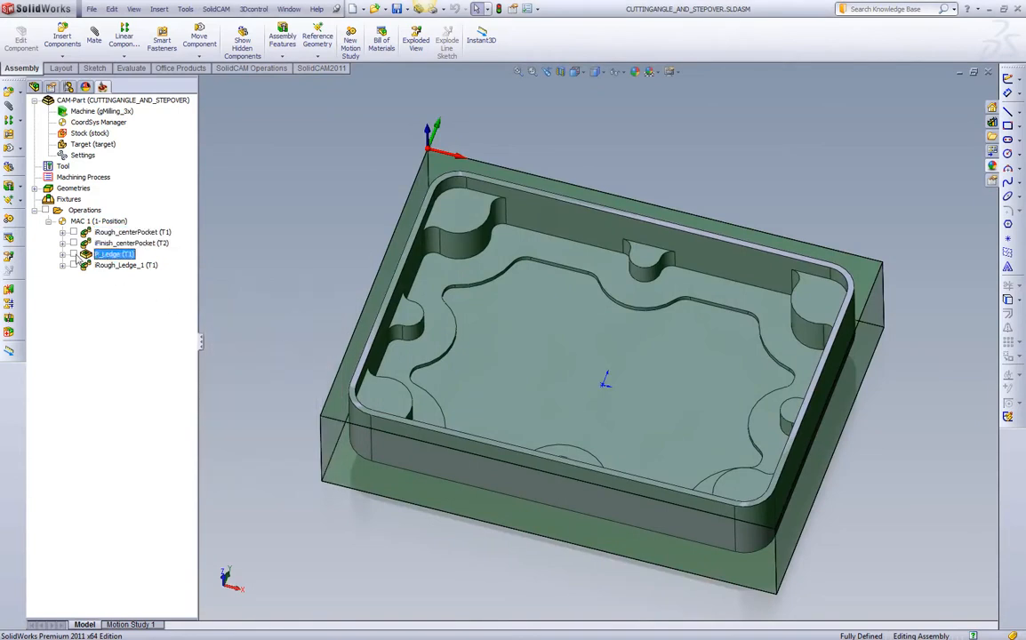
click(74, 253)
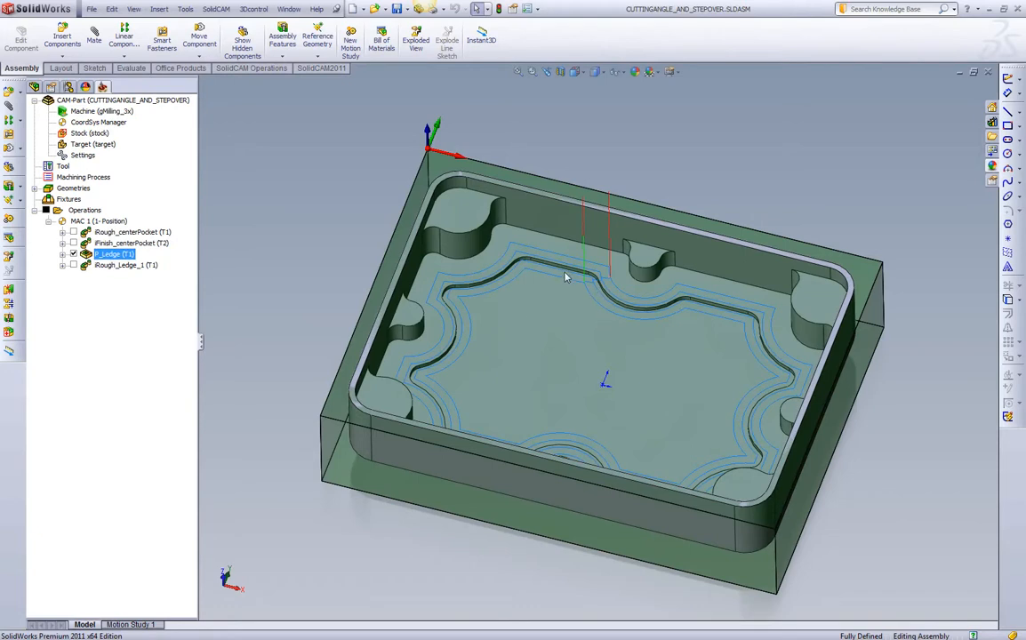
mouse_move(569, 284)
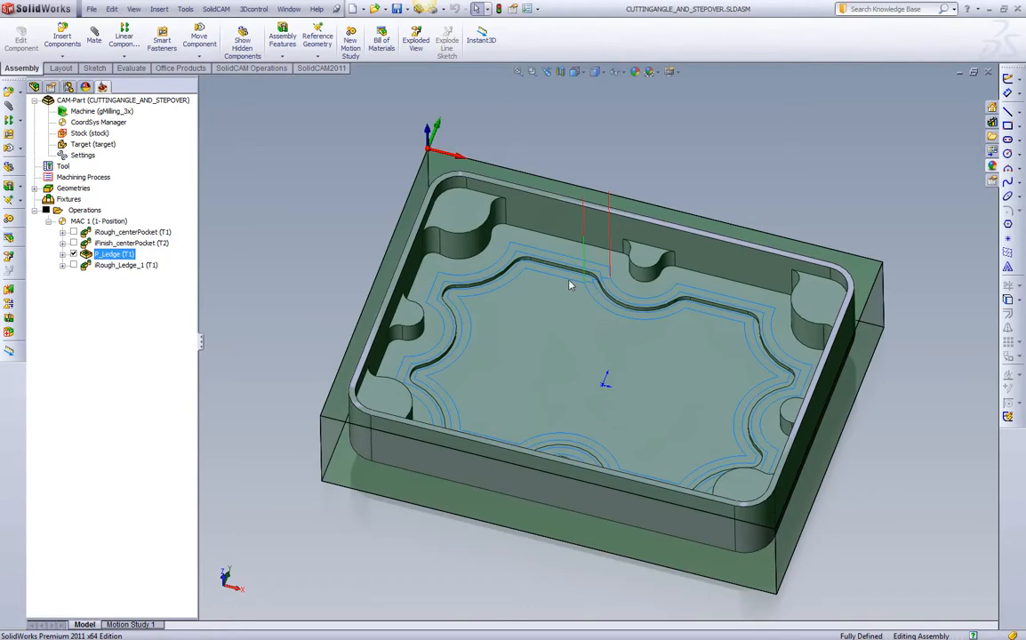
right_click(113, 255)
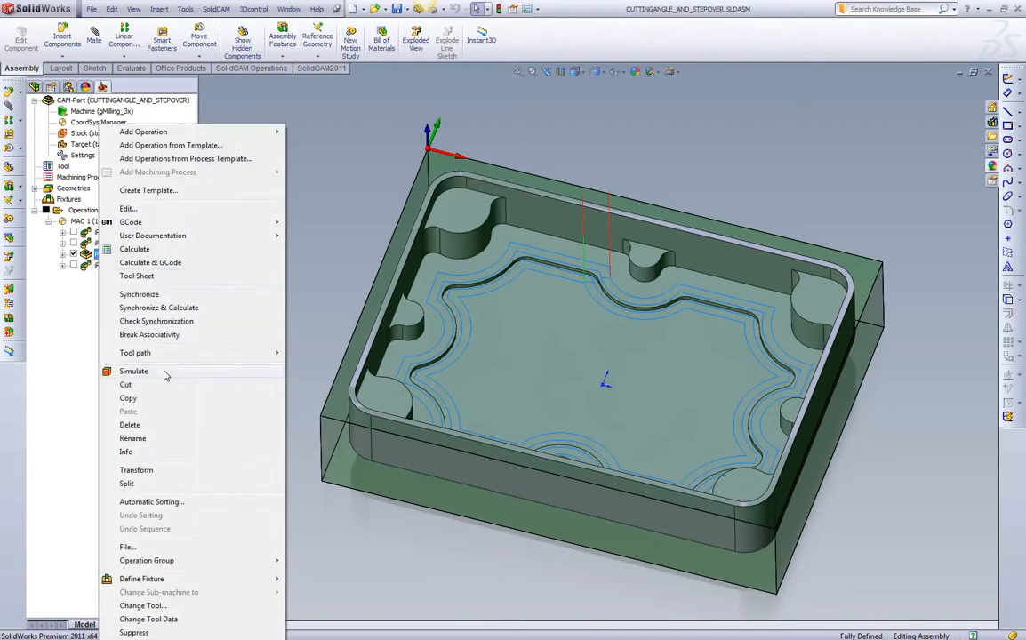
click(133, 371)
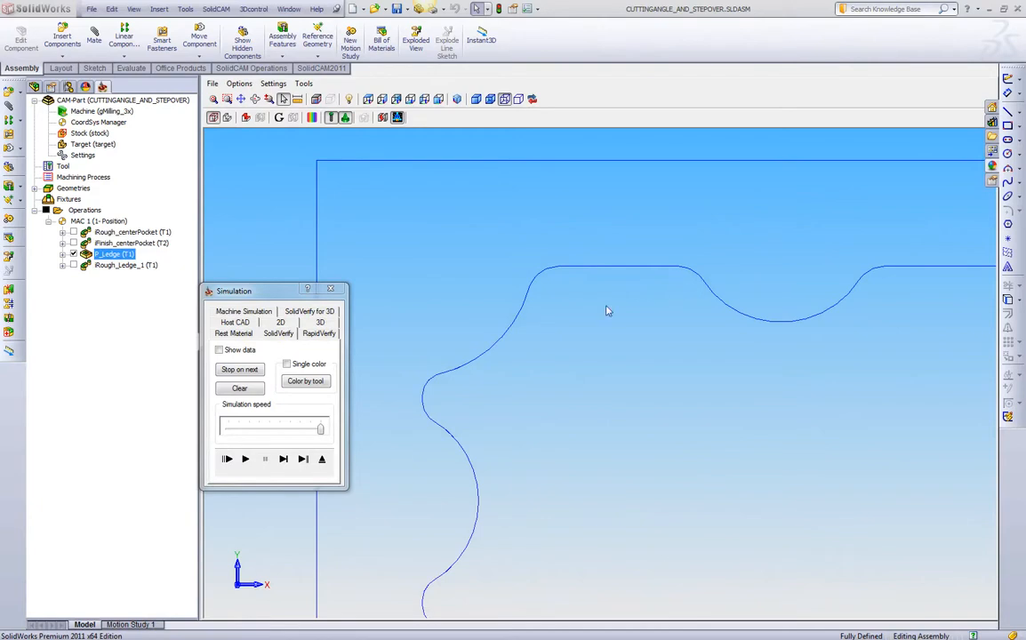
mouse_move(284, 459)
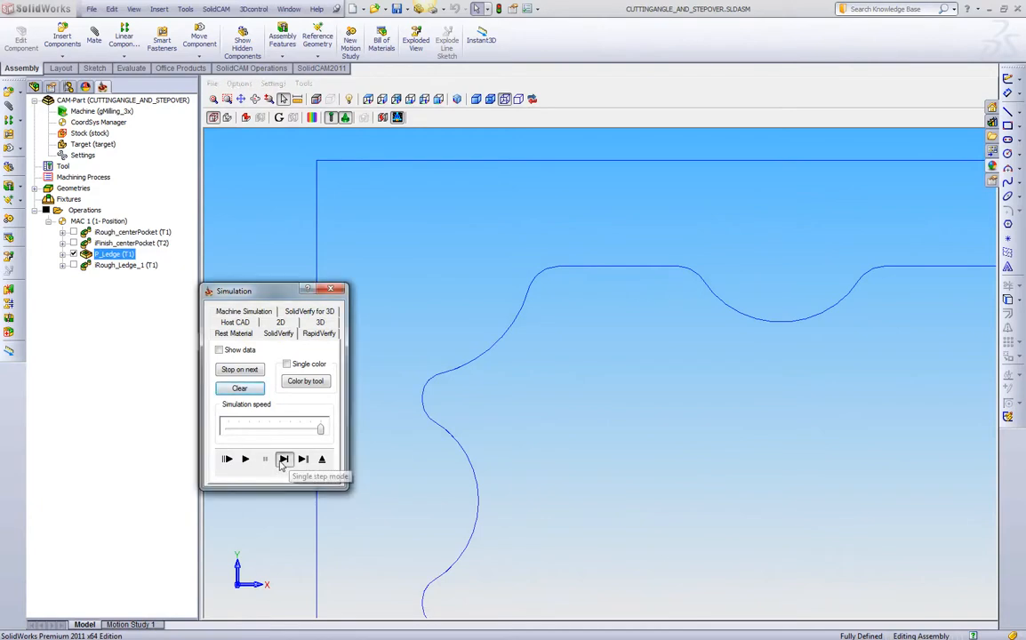
click(284, 459)
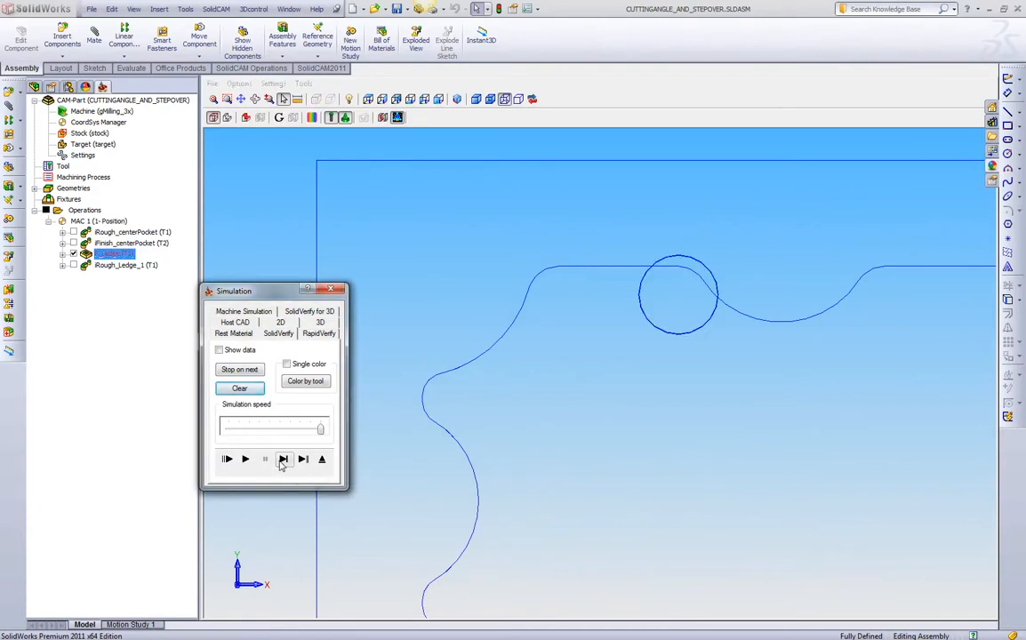
click(283, 458)
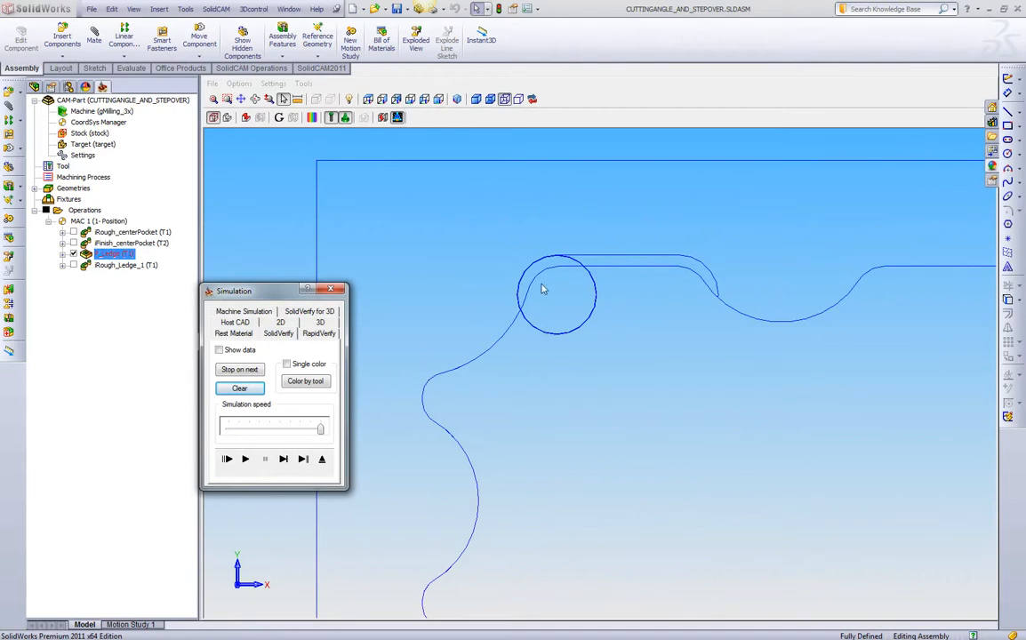
mouse_move(554, 291)
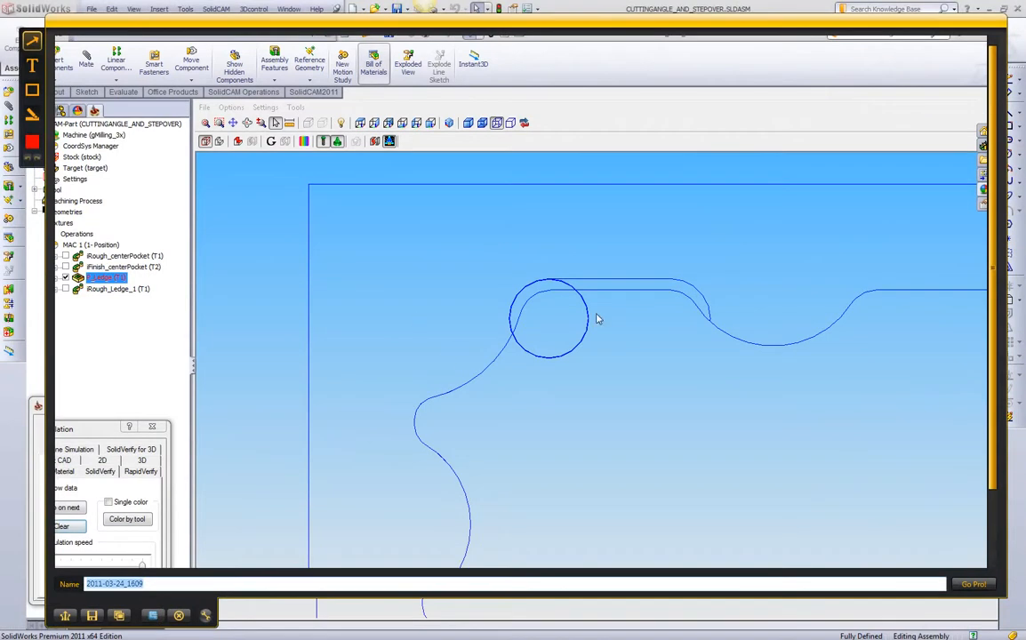
mouse_move(612, 296)
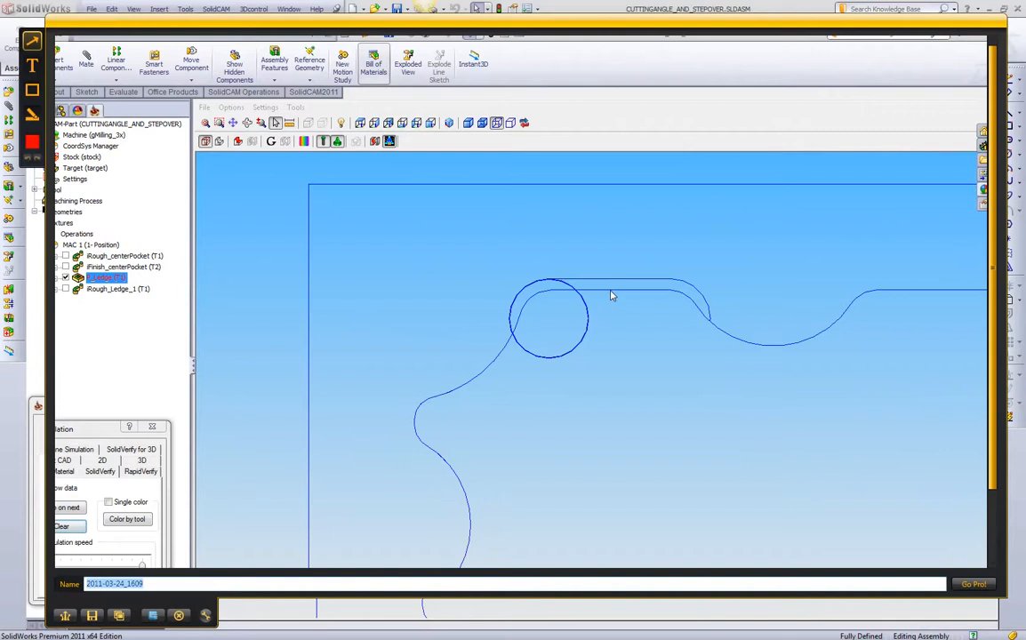
mouse_move(599, 320)
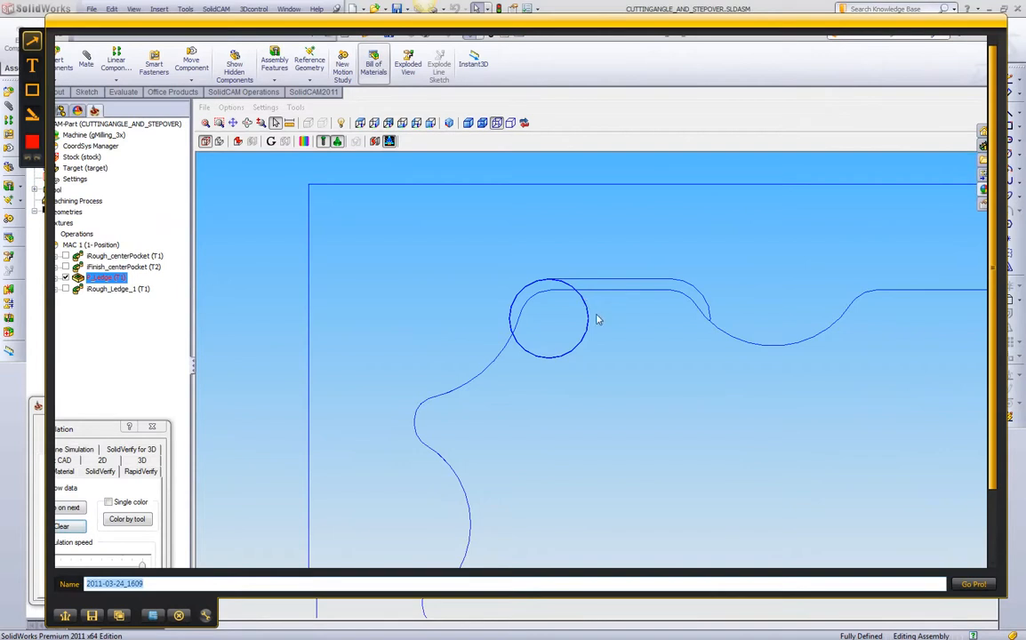
mouse_move(580, 310)
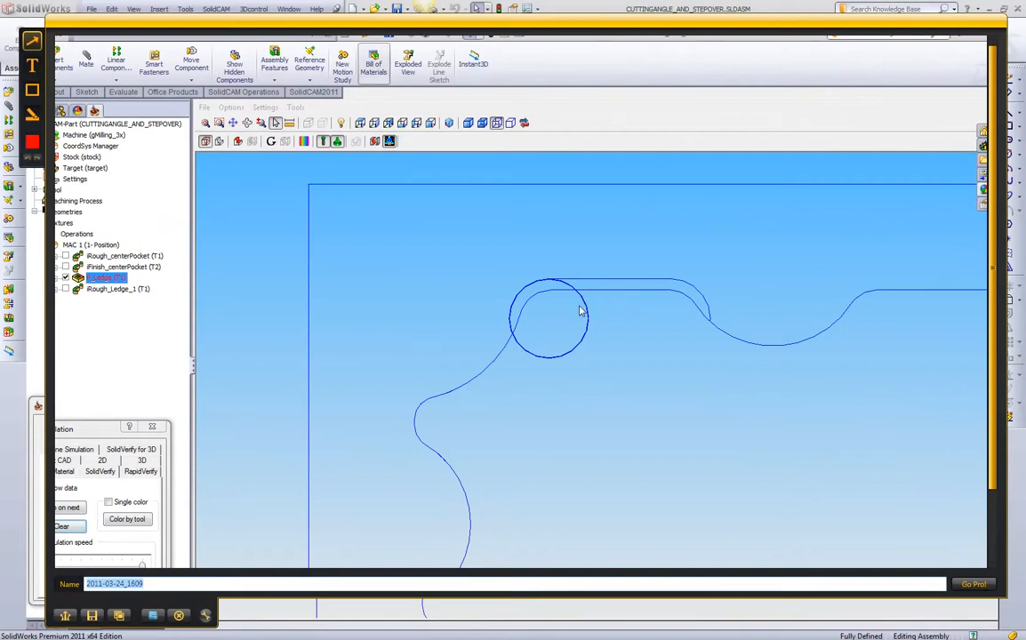
mouse_move(685, 325)
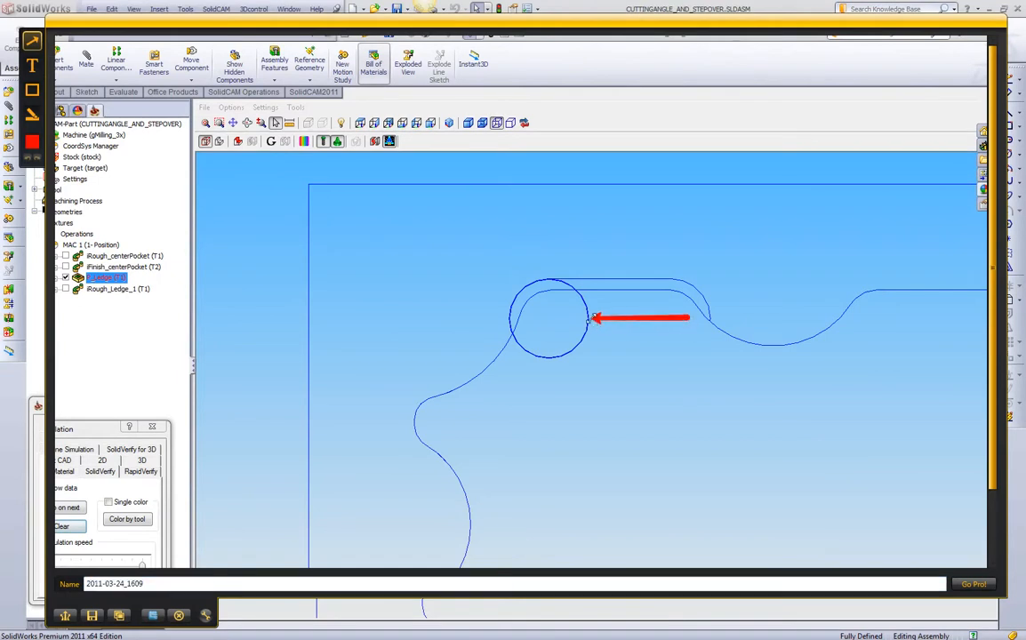
mouse_move(649, 323)
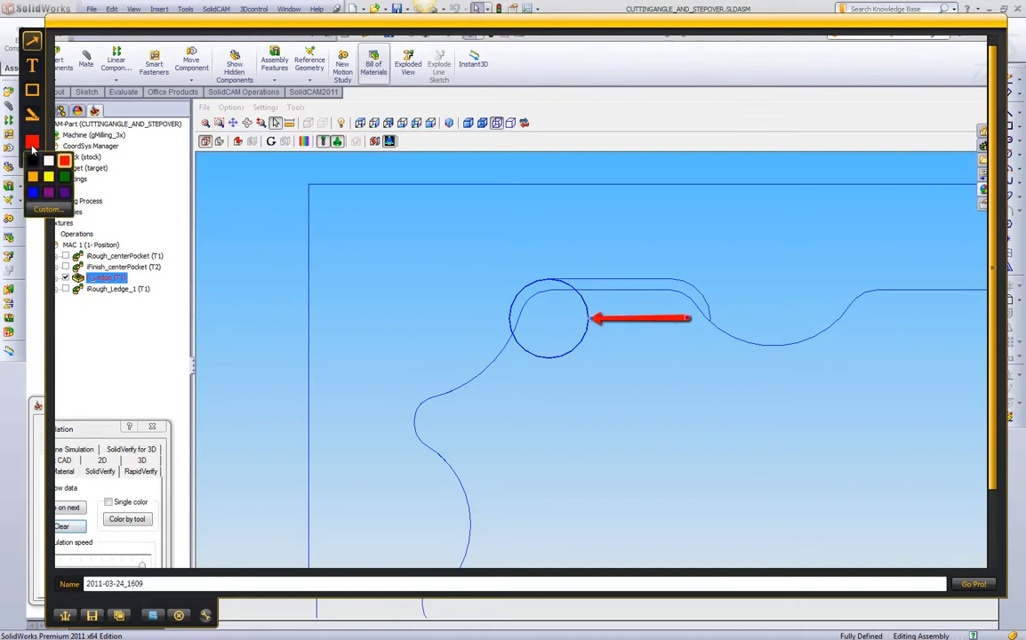
Step: Make the annotation blue and type the callout 'Cutting direction'
click(33, 176)
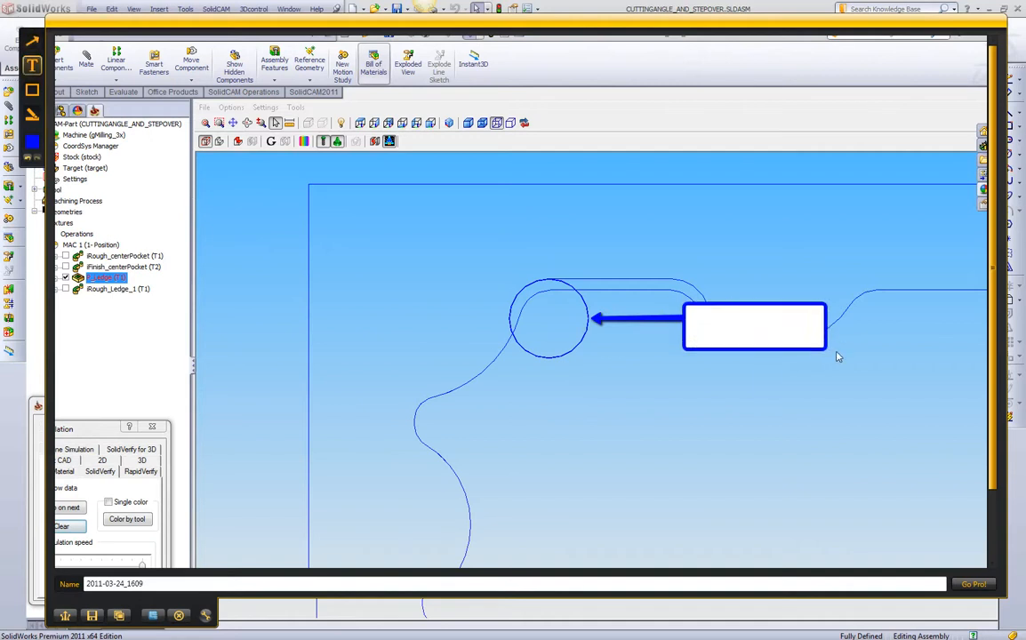
text(Cutting)
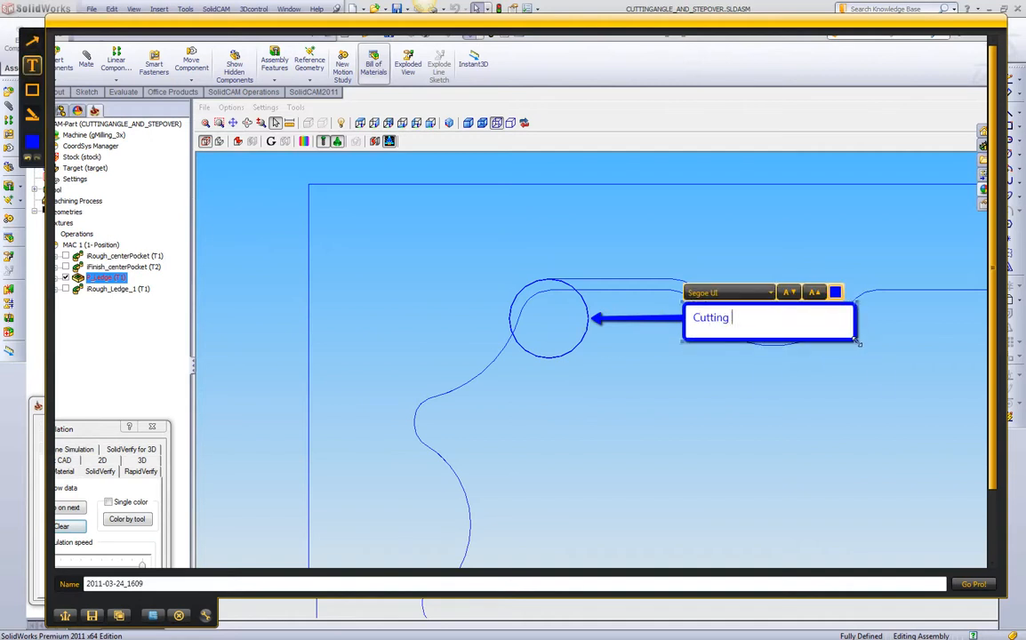
text(direction)
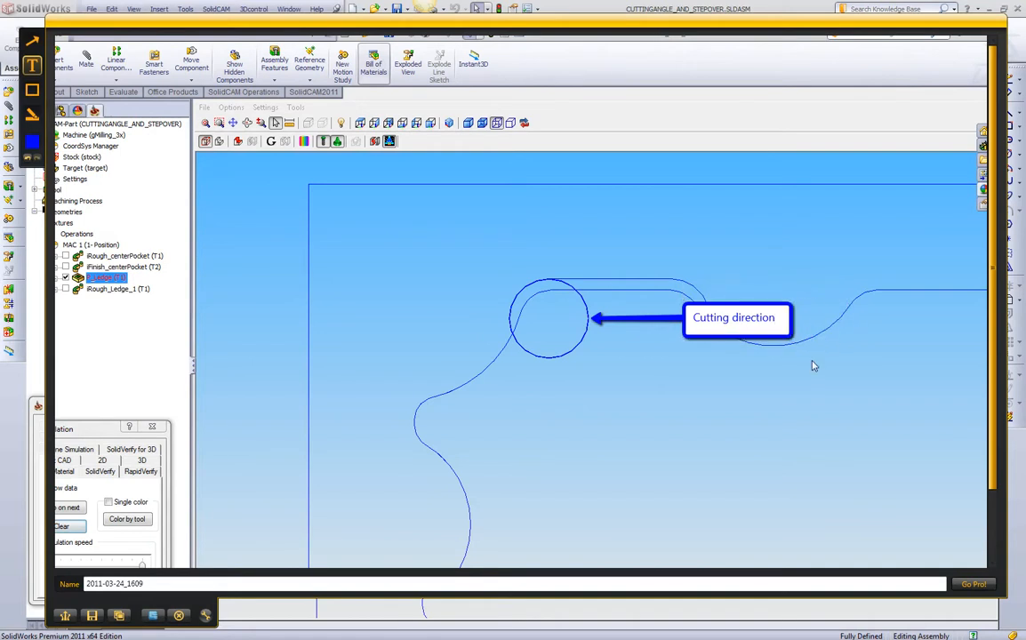
mouse_move(631, 324)
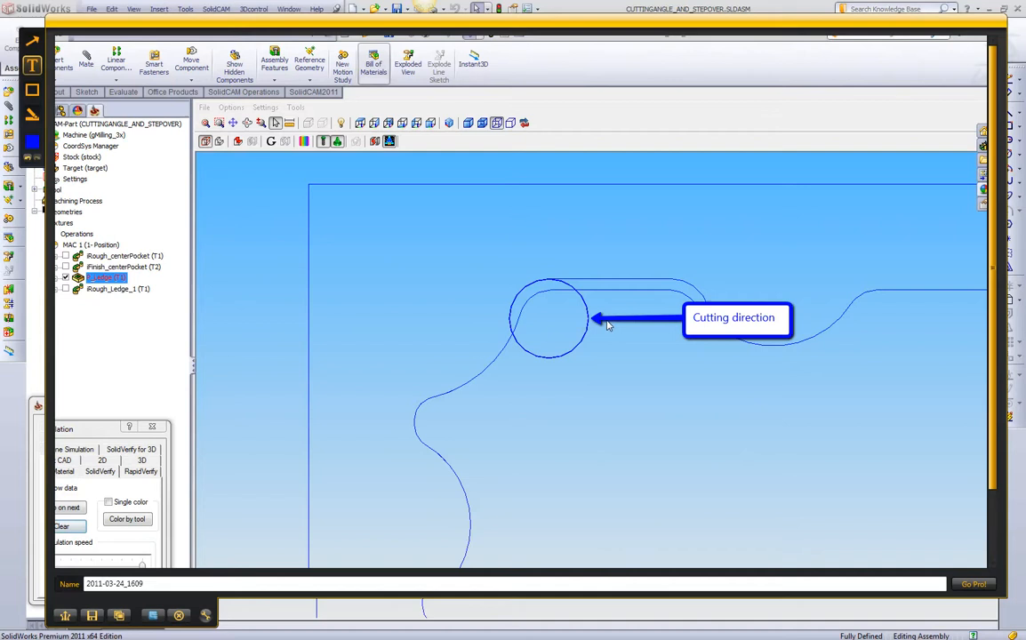
mouse_move(618, 321)
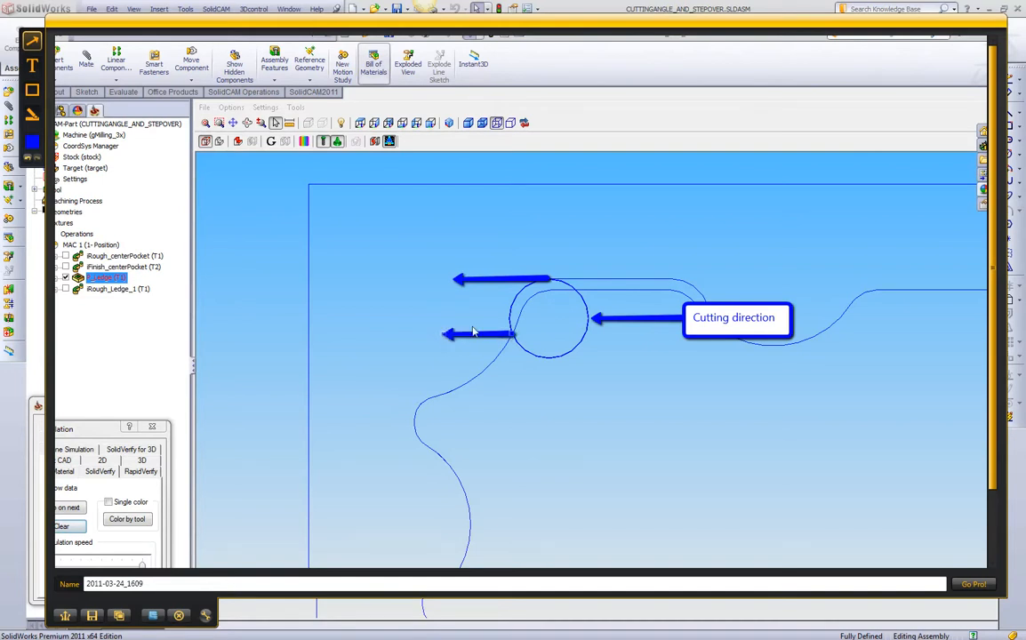
mouse_move(493, 322)
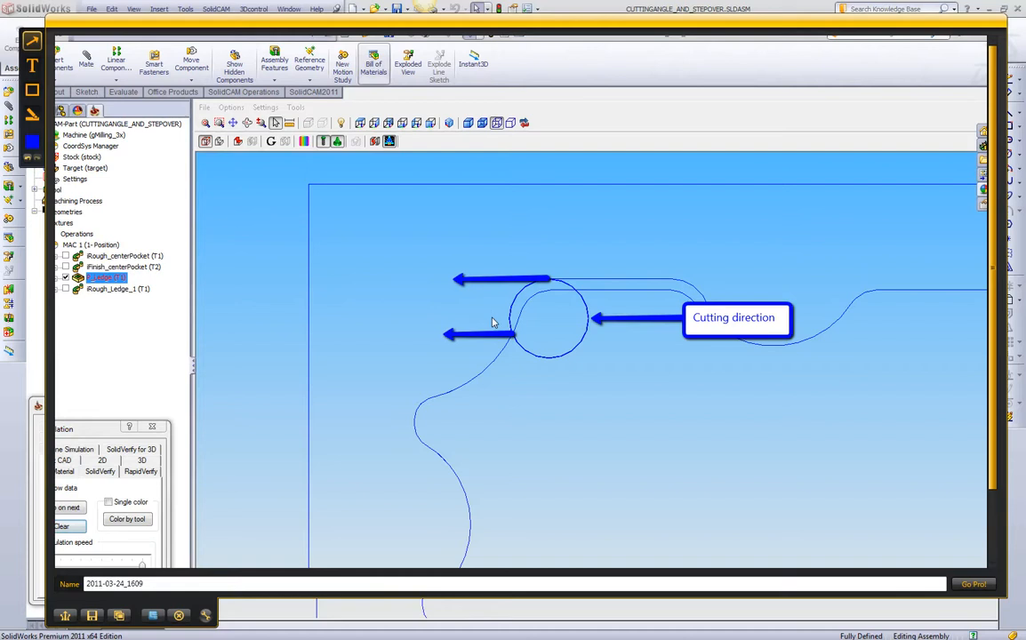
mouse_move(649, 325)
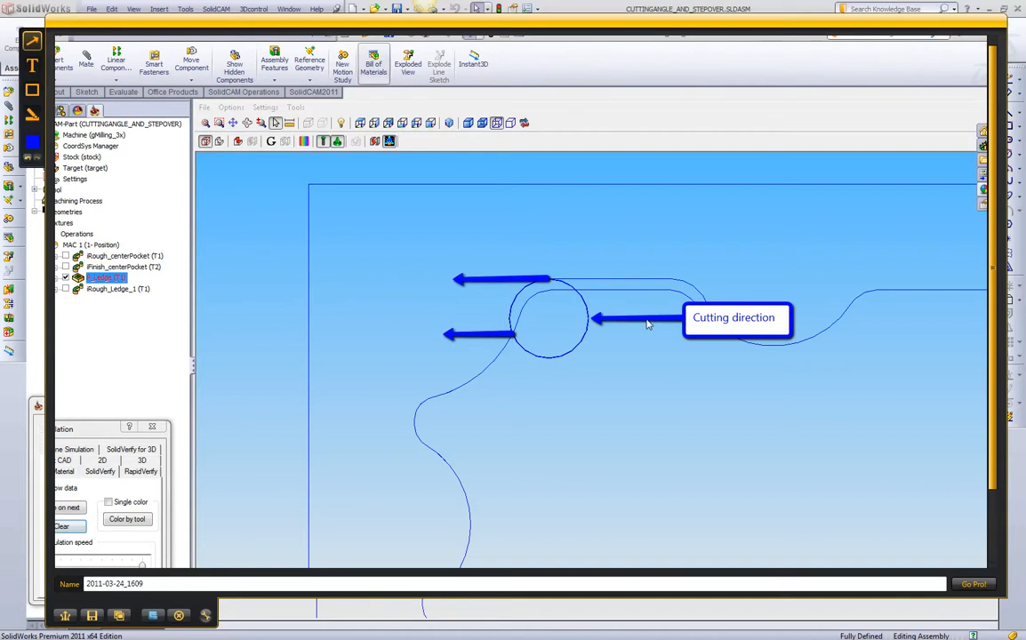
mouse_move(643, 324)
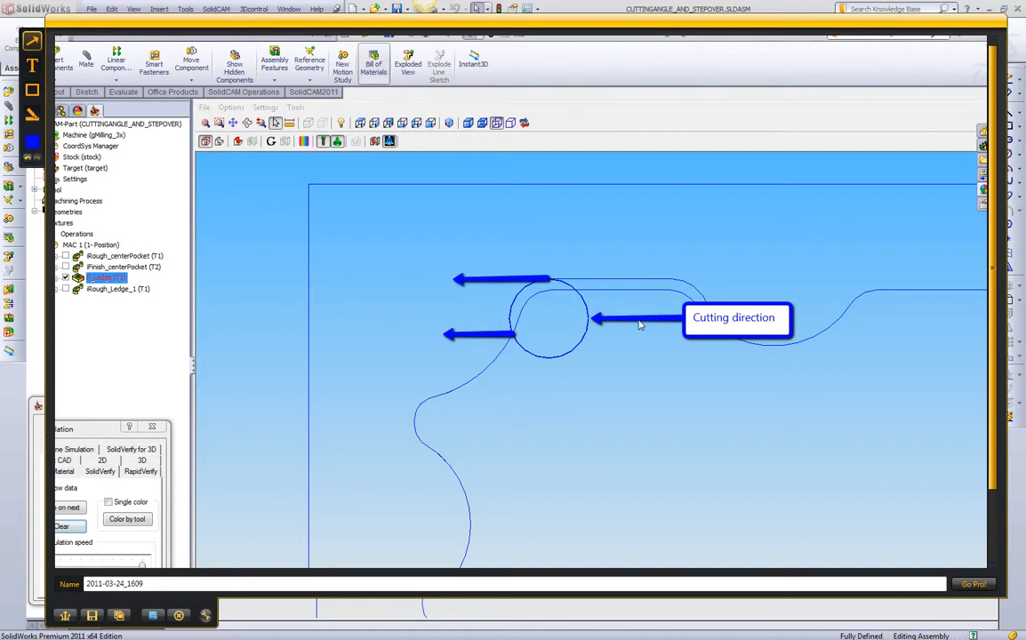
mouse_move(486, 332)
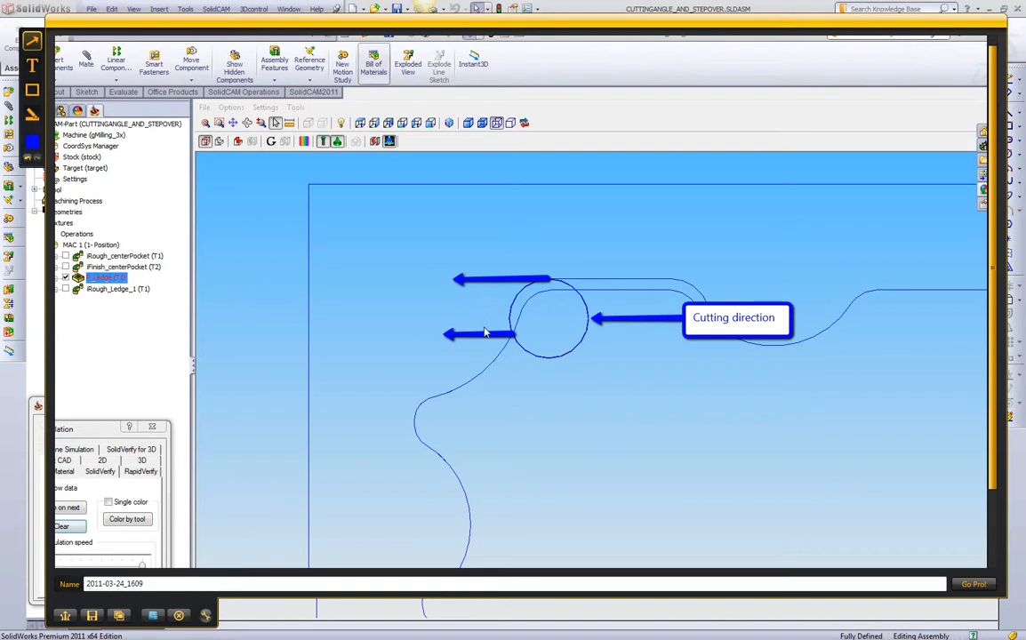
mouse_move(492, 338)
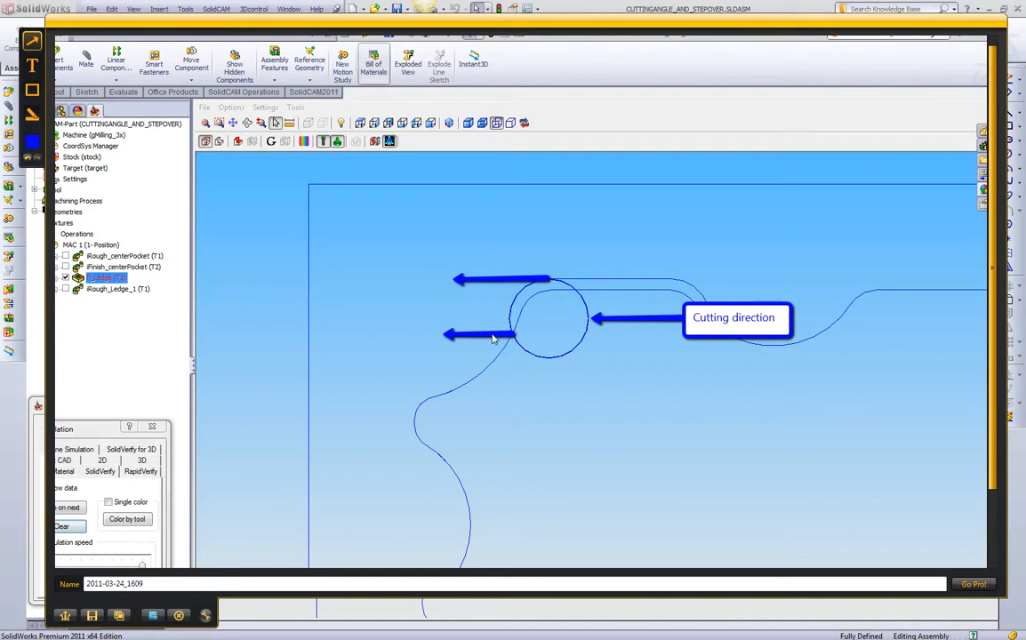
mouse_move(504, 329)
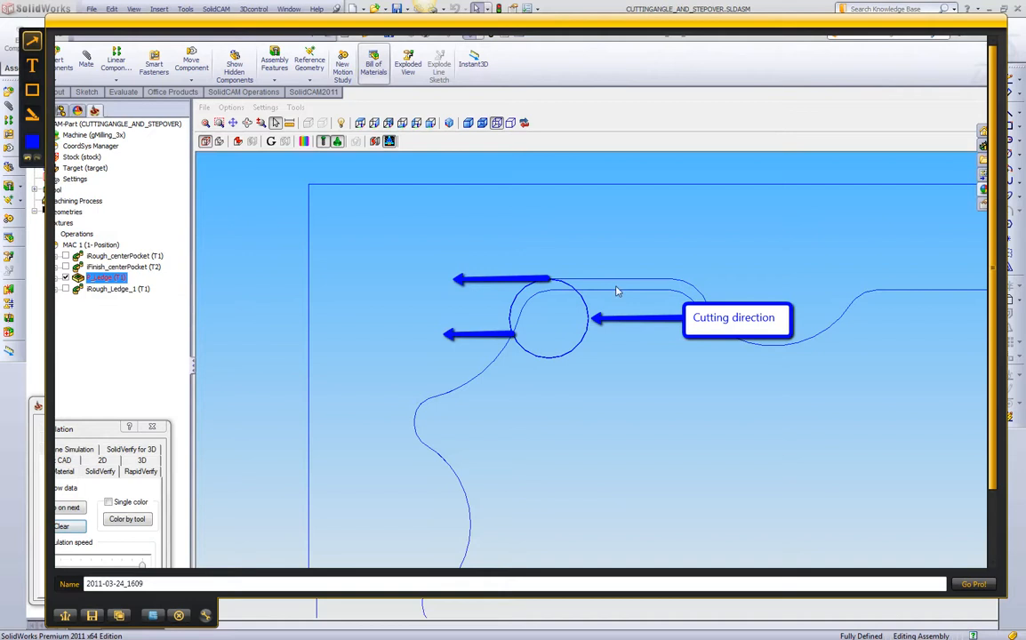
mouse_move(625, 290)
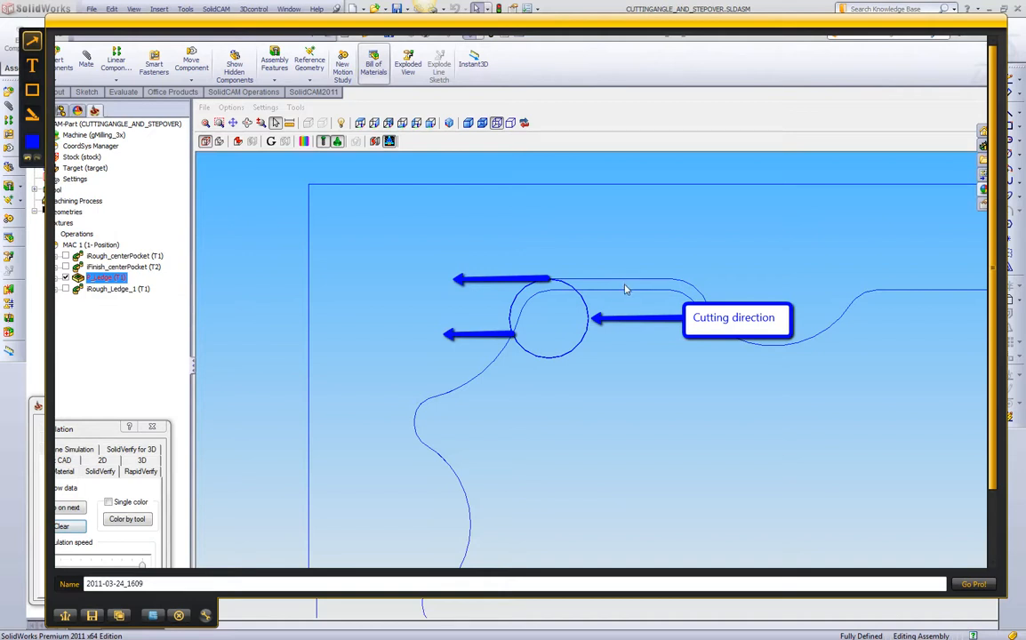
mouse_move(626, 295)
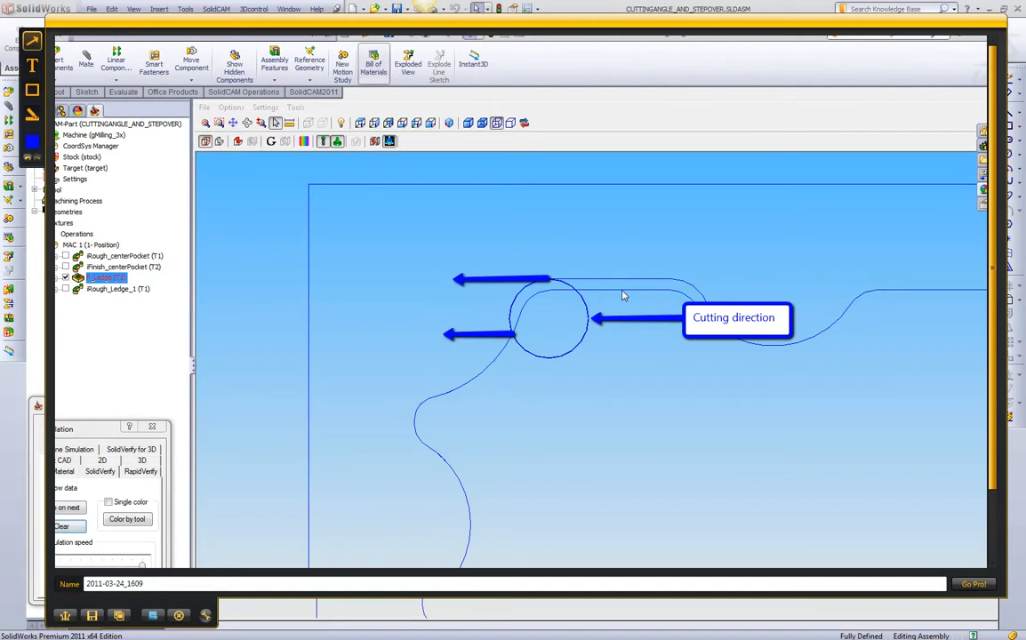
mouse_move(624, 293)
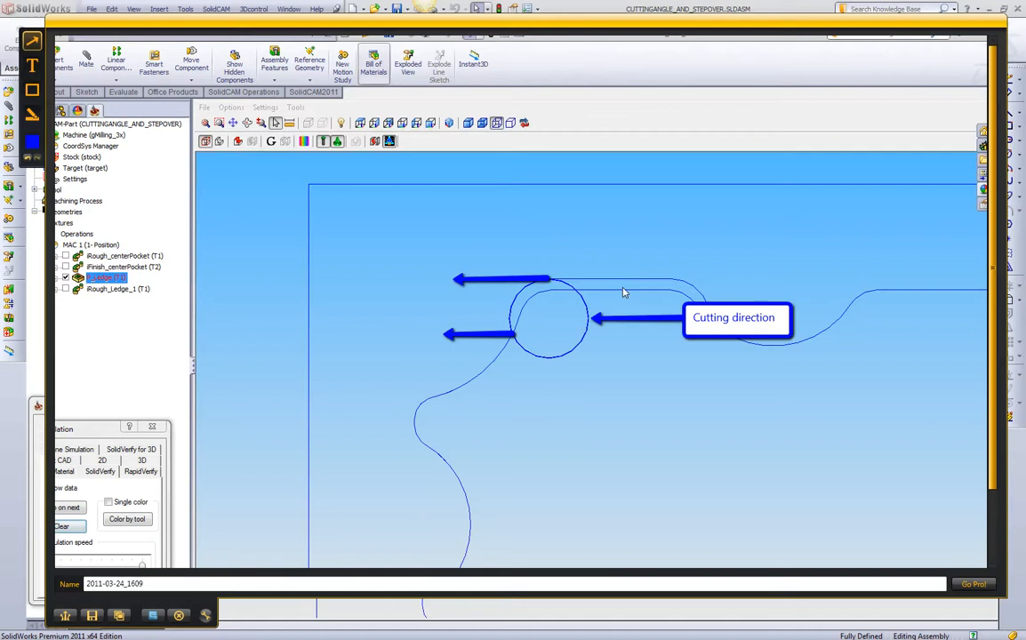
mouse_move(627, 313)
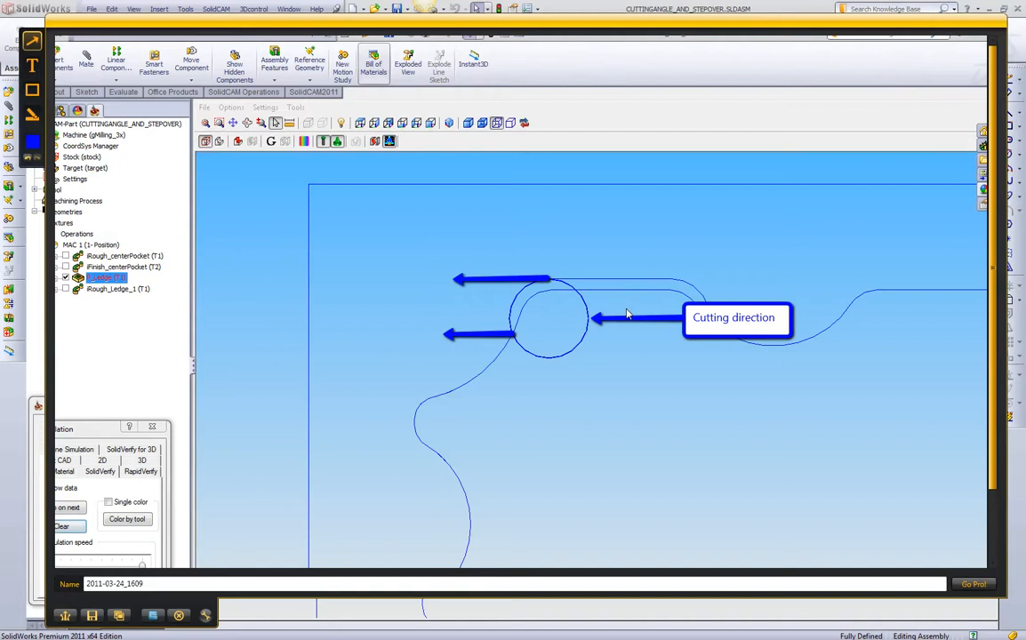
mouse_move(625, 311)
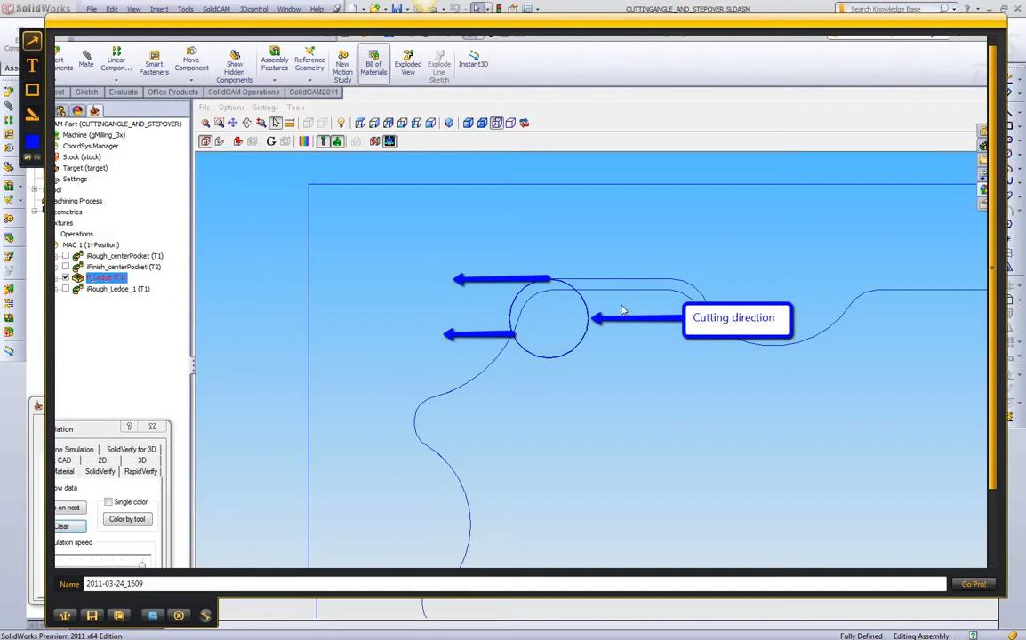
mouse_move(491, 321)
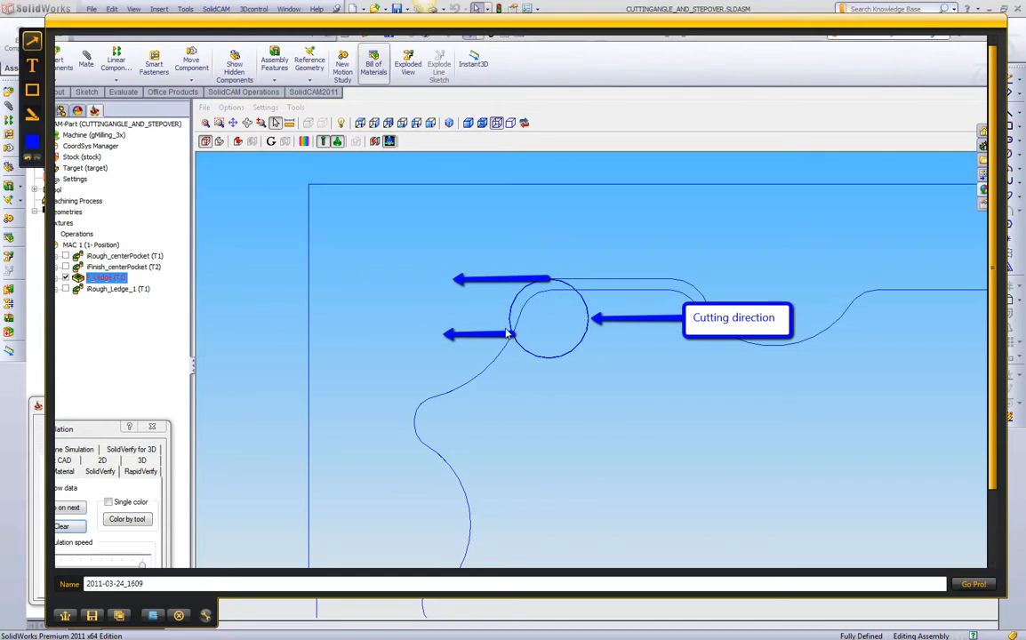
mouse_move(623, 294)
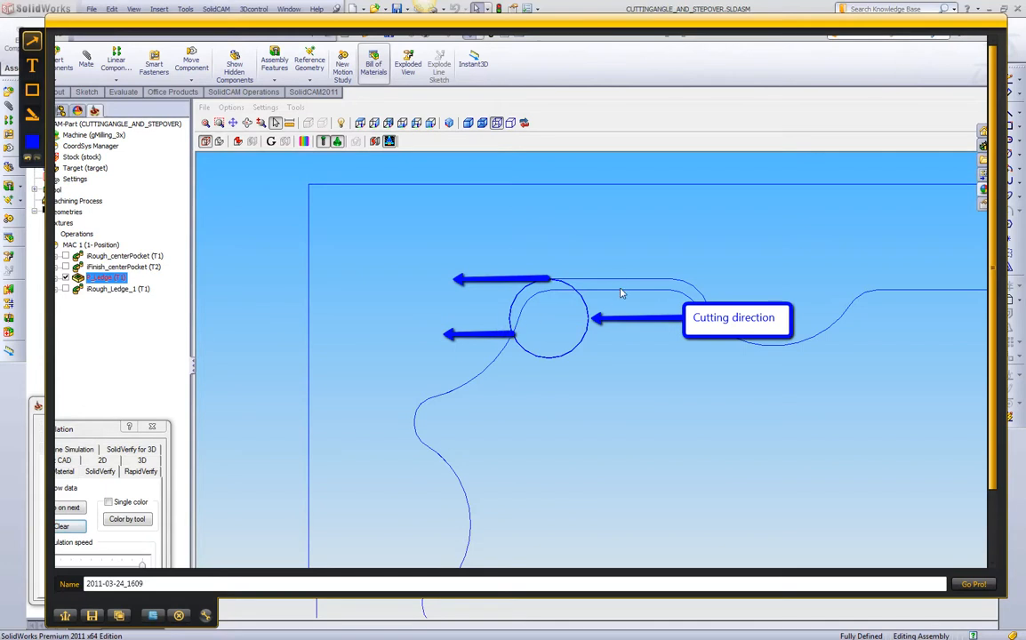
mouse_move(496, 331)
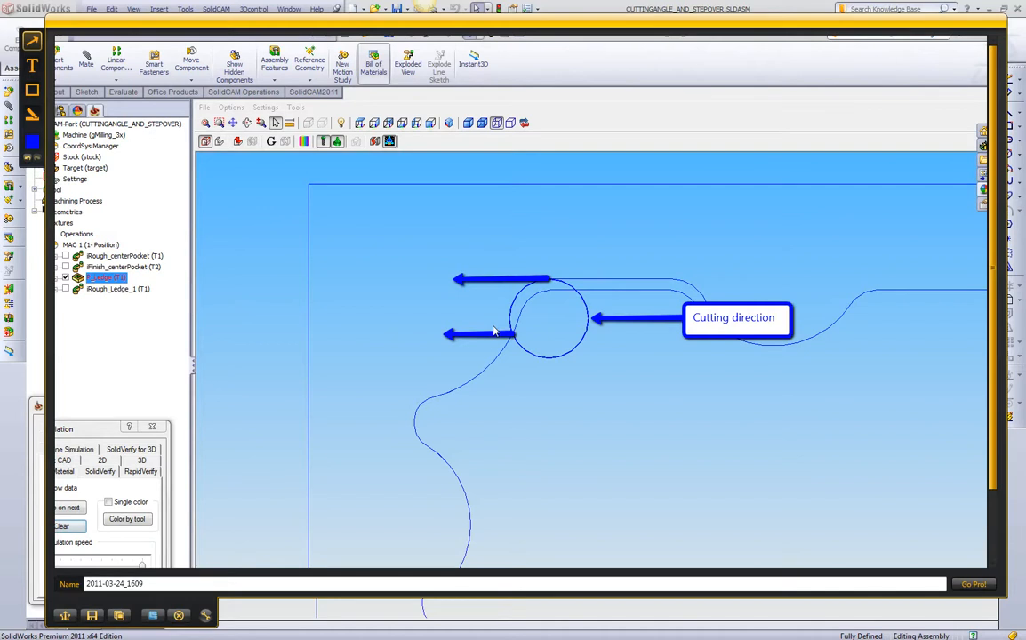
mouse_move(549, 314)
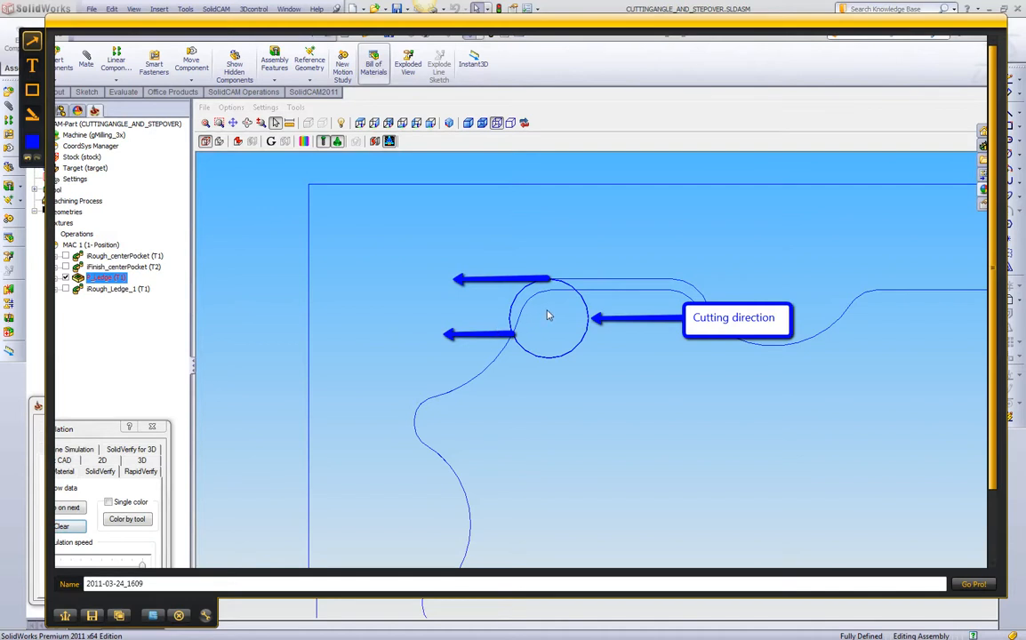
mouse_move(536, 333)
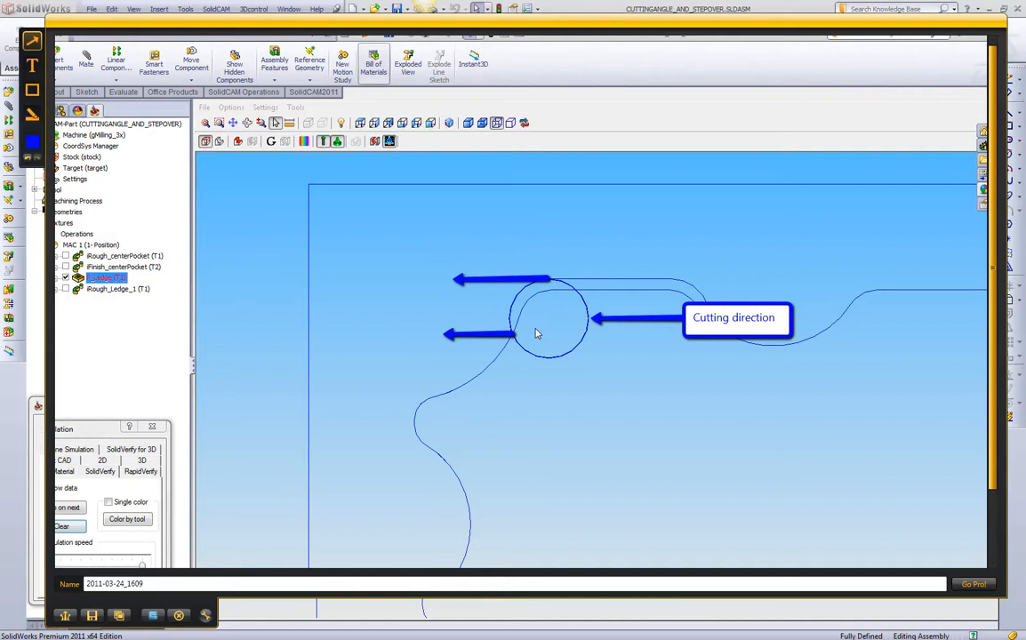
mouse_move(545, 293)
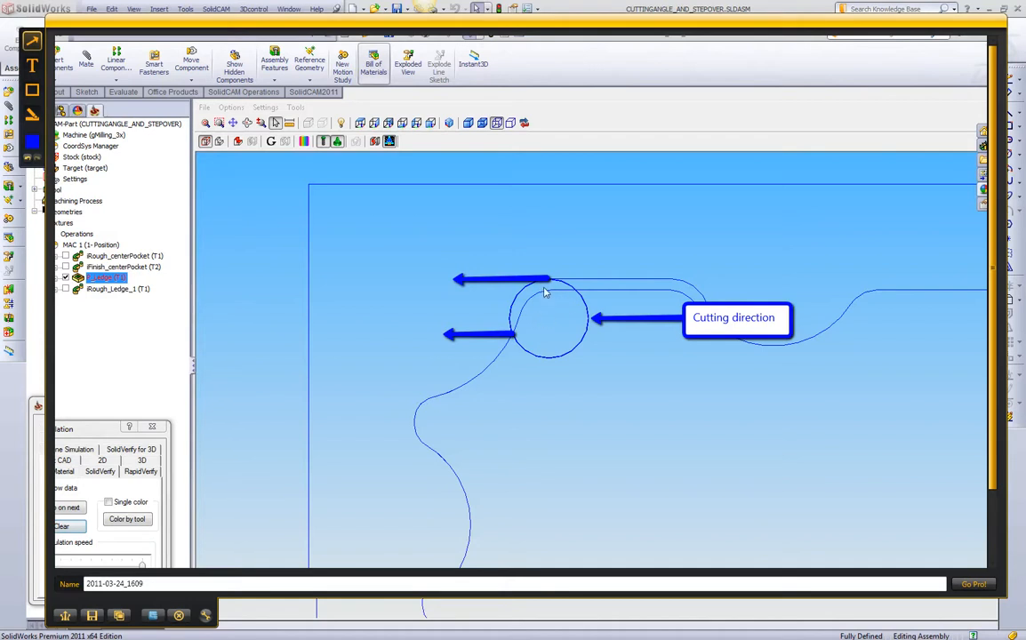
mouse_move(524, 331)
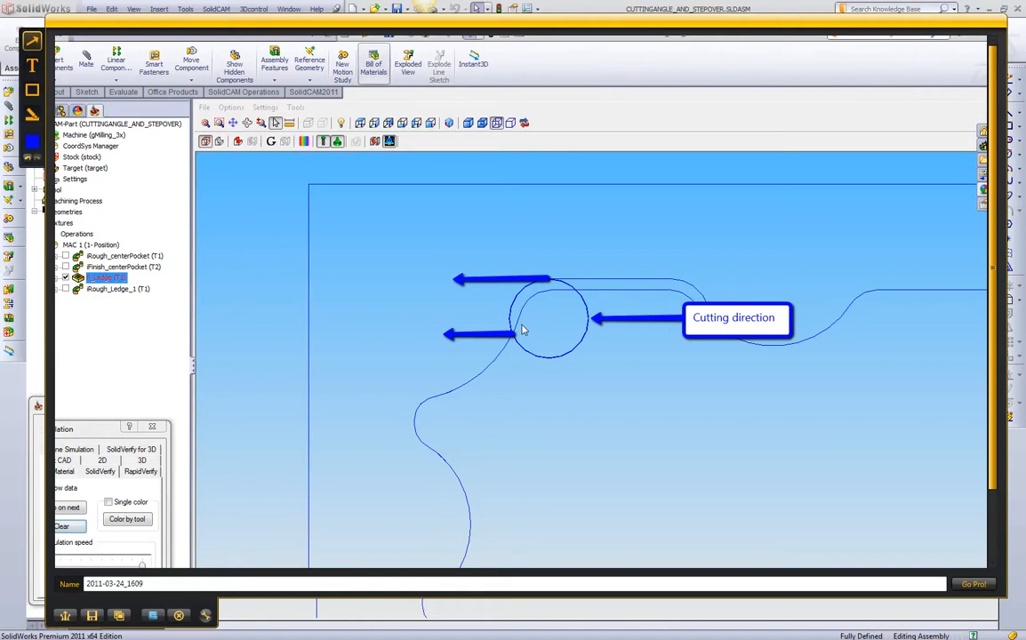
mouse_move(446, 614)
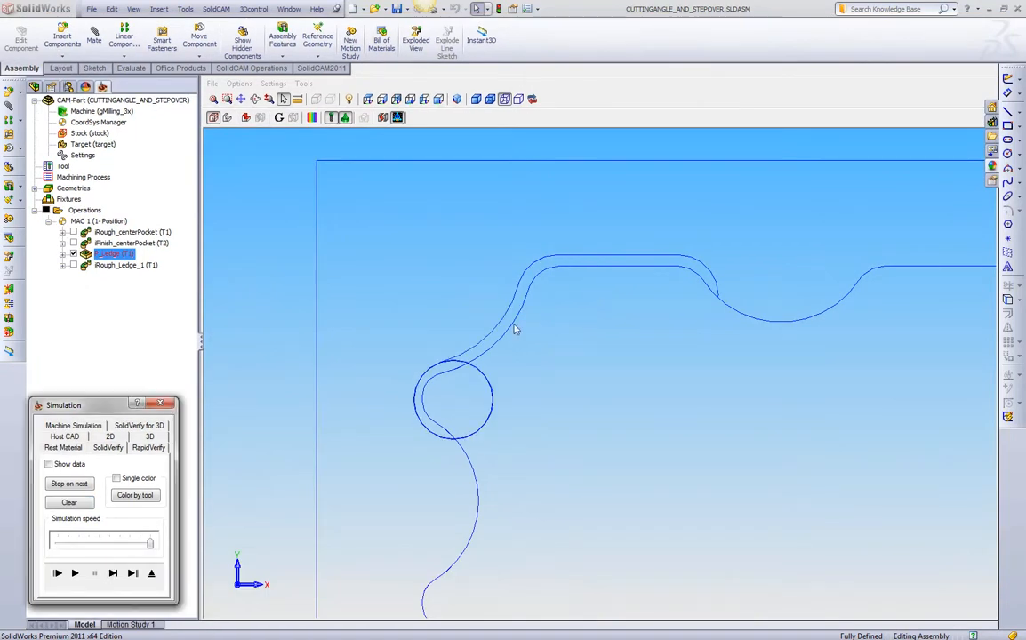
mouse_move(520, 341)
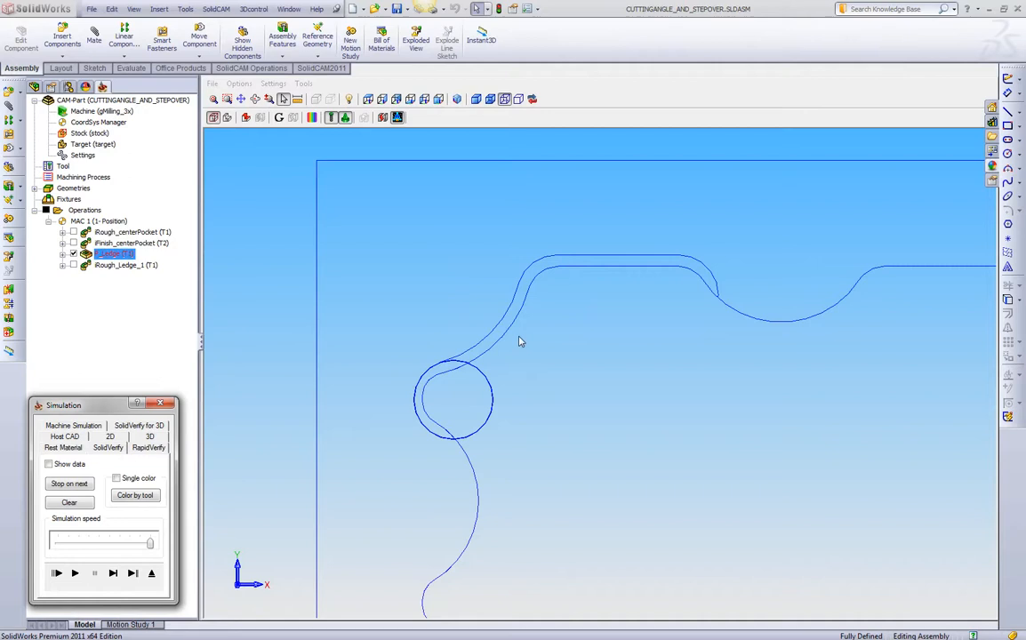
mouse_move(436, 399)
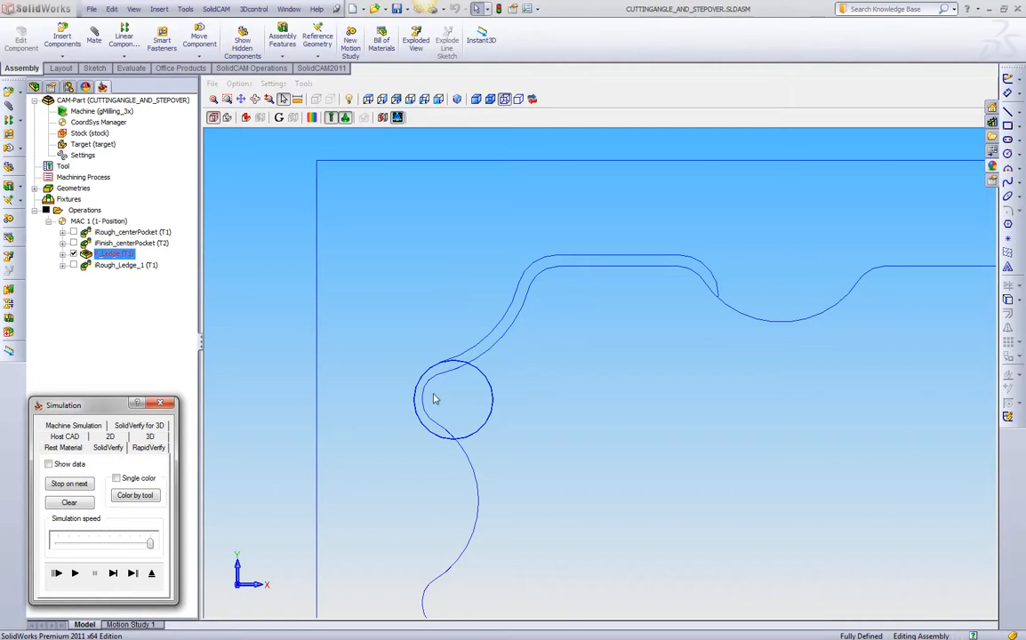
mouse_move(427, 404)
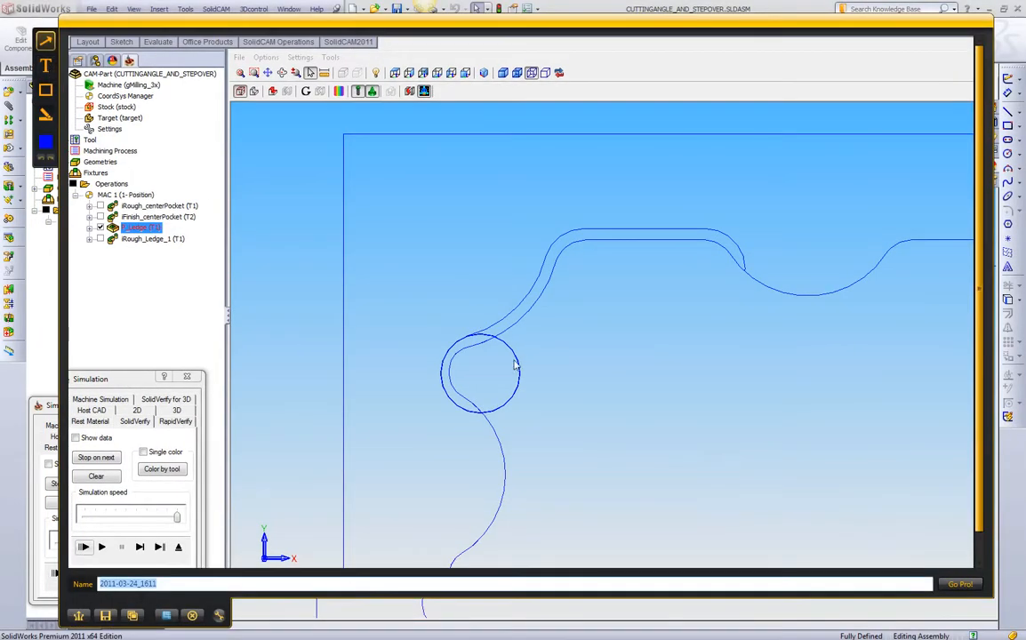
mouse_move(586, 332)
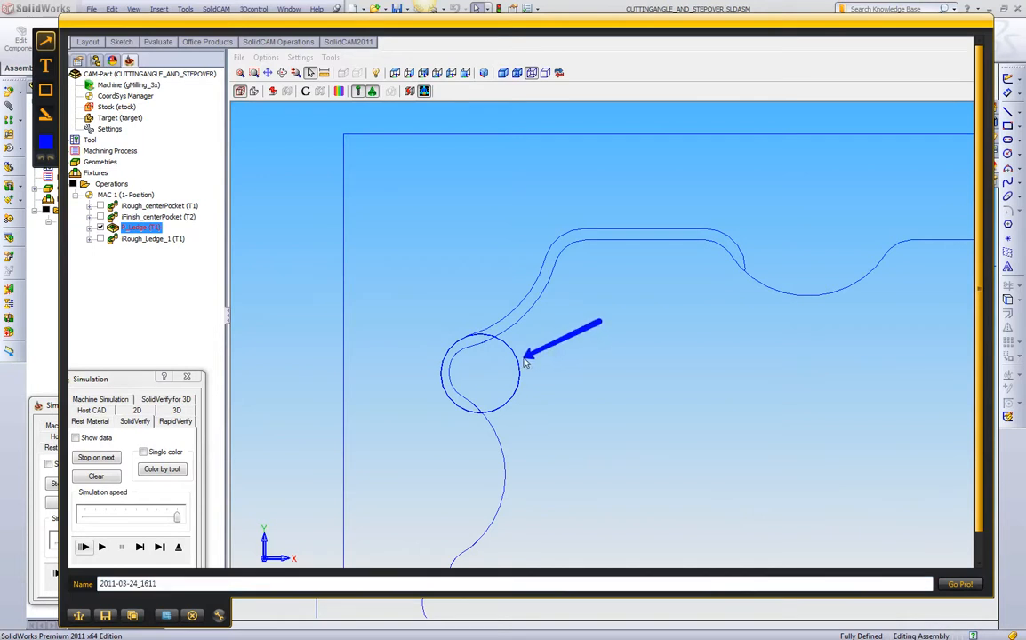
mouse_move(533, 378)
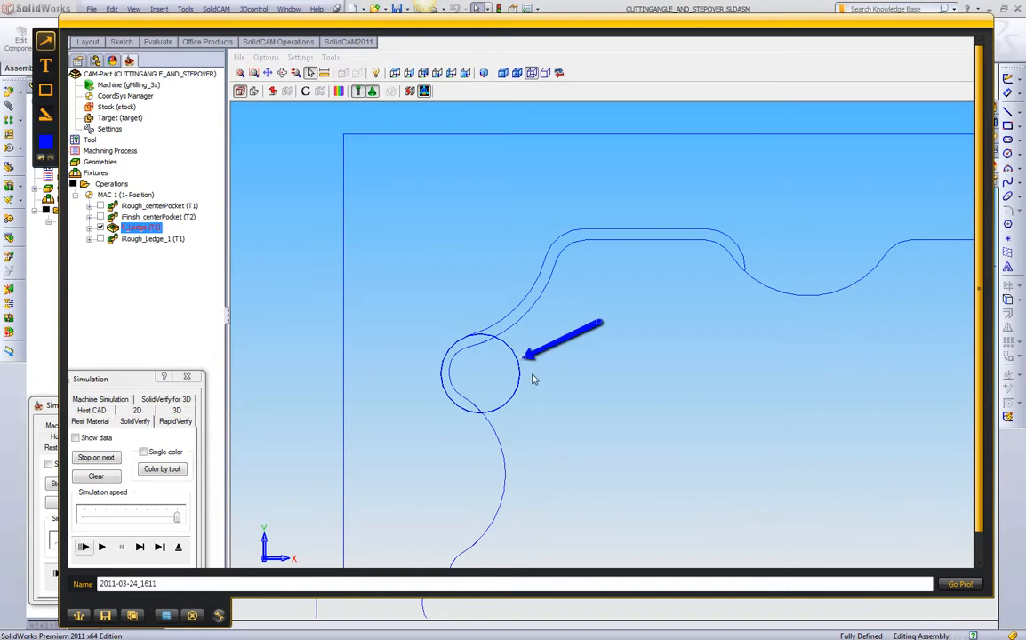
mouse_move(467, 346)
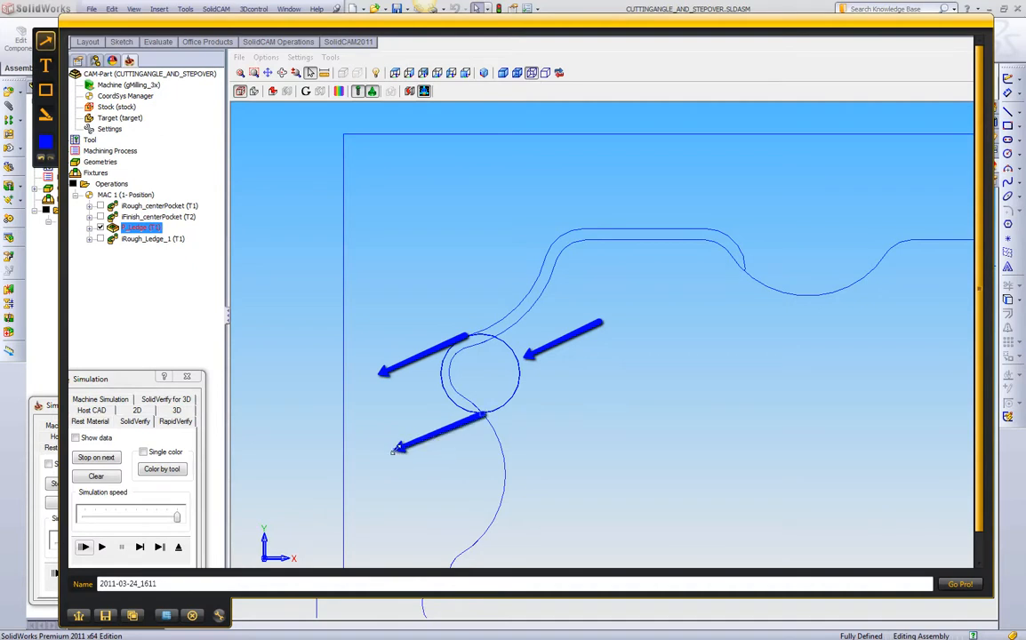
mouse_move(643, 248)
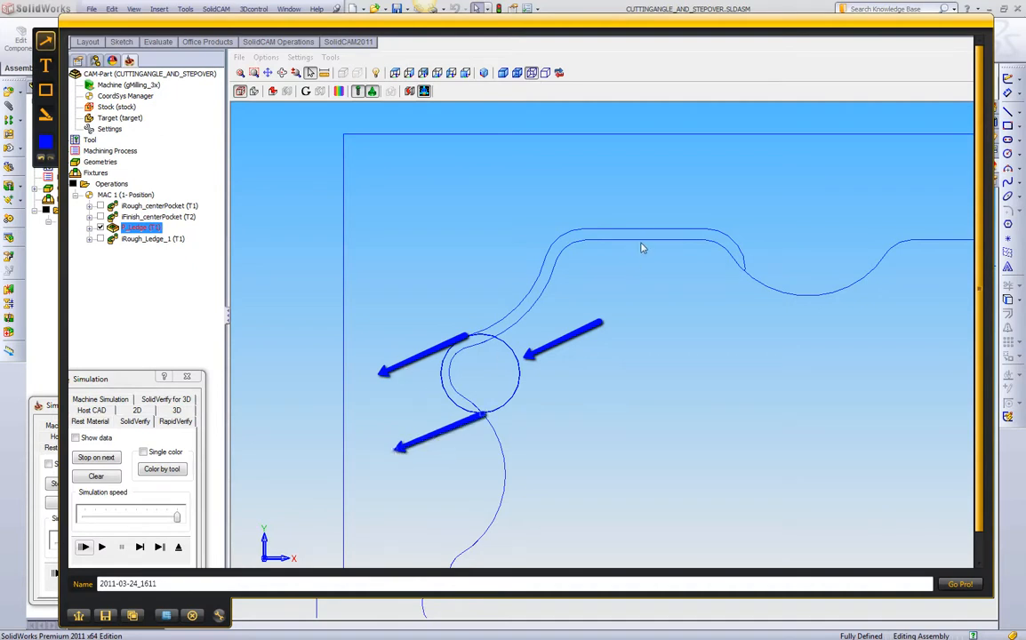
mouse_move(430, 428)
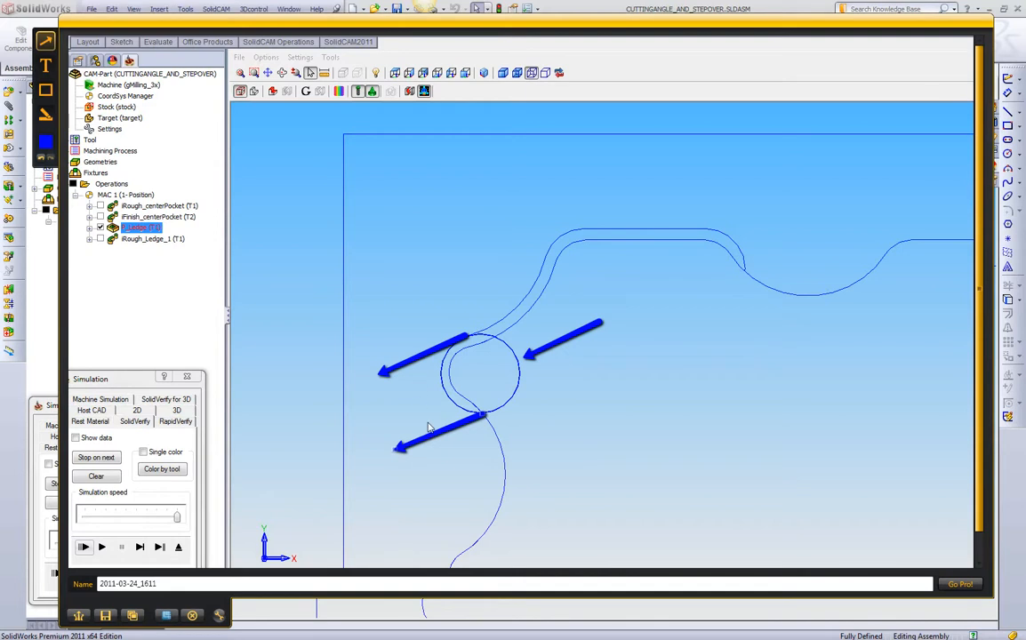
mouse_move(420, 409)
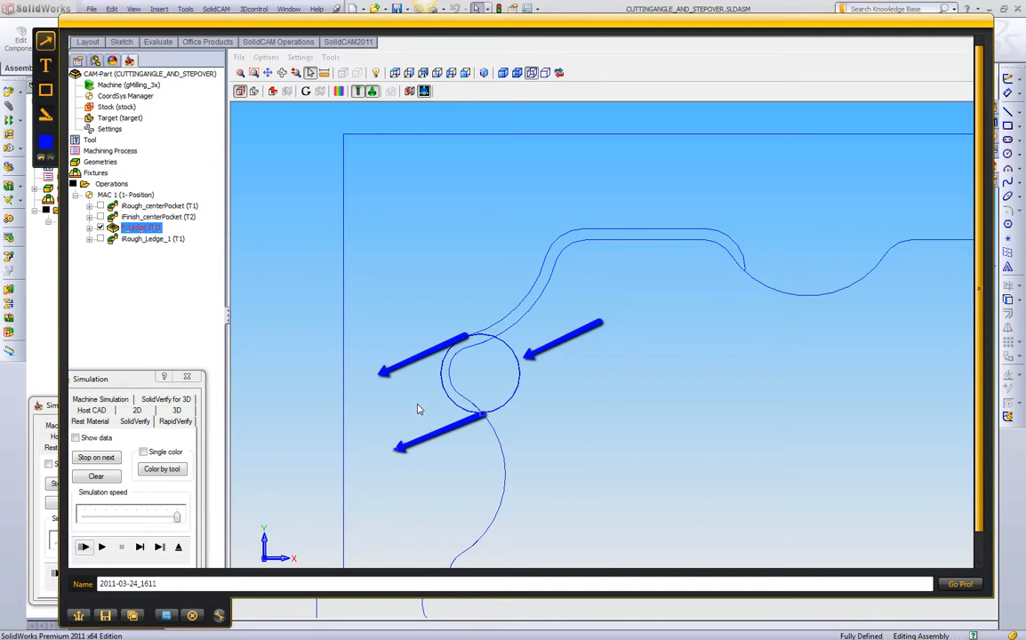
mouse_move(453, 380)
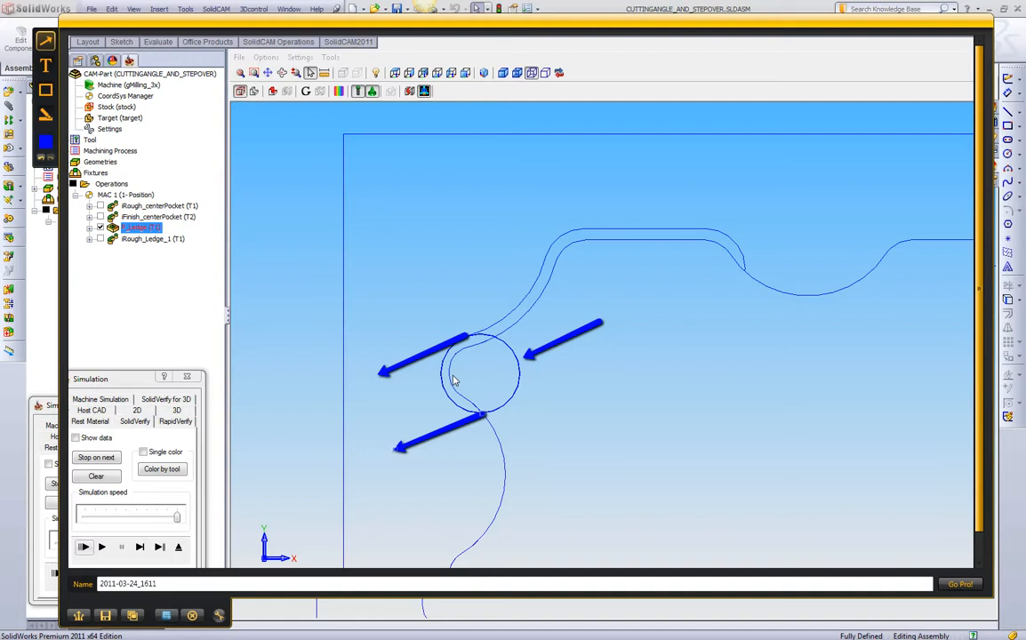
mouse_move(193, 617)
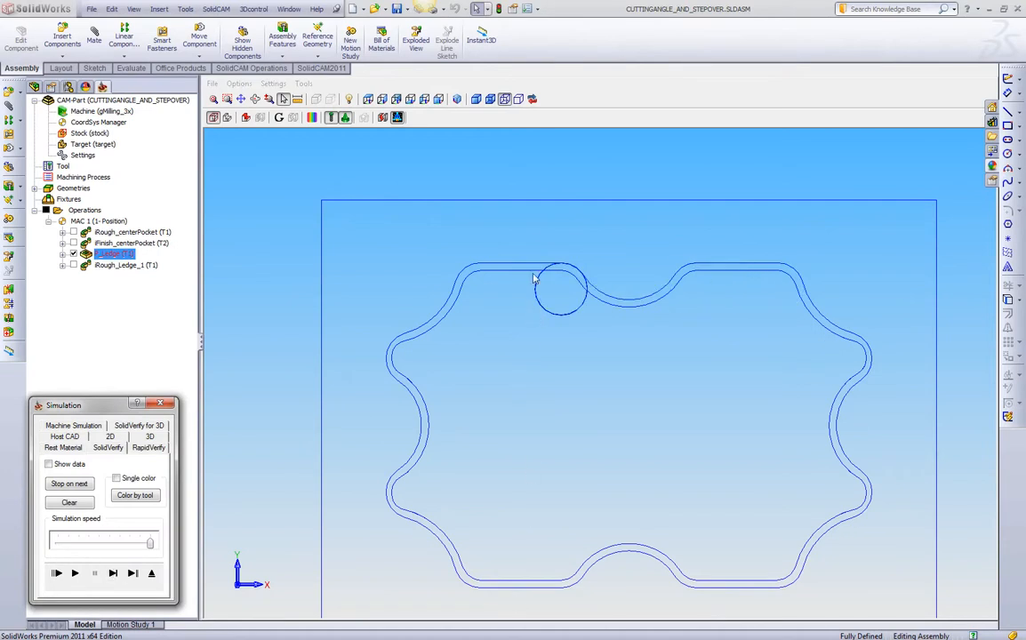
mouse_move(525, 270)
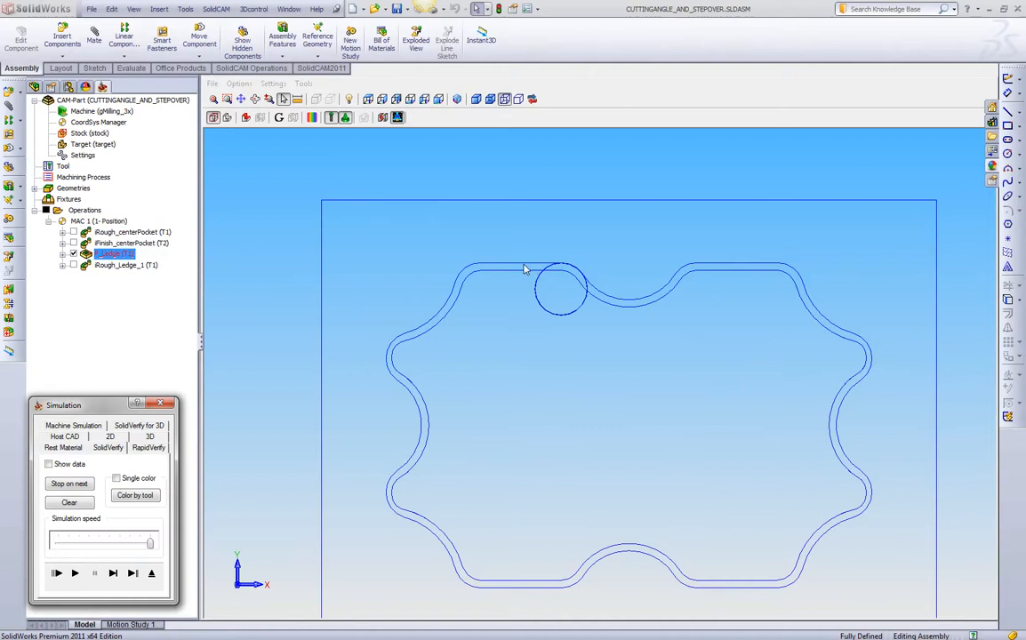
mouse_move(450, 305)
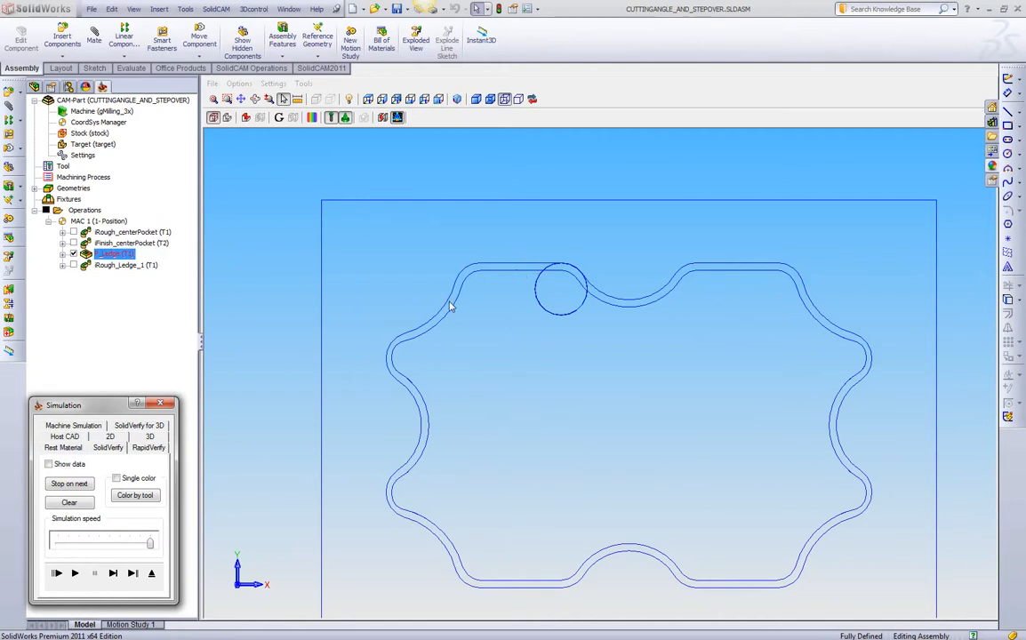
mouse_move(429, 542)
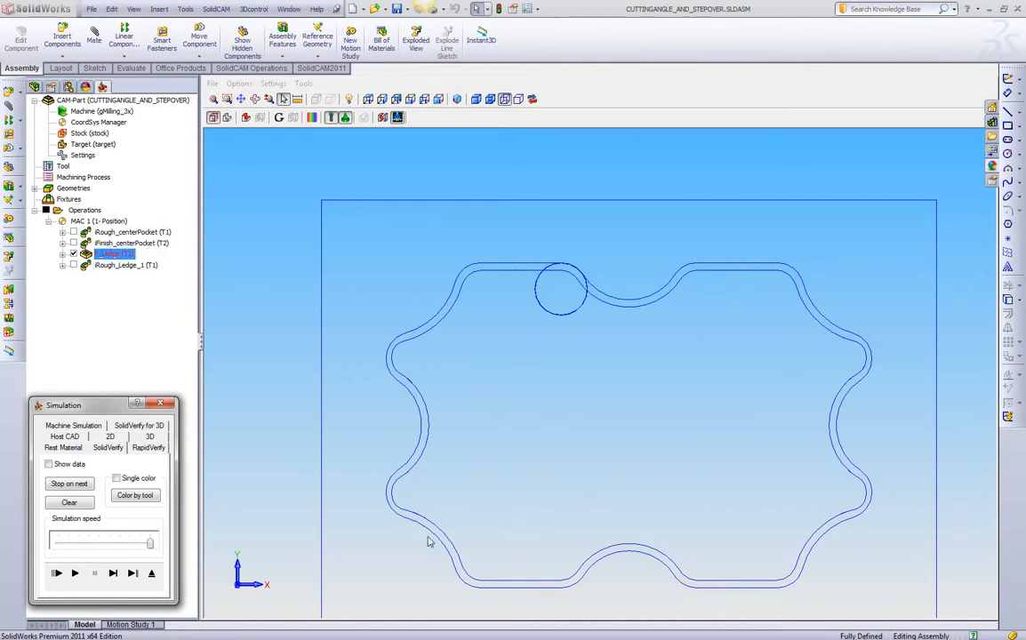
mouse_move(485, 279)
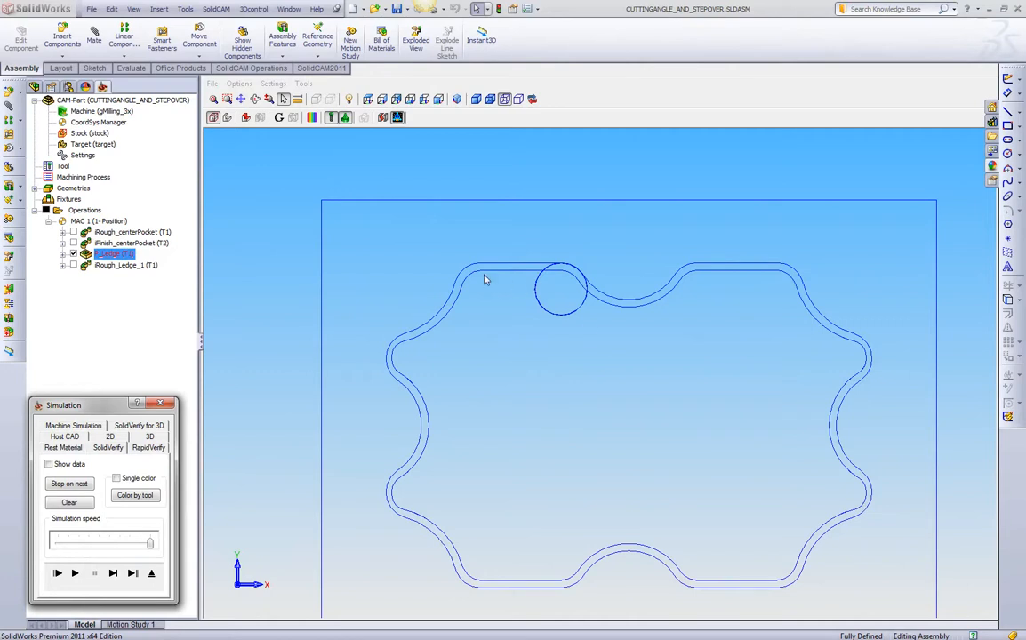
mouse_move(483, 279)
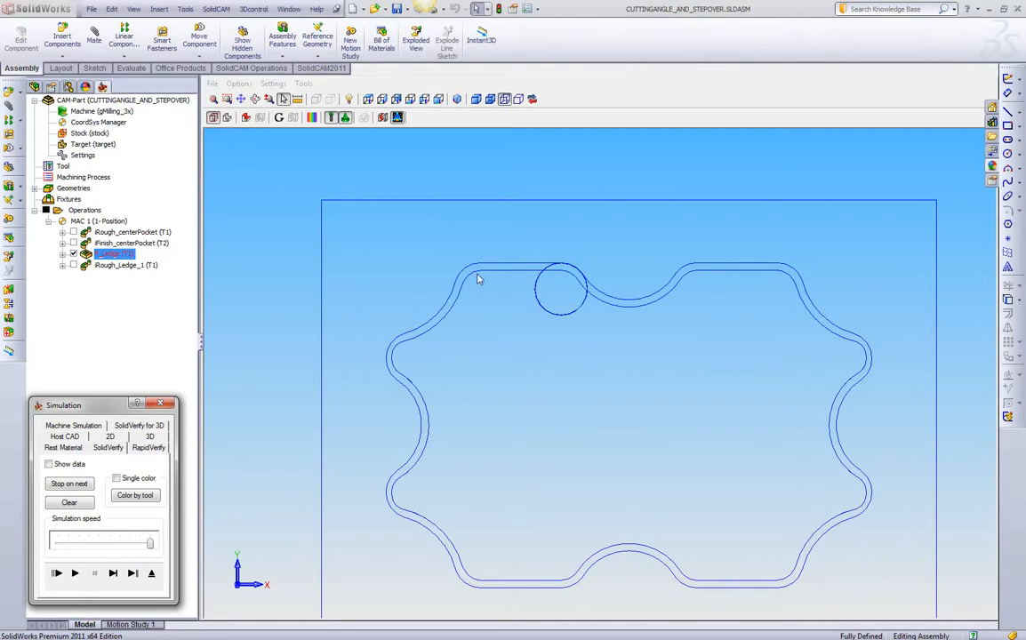
mouse_move(567, 283)
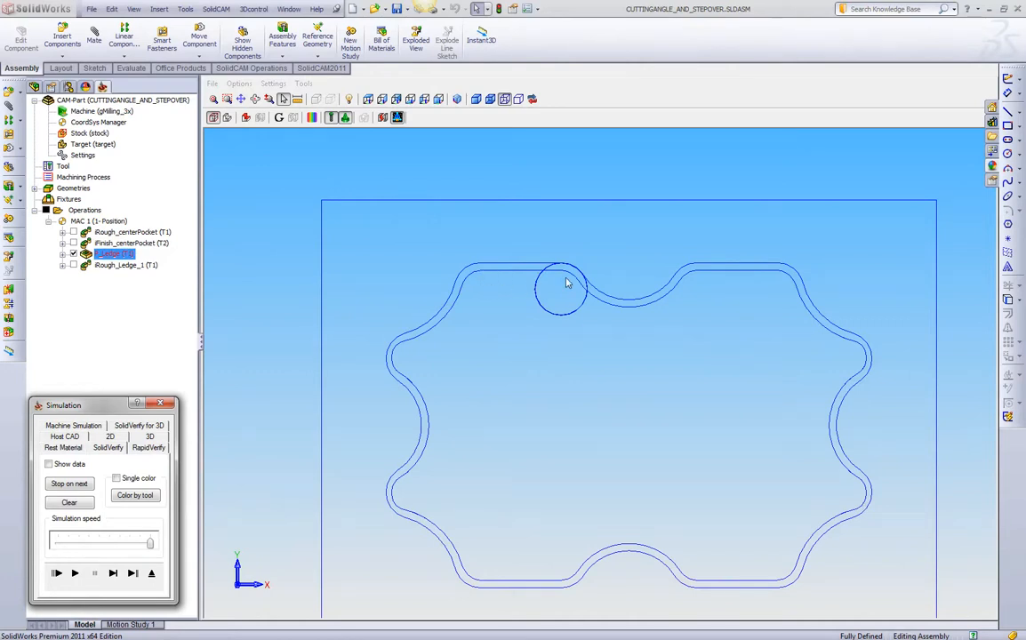
mouse_move(496, 303)
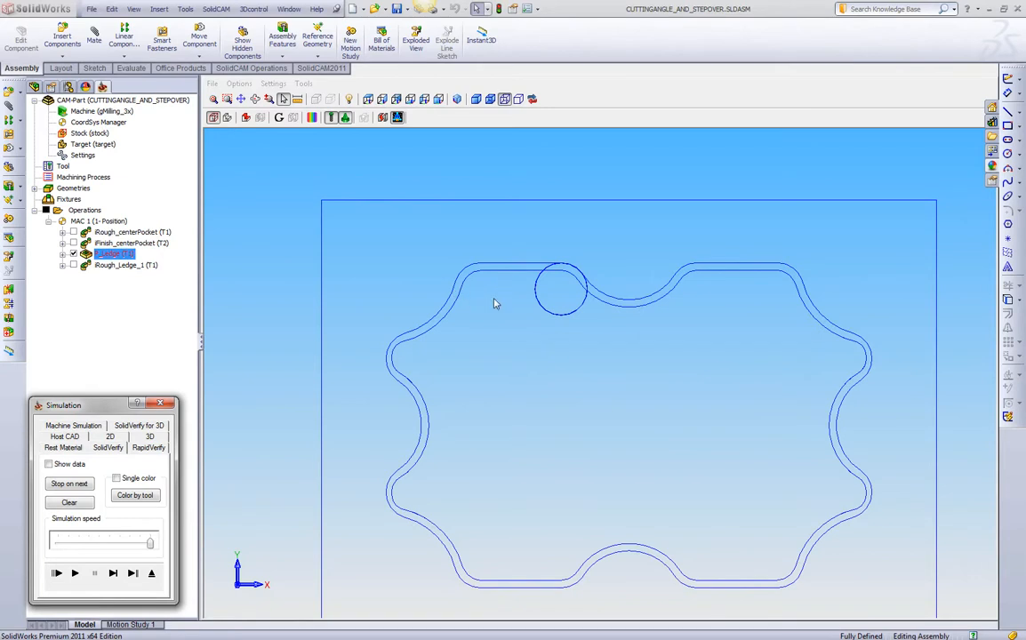
mouse_move(536, 299)
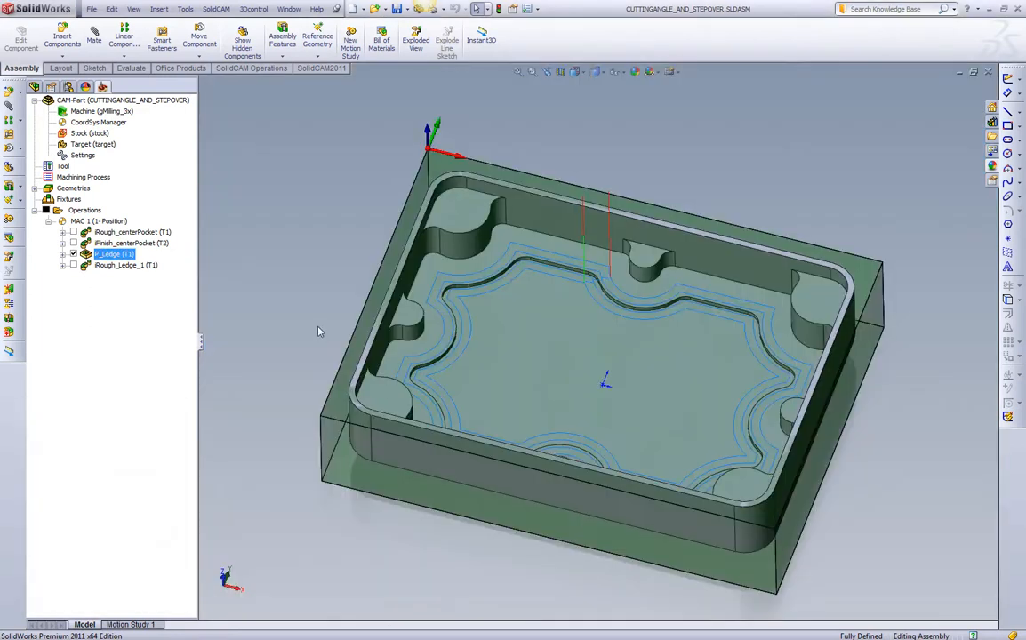
Step: Move F_Ledge below Rough_Ledge_1, then simulate Rough_Ledge_1 in the 2D top view
click(73, 253)
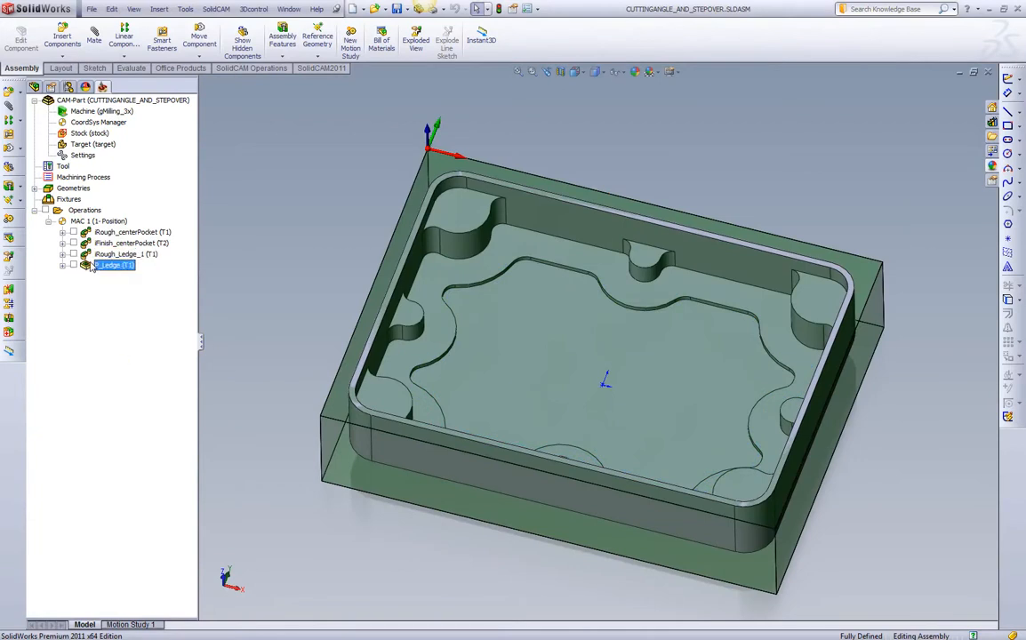
click(126, 255)
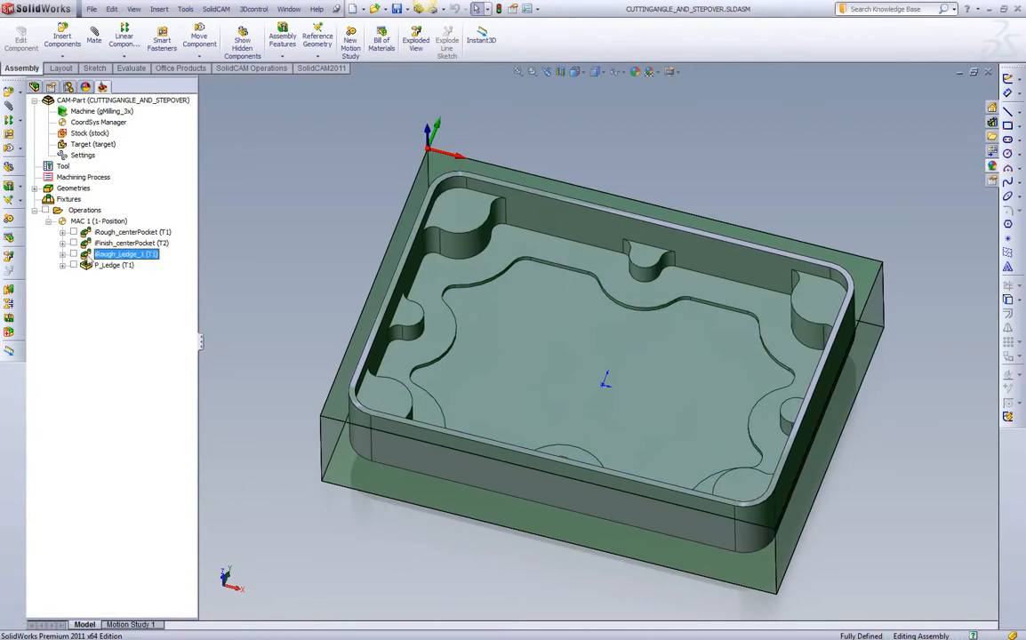
click(140, 370)
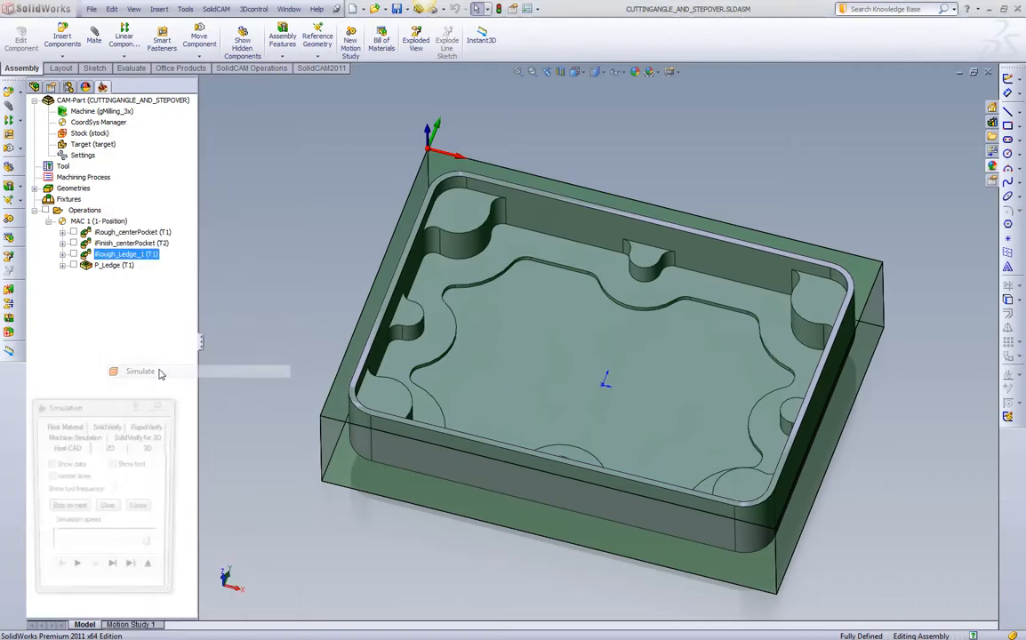
click(140, 371)
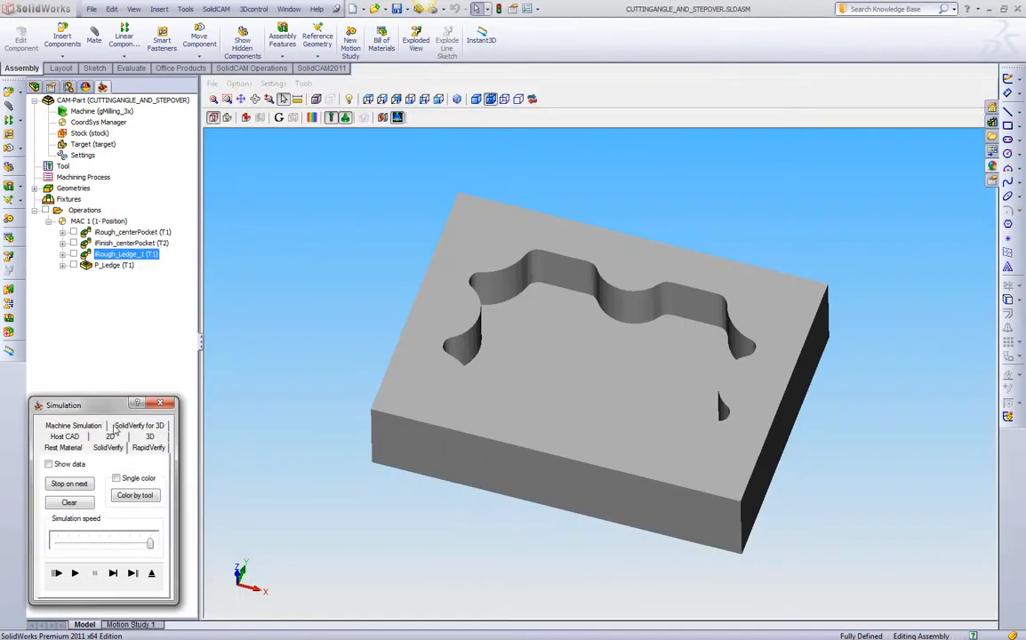
click(477, 99)
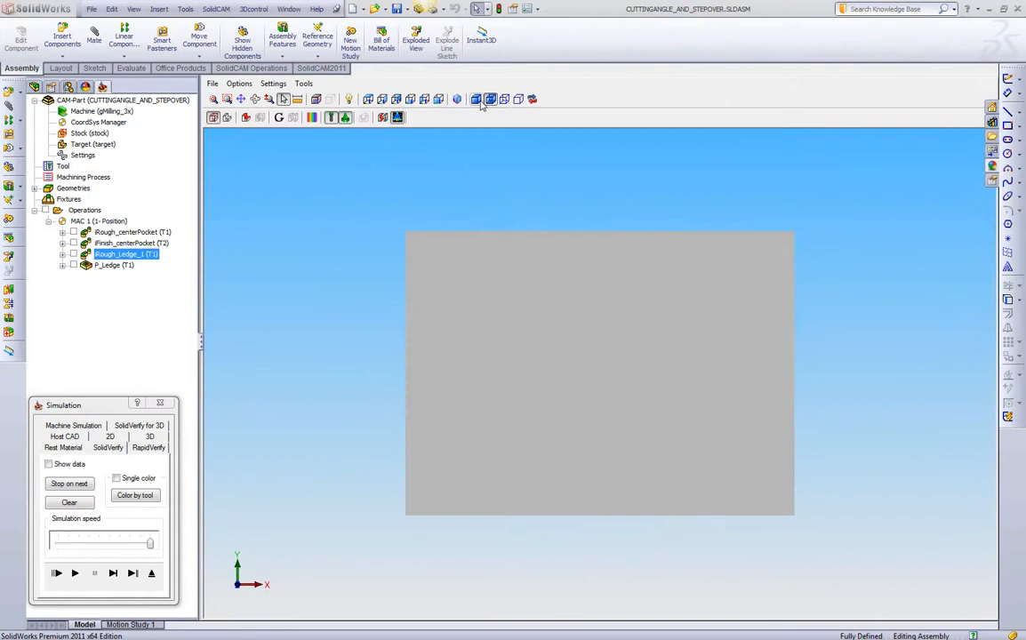
click(132, 573)
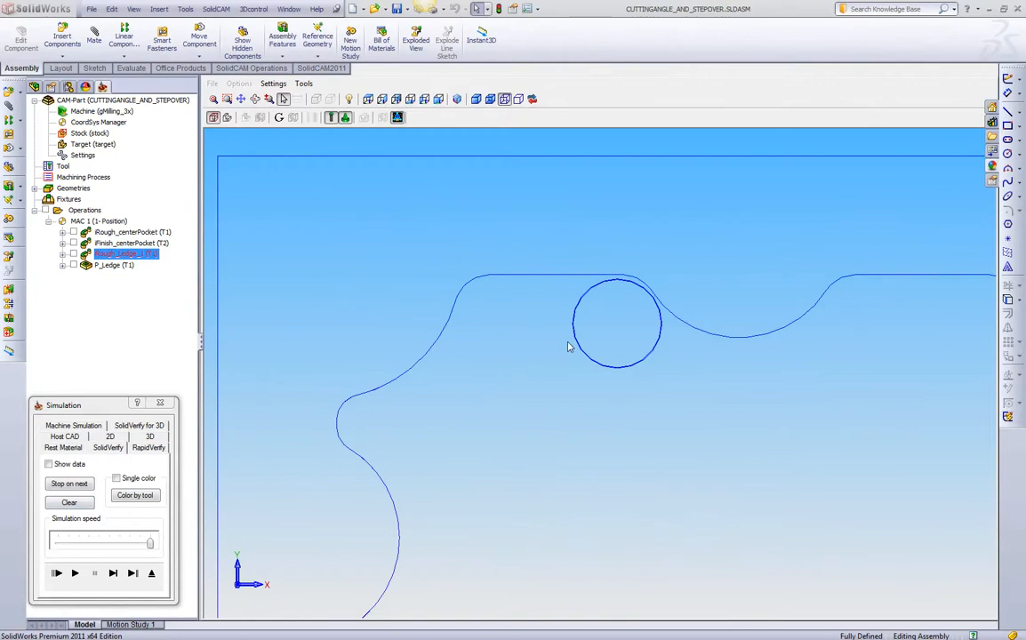
mouse_move(115, 573)
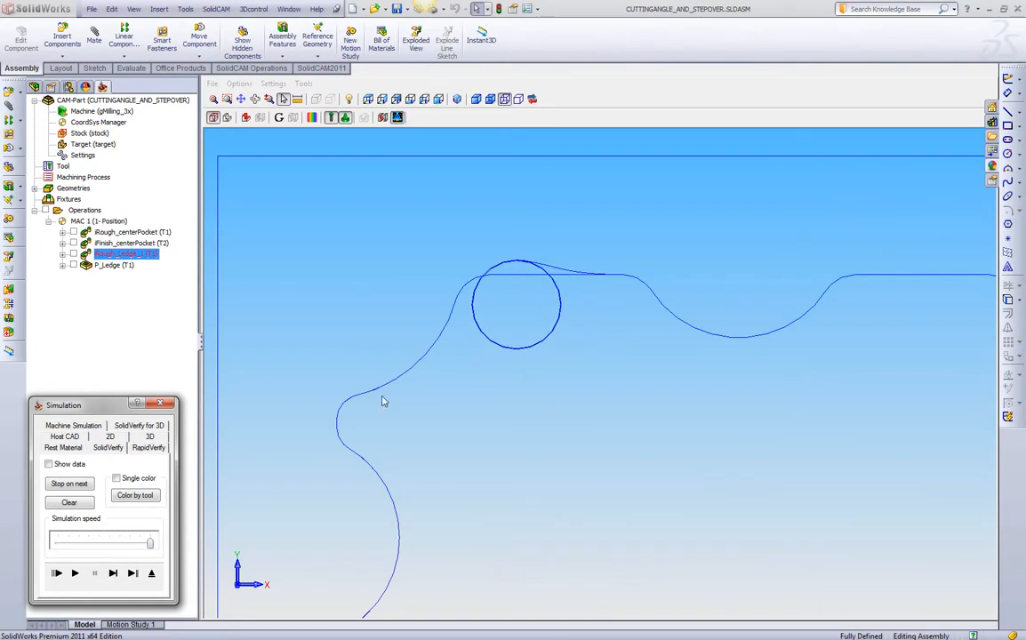
mouse_move(518, 266)
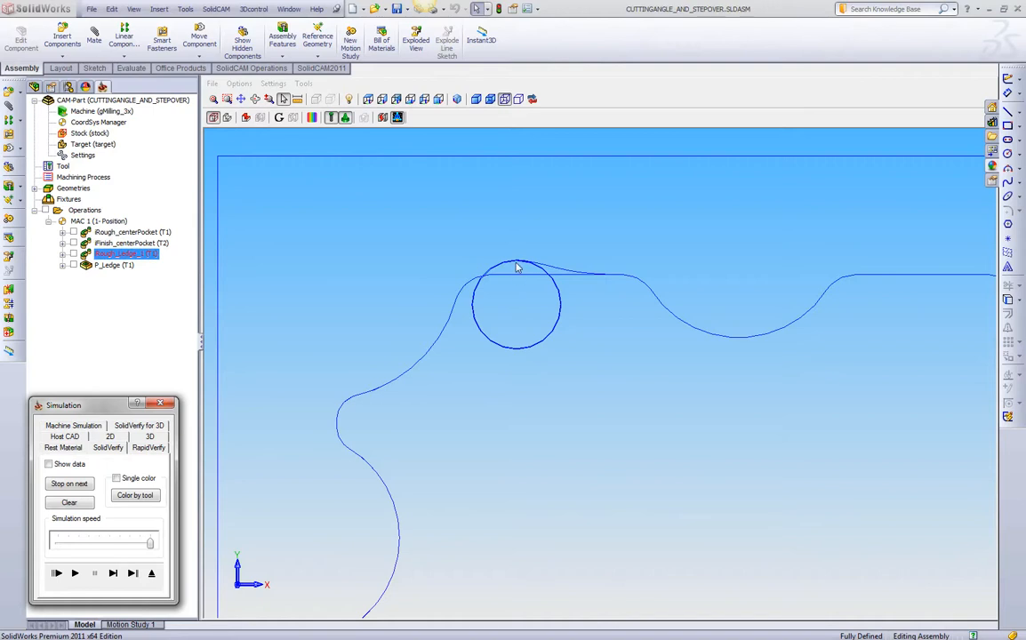
mouse_move(520, 280)
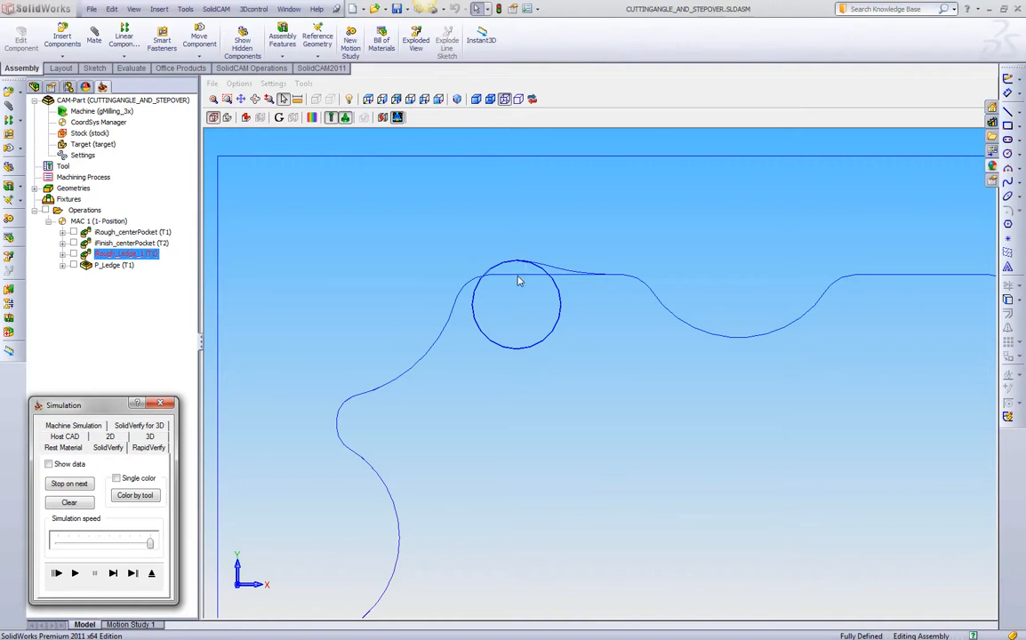
mouse_move(513, 285)
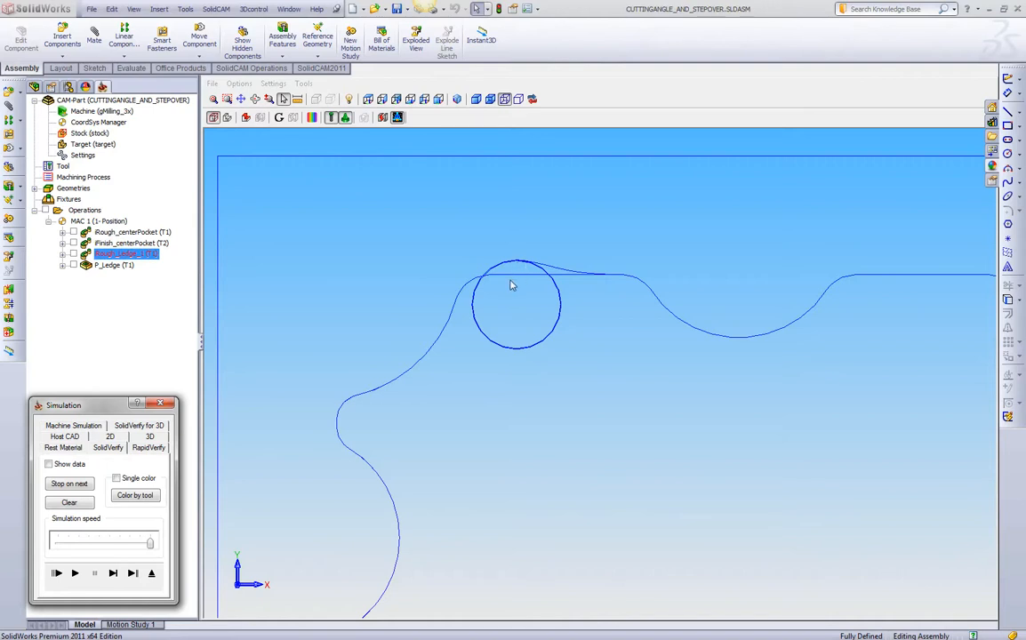
mouse_move(485, 307)
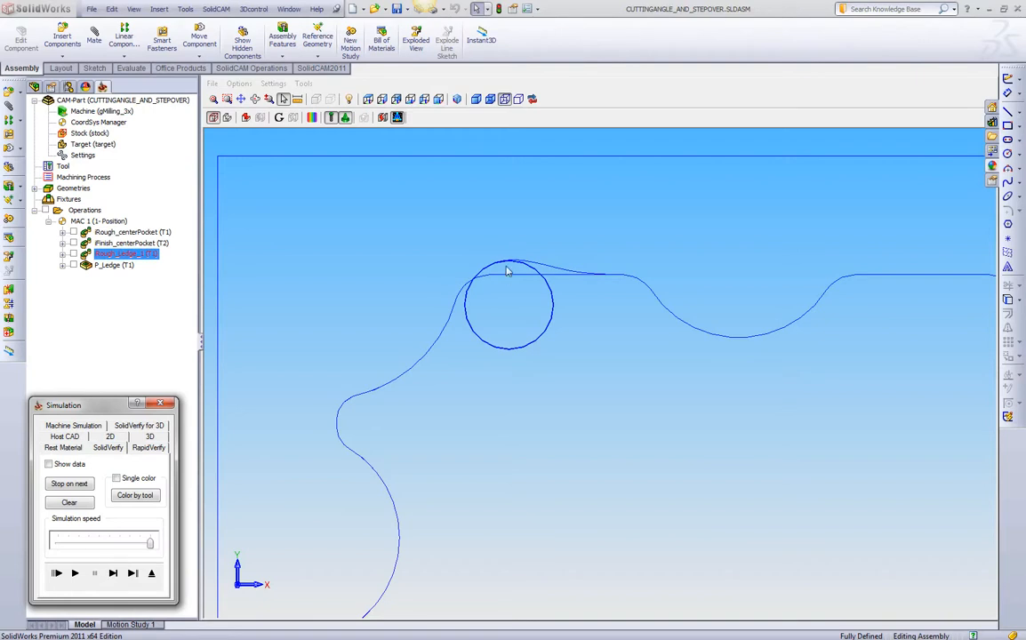
mouse_move(505, 271)
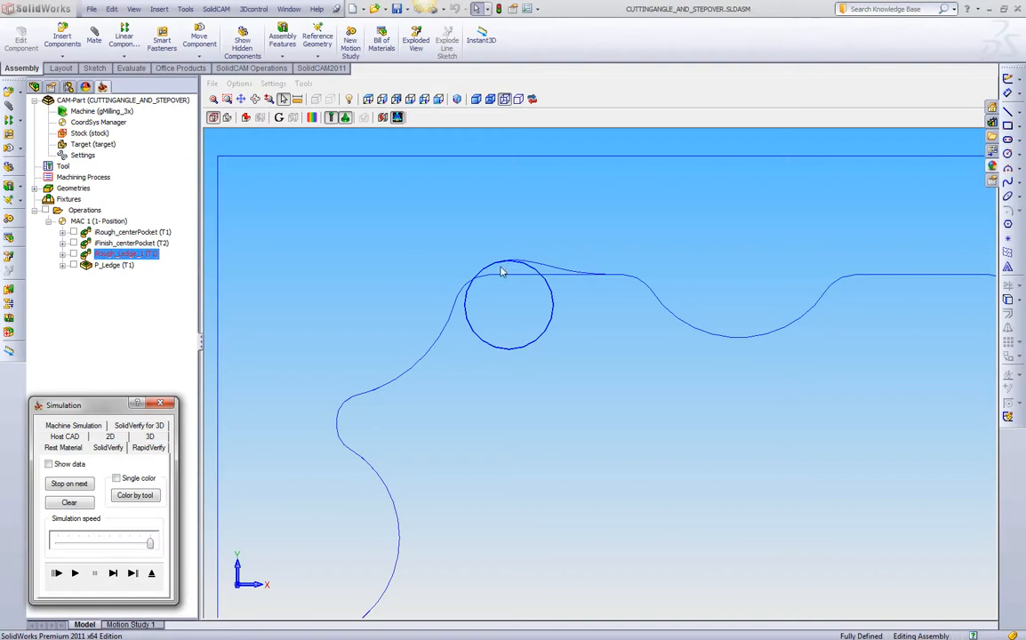
mouse_move(498, 276)
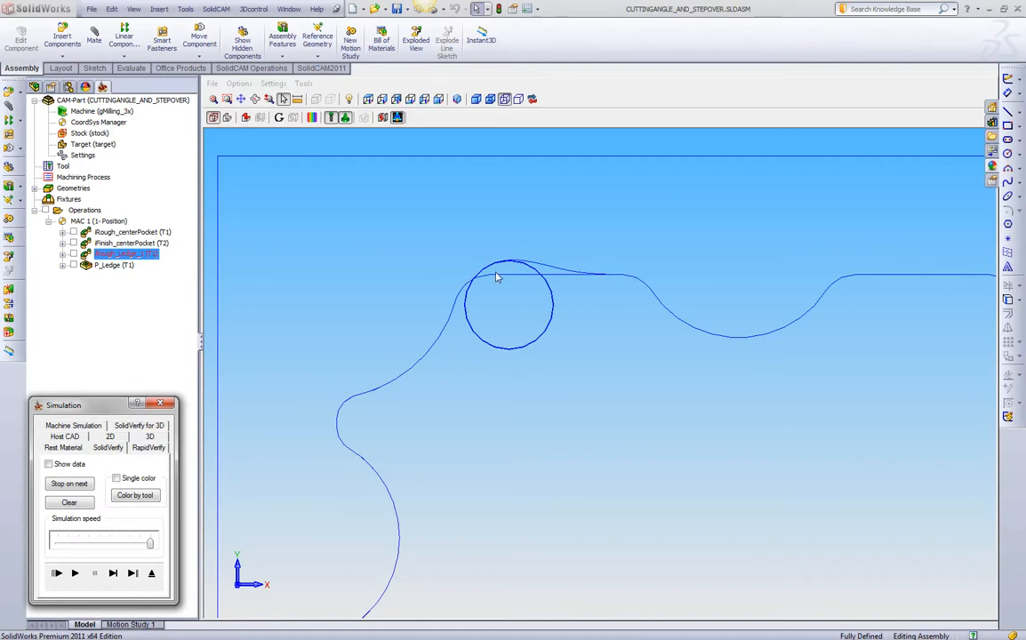
mouse_move(362, 448)
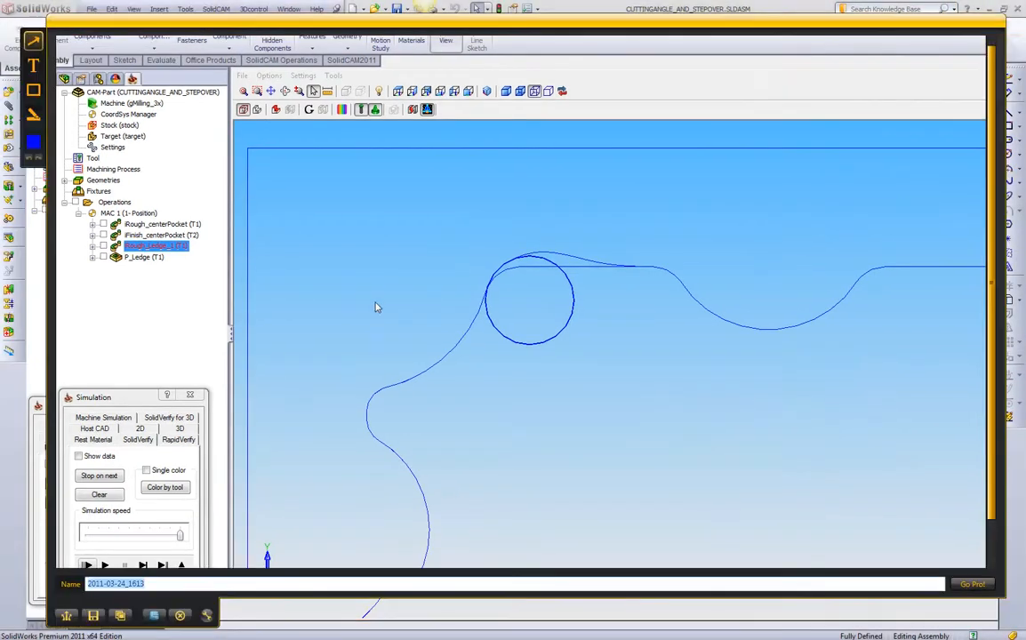
mouse_move(631, 243)
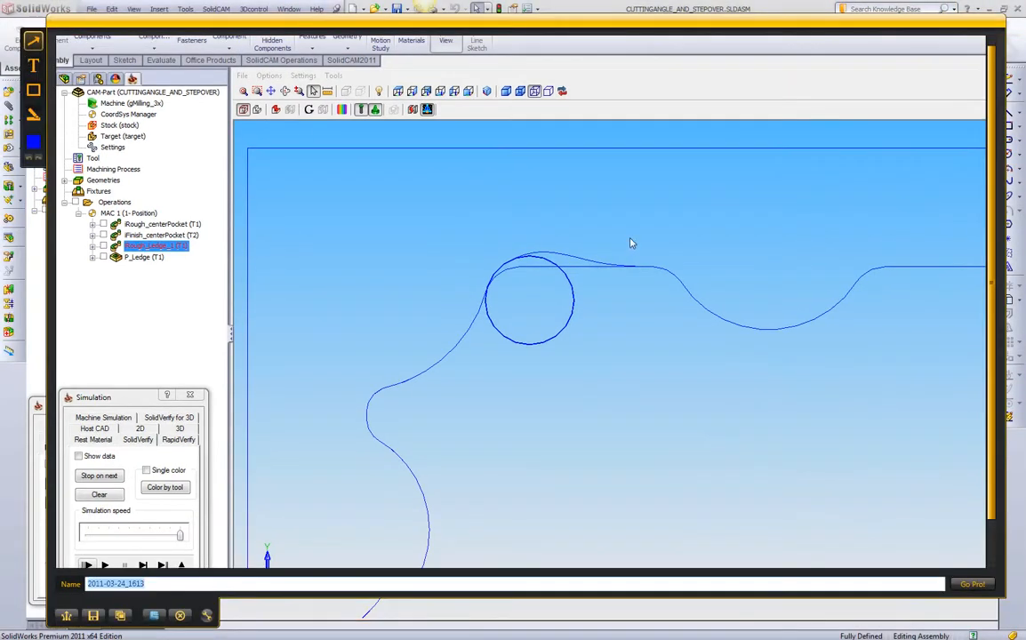
mouse_move(513, 265)
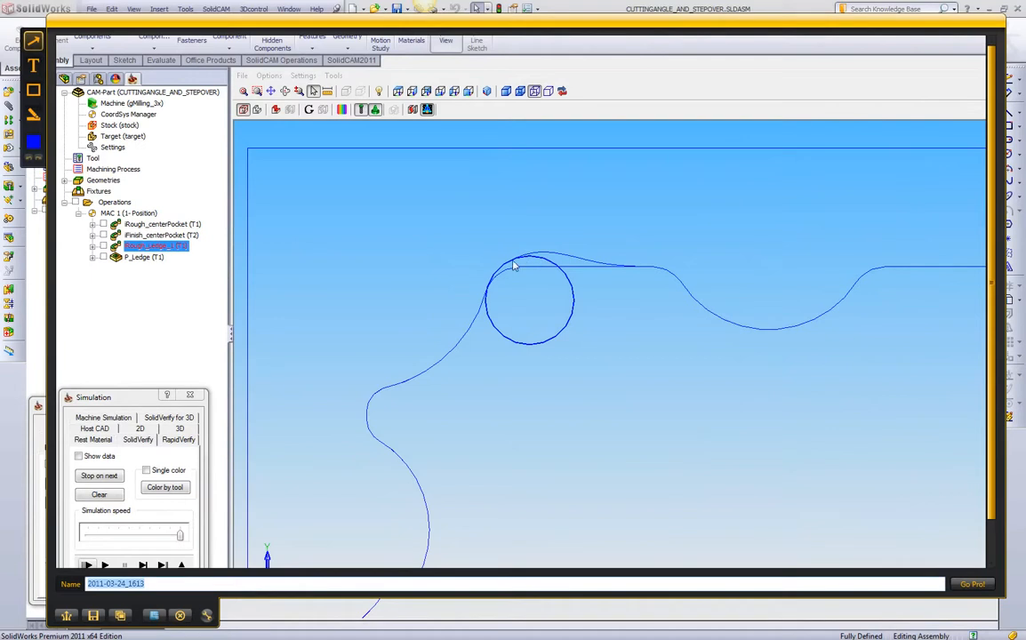
mouse_move(640, 231)
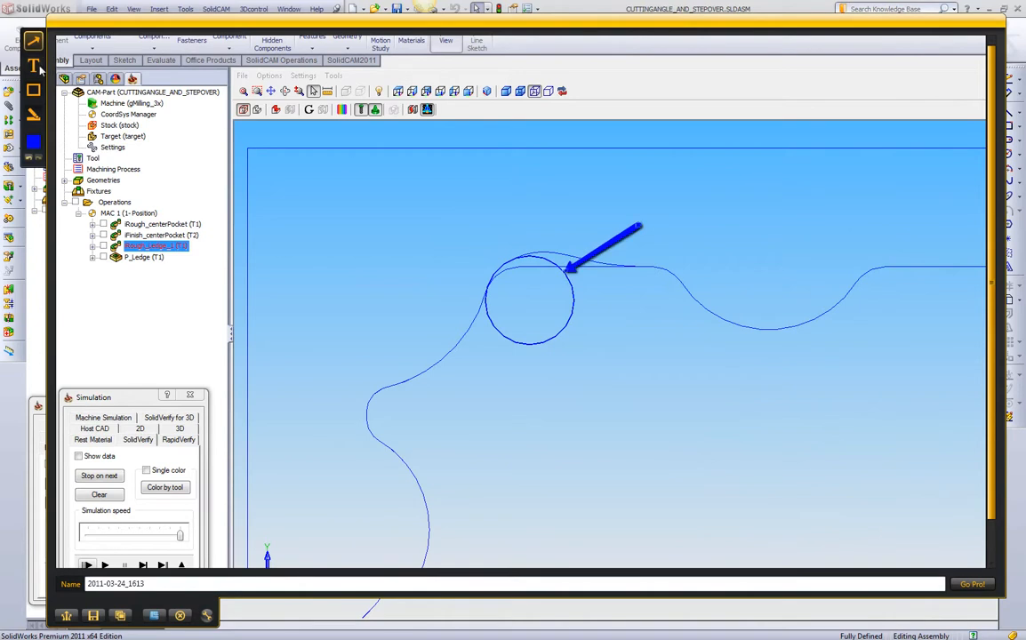
click(33, 64)
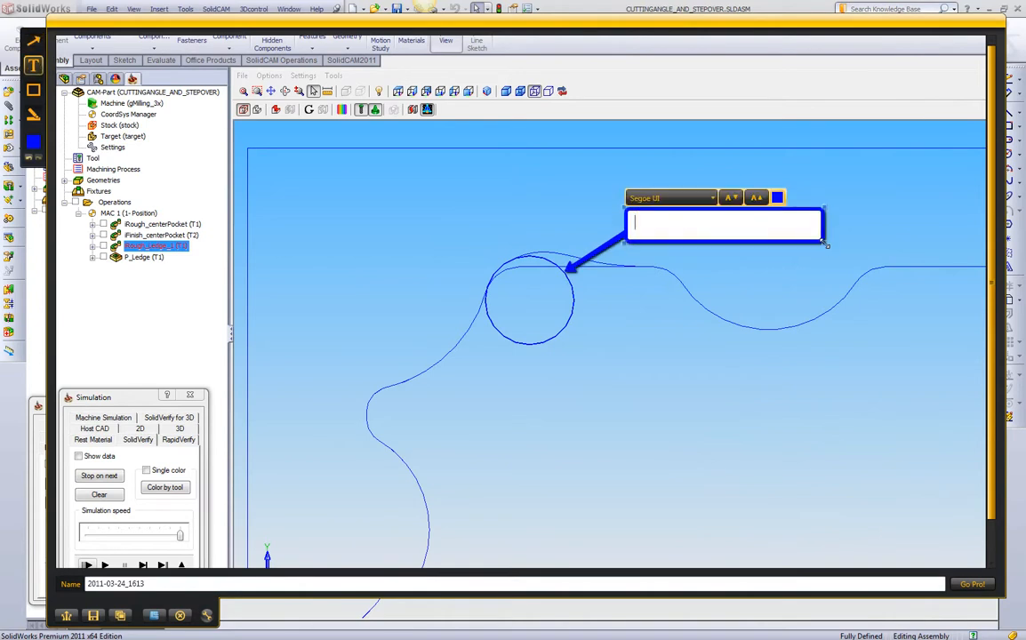
text(Cutting Died)
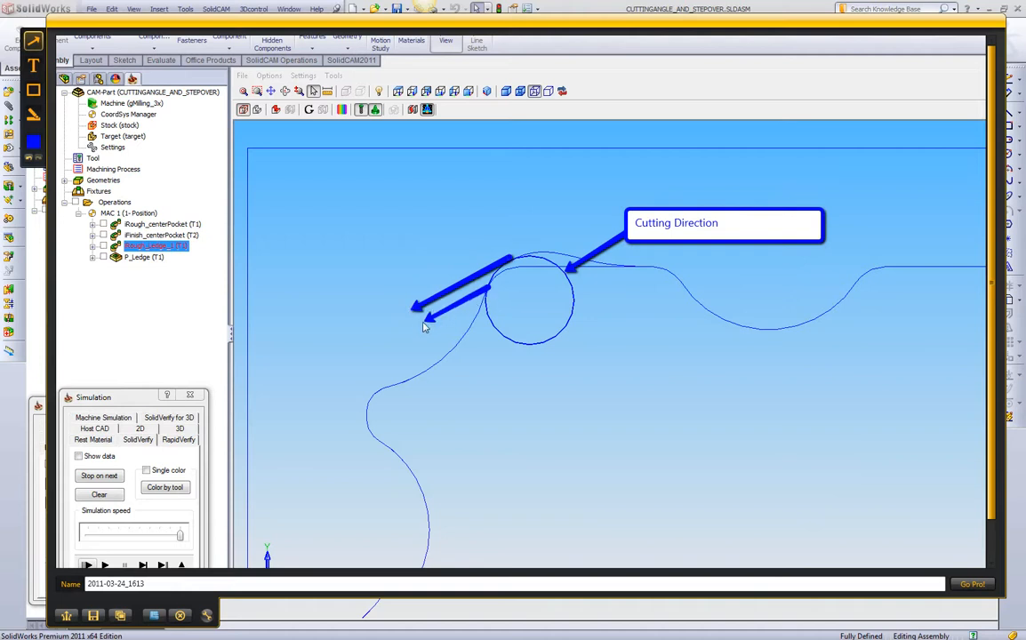
mouse_move(412, 335)
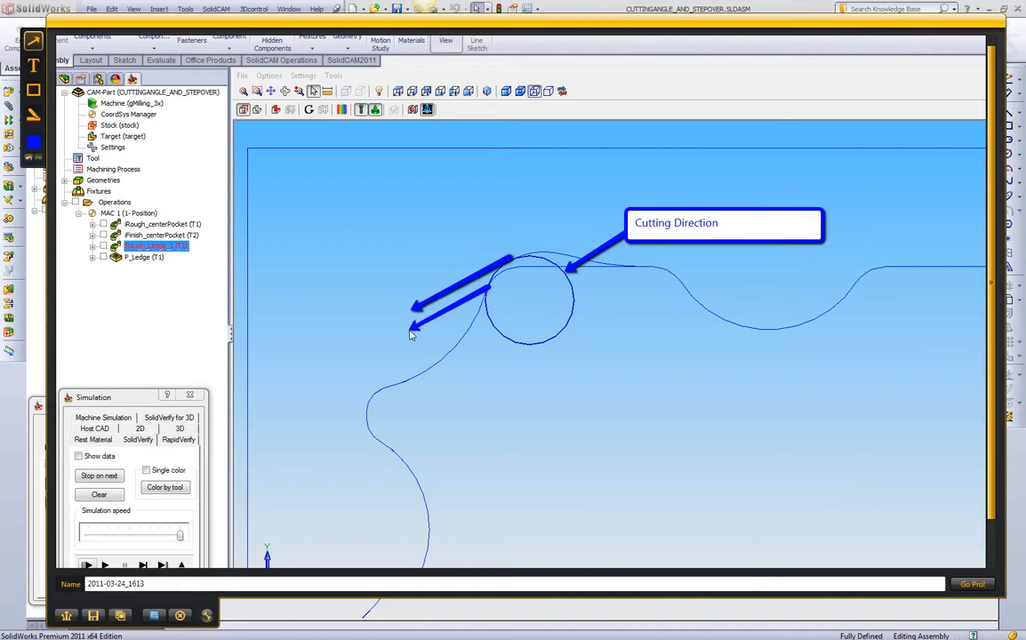
mouse_move(449, 353)
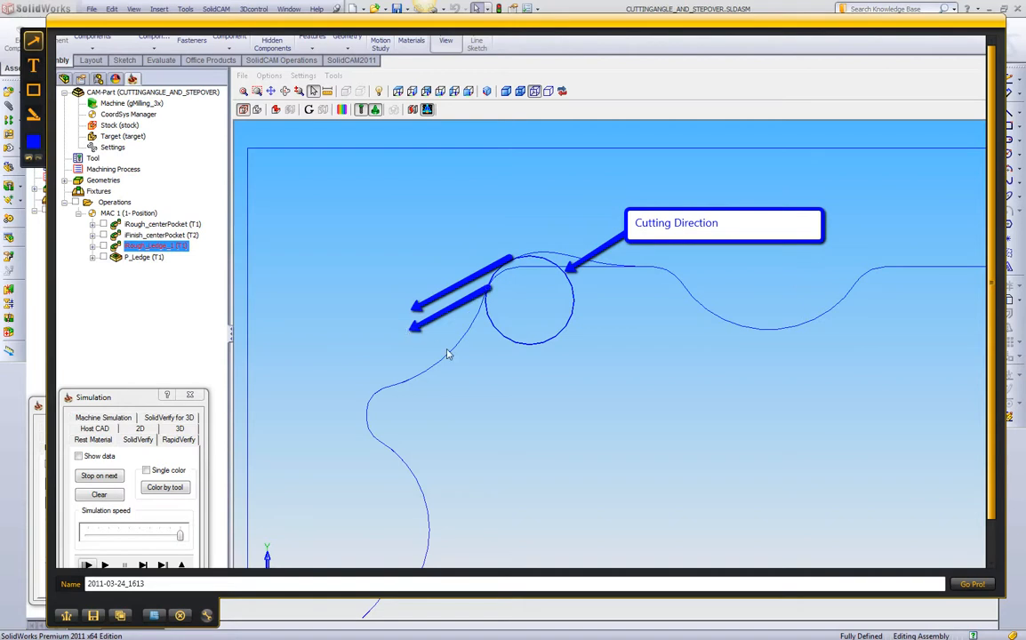
mouse_move(455, 306)
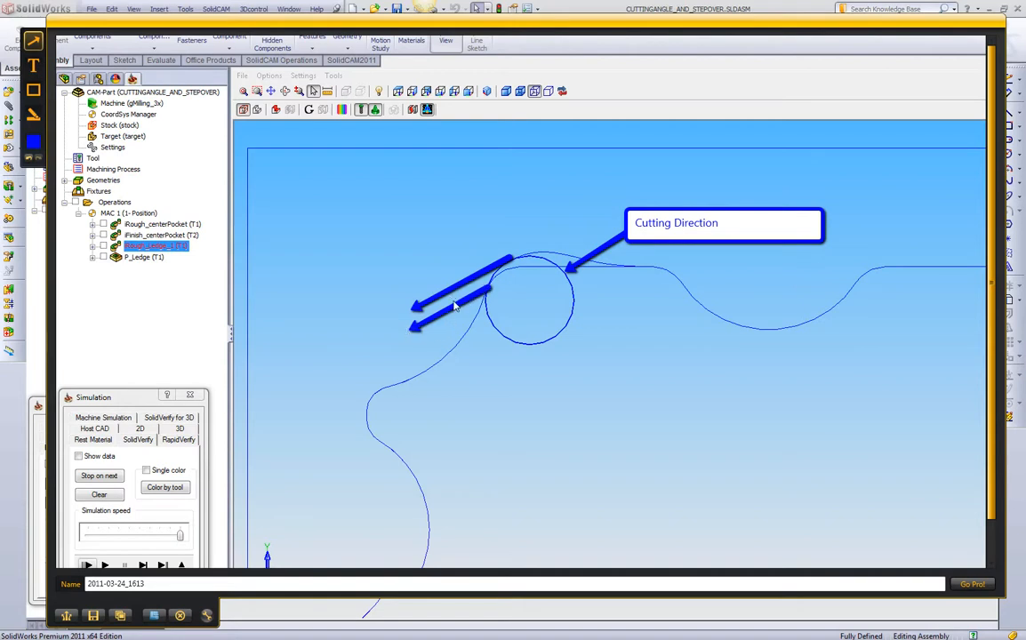
mouse_move(654, 240)
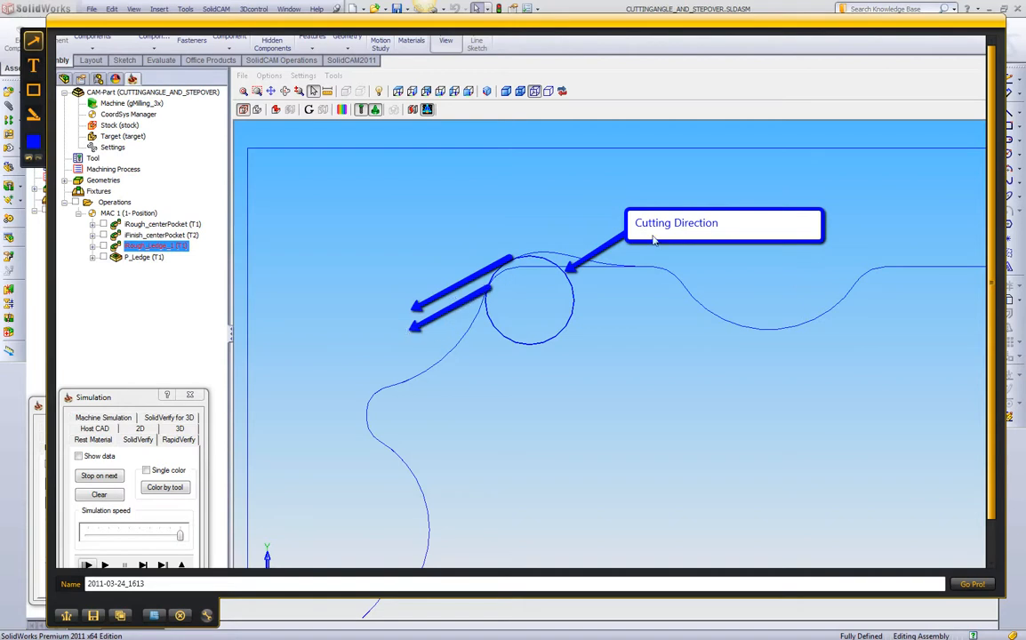
mouse_move(543, 265)
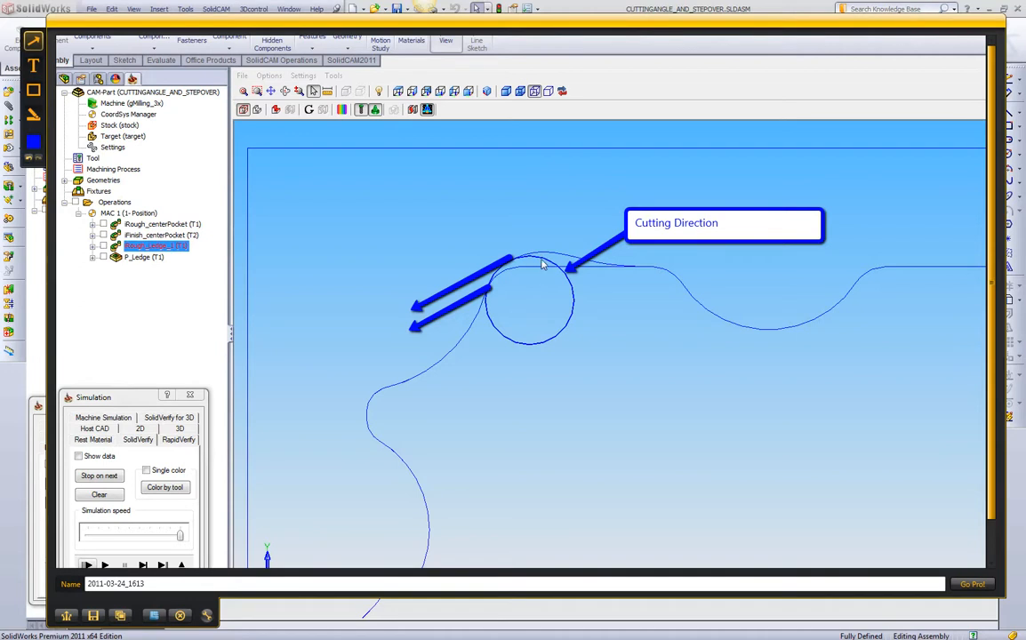
mouse_move(545, 275)
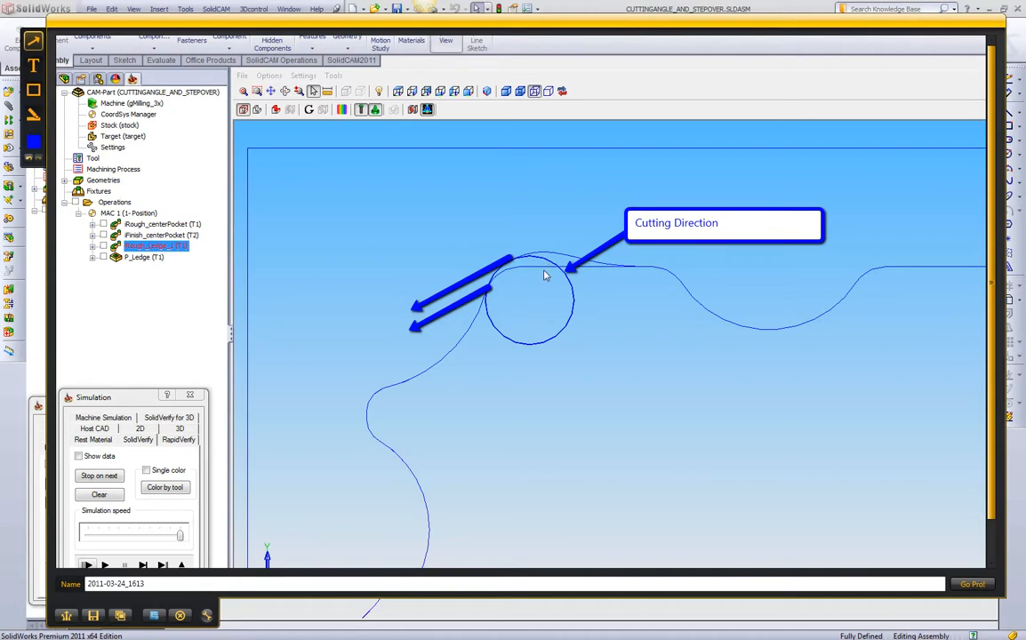
mouse_move(38, 70)
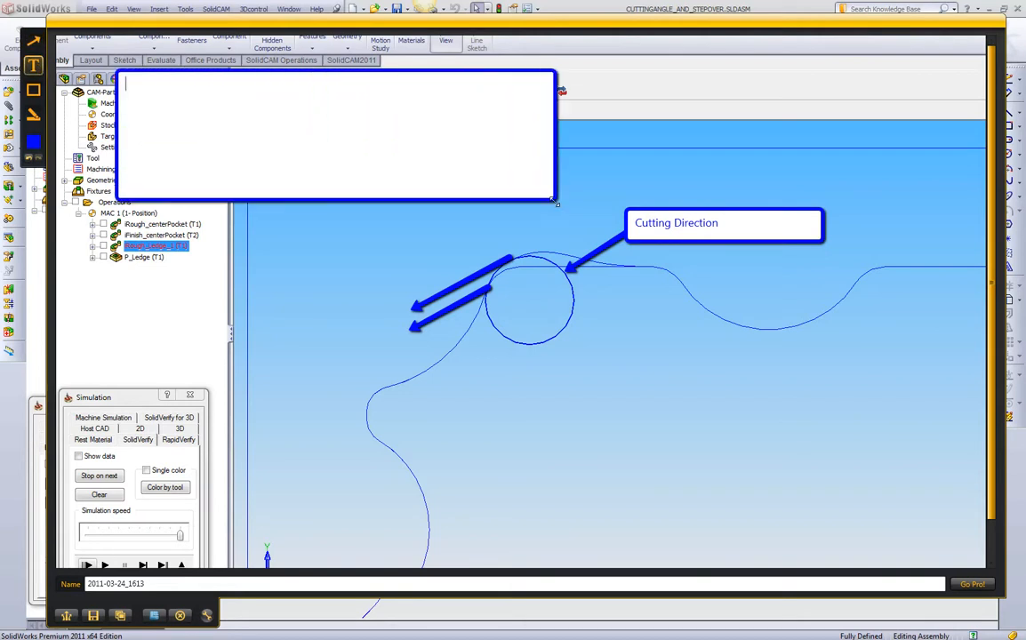
Step: Type the note heading 'Controlled Step Over'
text(Controlled)
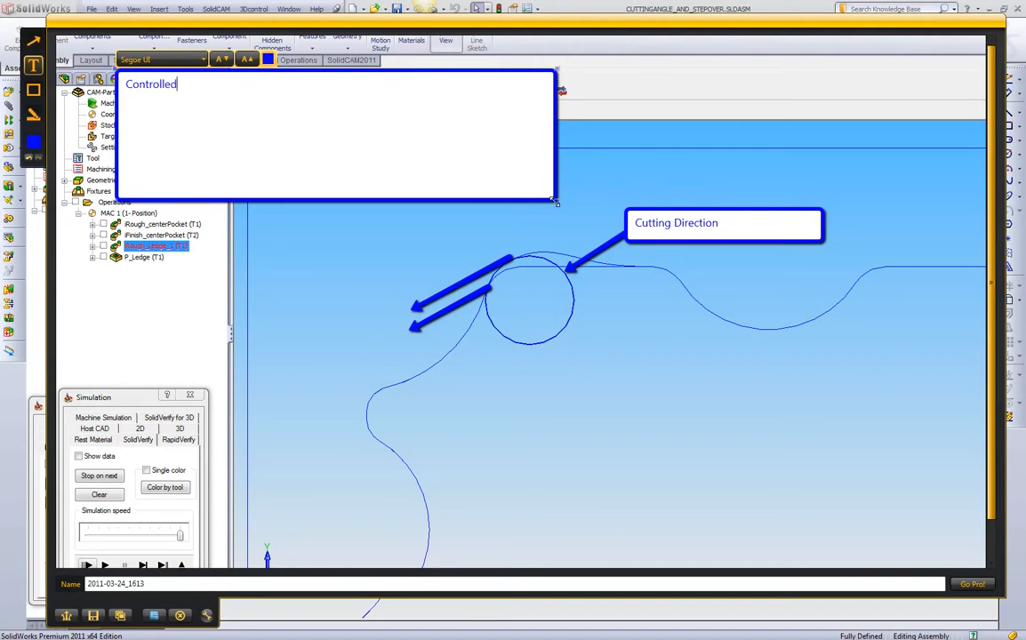
text(Step)
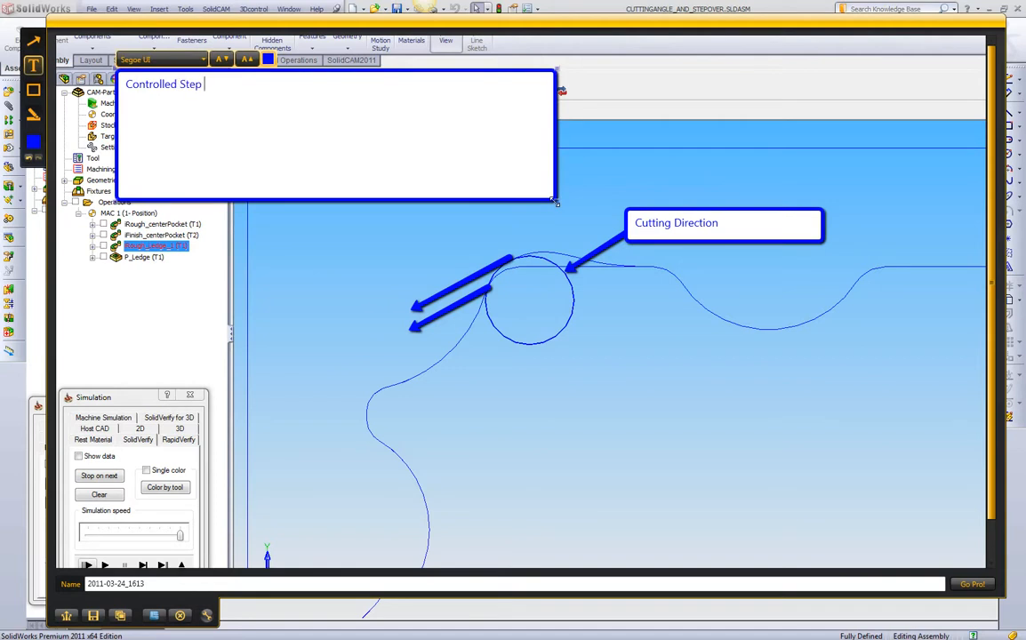
text(Over)
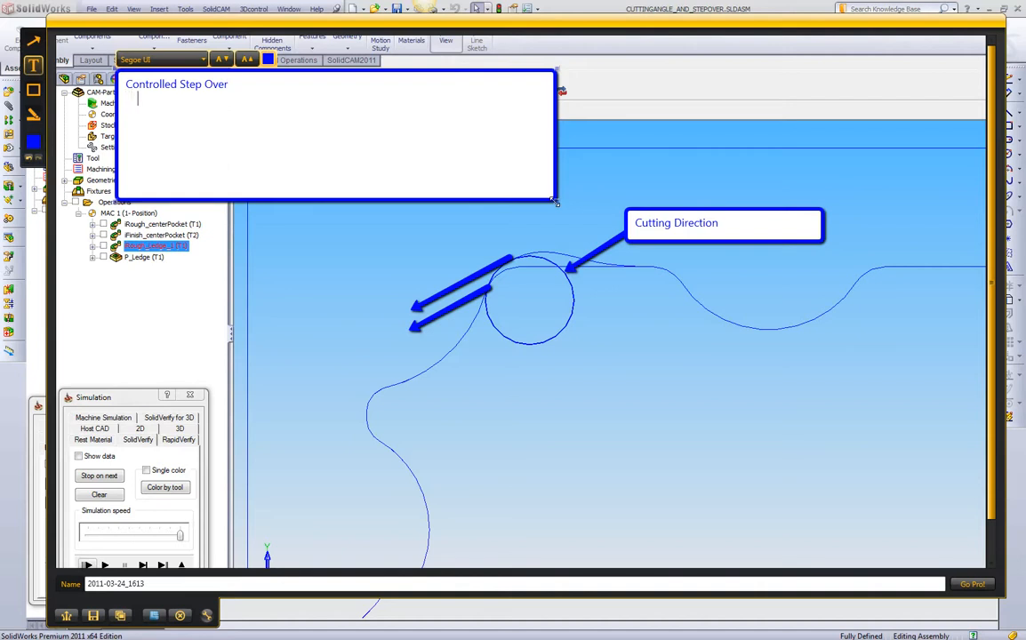
Step: Add point 1: step over constantly adjusts to keep a constant width of cut
text(1. To cons)
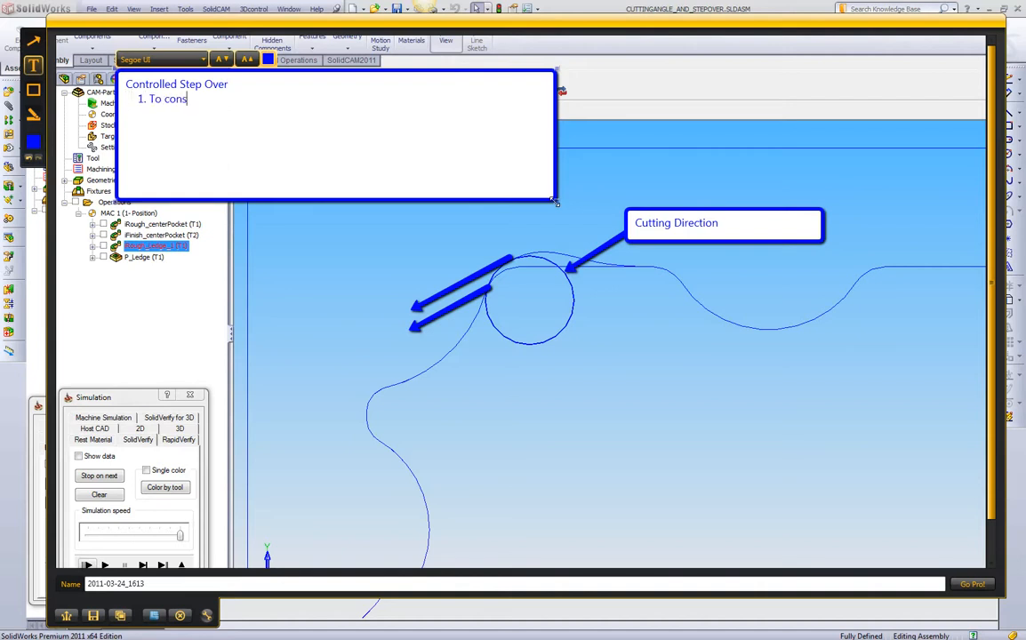
text(tantly a)
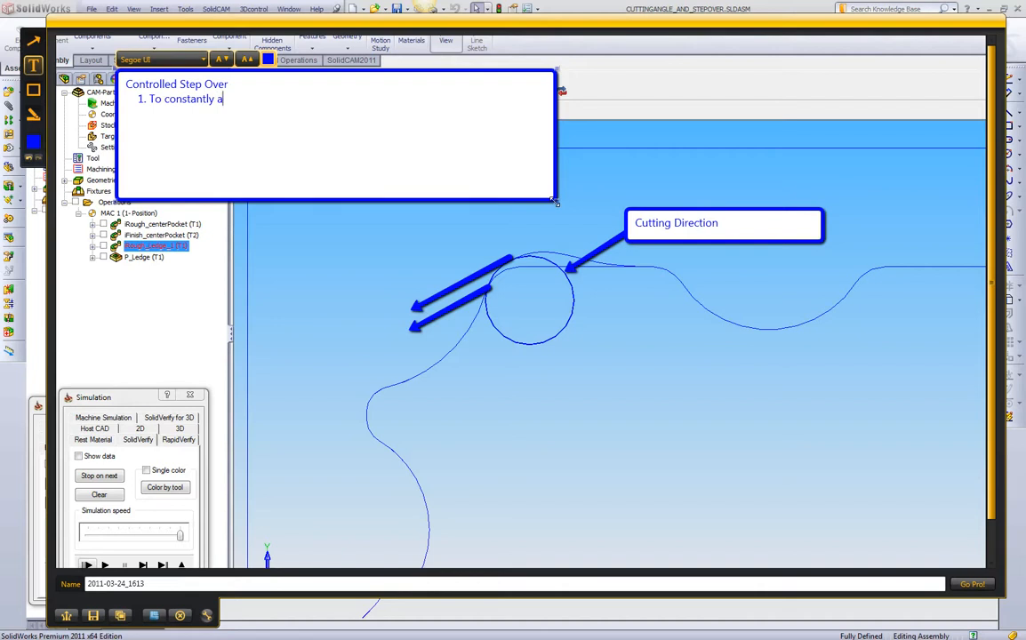
text(djust step over, to give a constan)
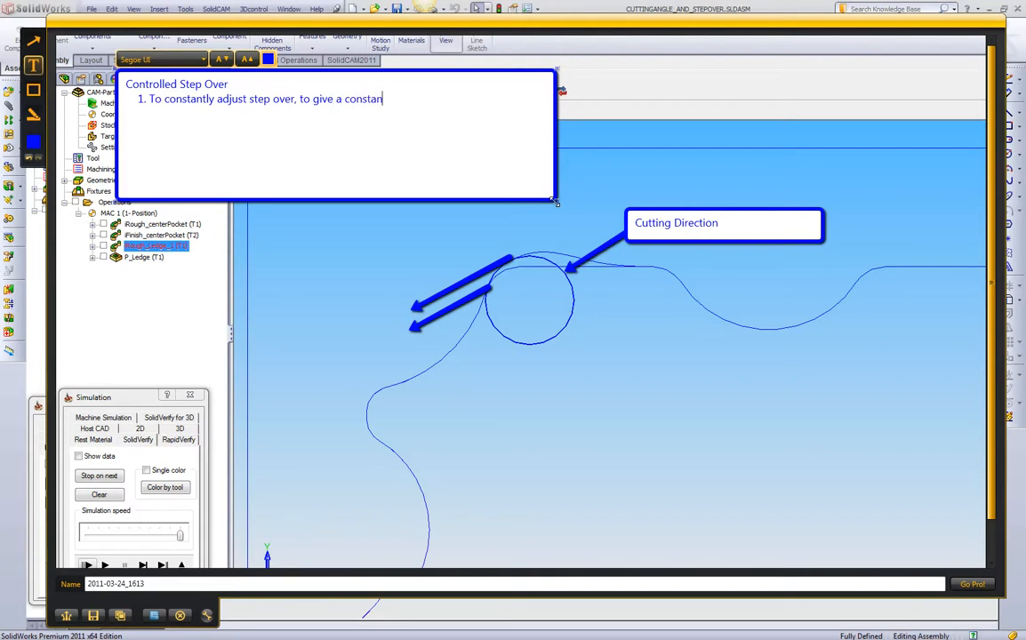
text(t width of)
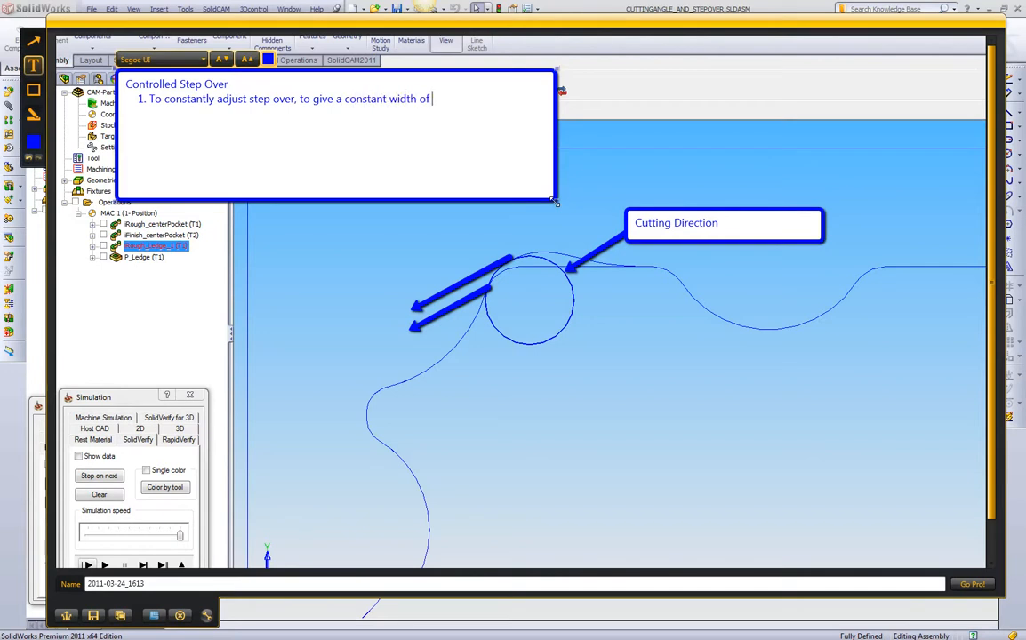
text(cut based on cutting direcit)
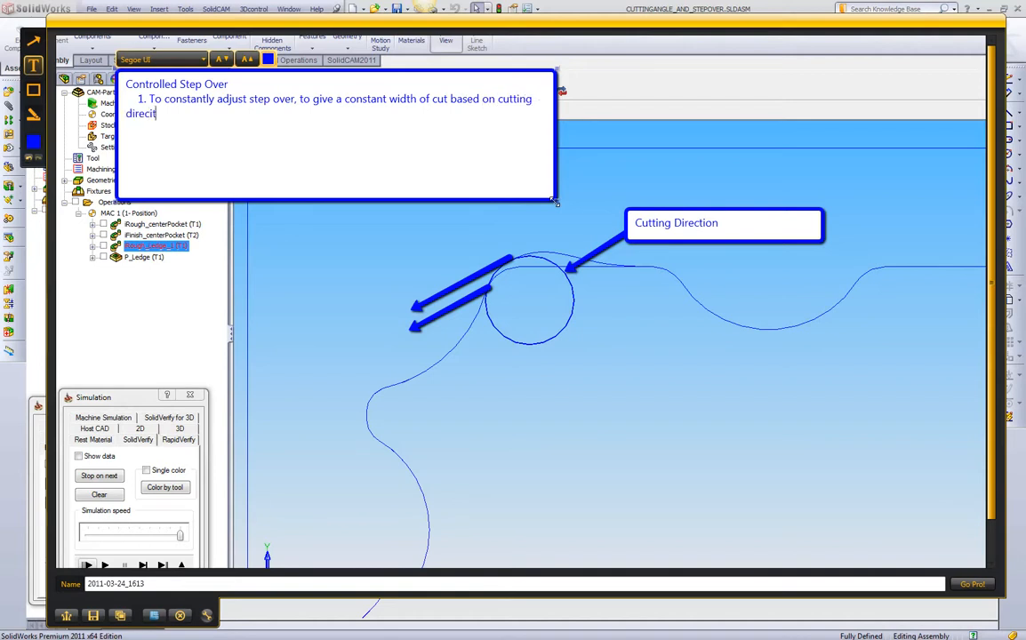
text(ion)
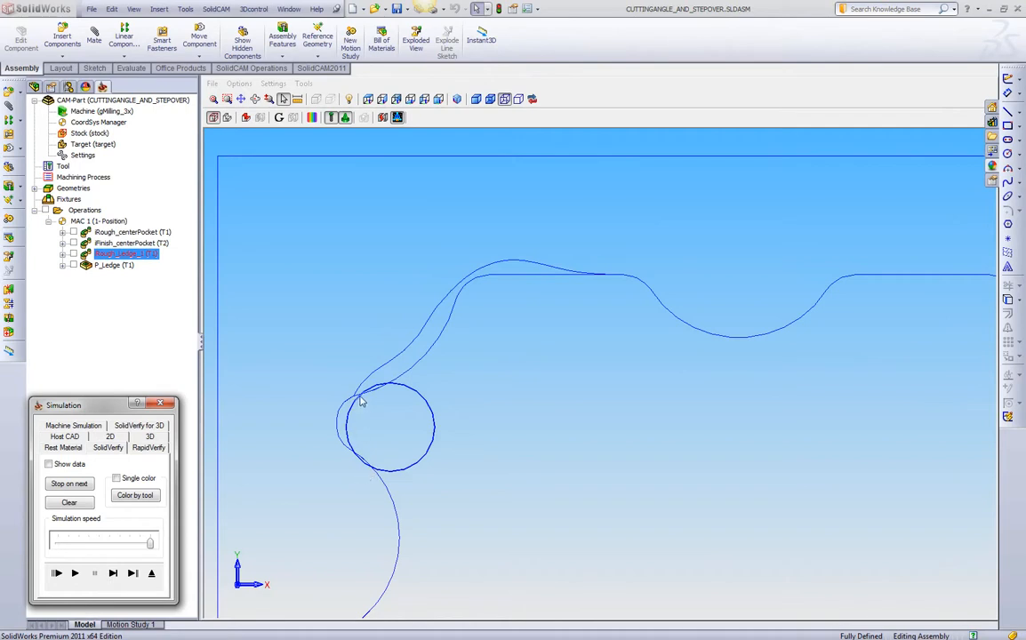
mouse_move(365, 389)
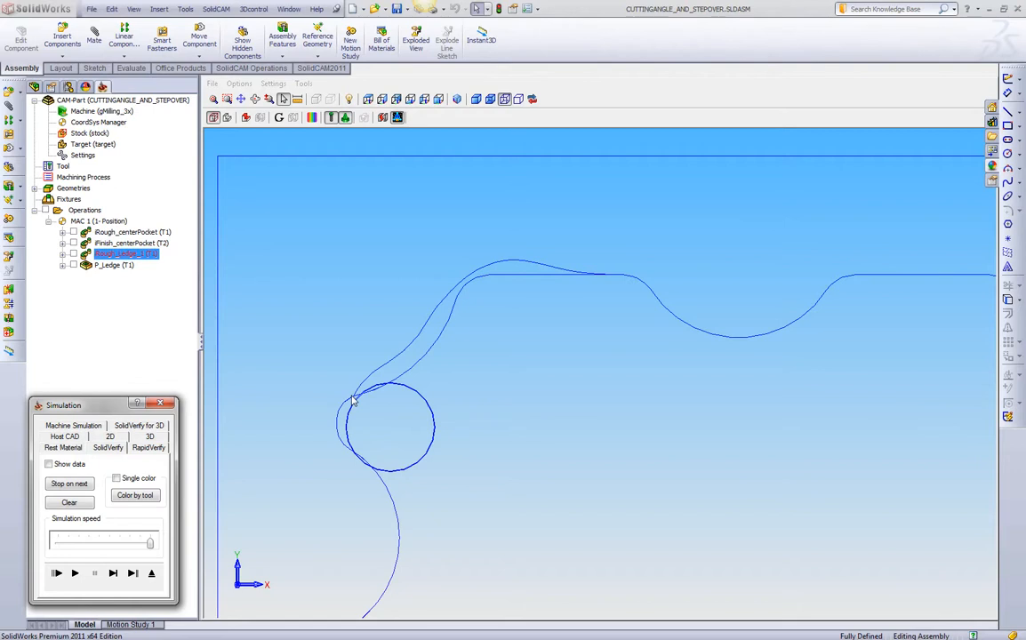
mouse_move(357, 408)
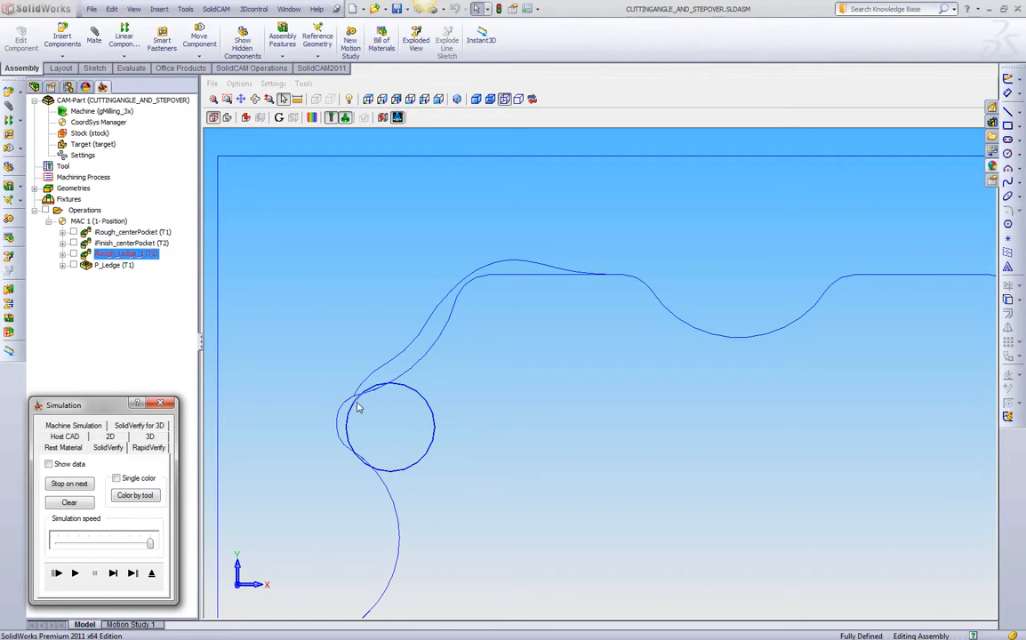
mouse_move(345, 418)
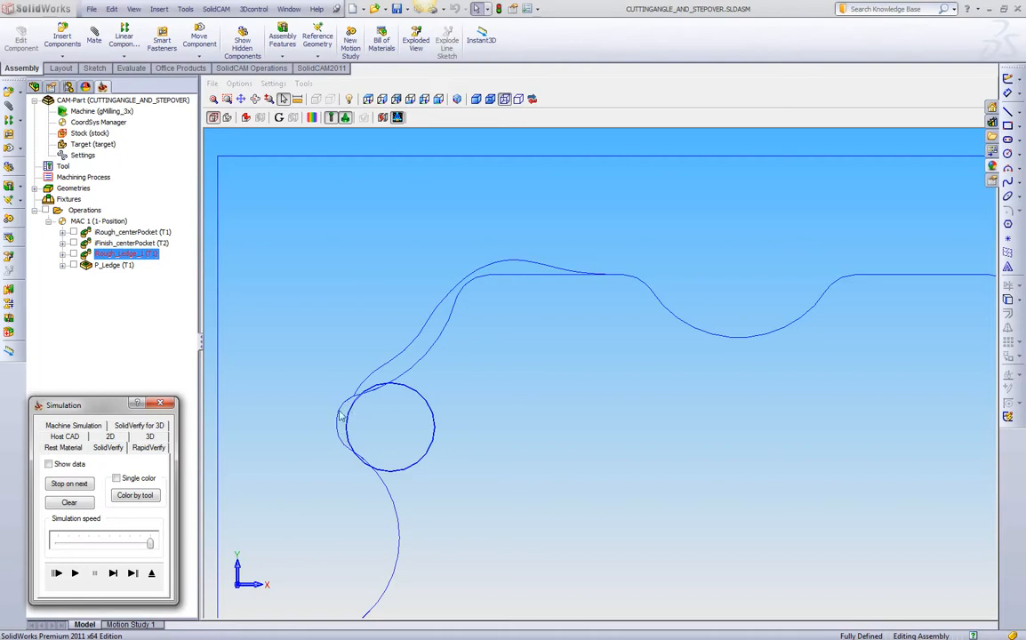
mouse_move(352, 451)
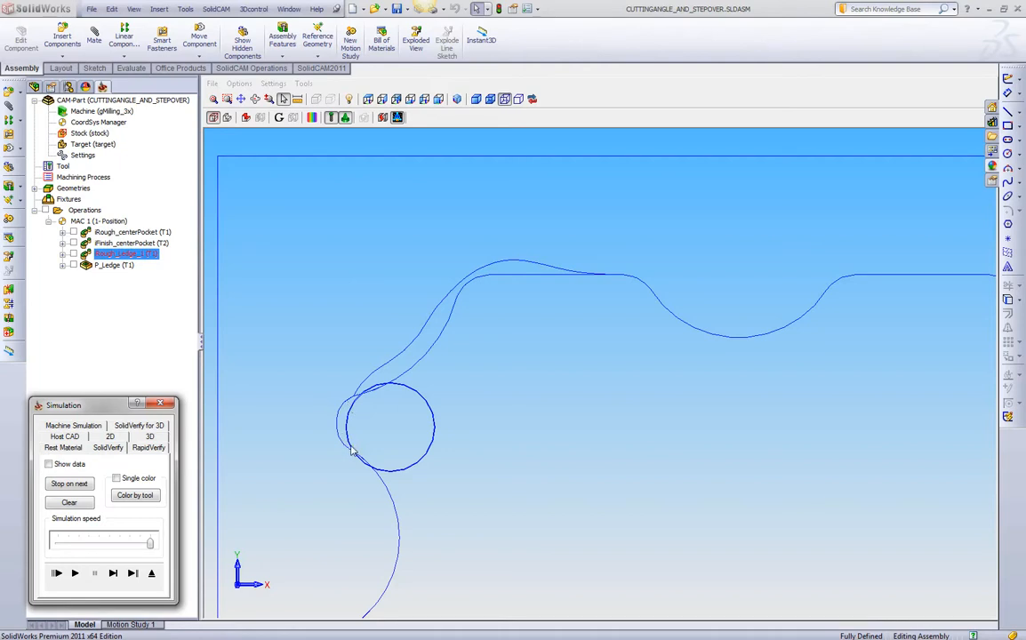
mouse_move(362, 402)
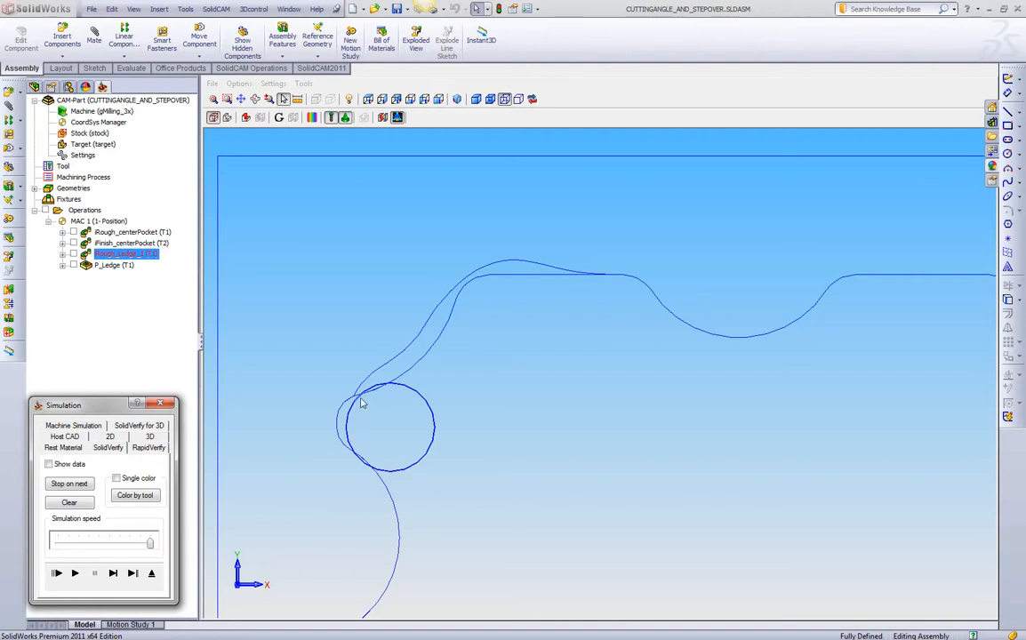
mouse_move(181, 526)
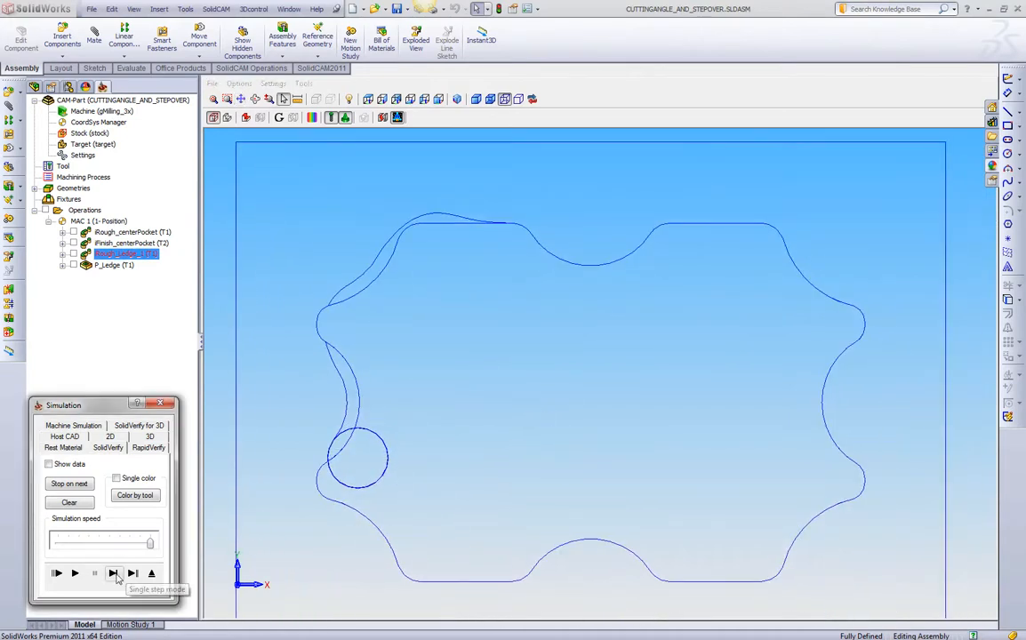
click(113, 573)
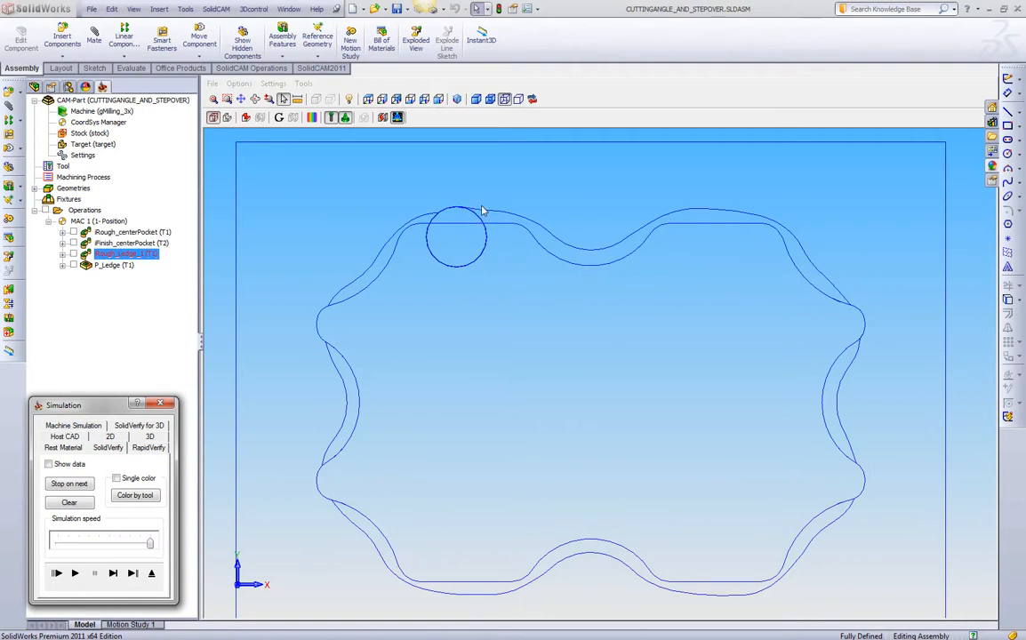
mouse_move(474, 220)
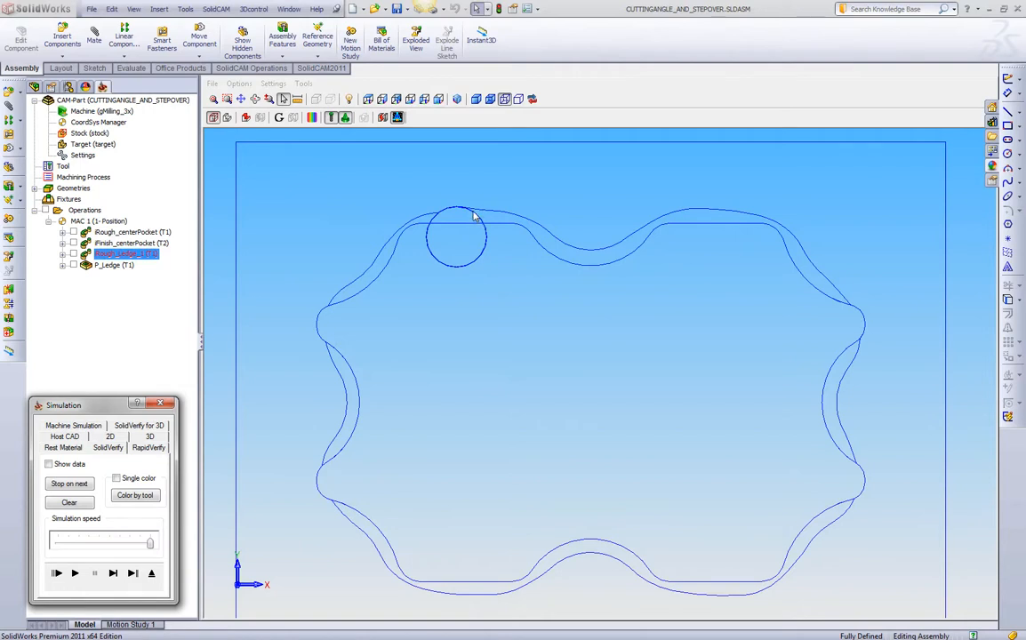
mouse_move(399, 272)
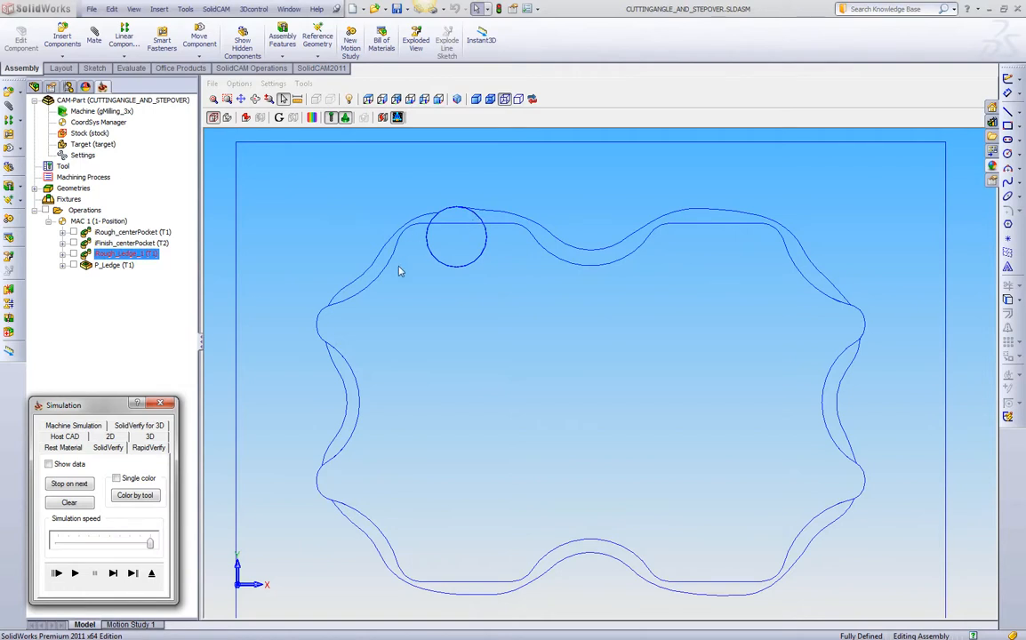
mouse_move(376, 544)
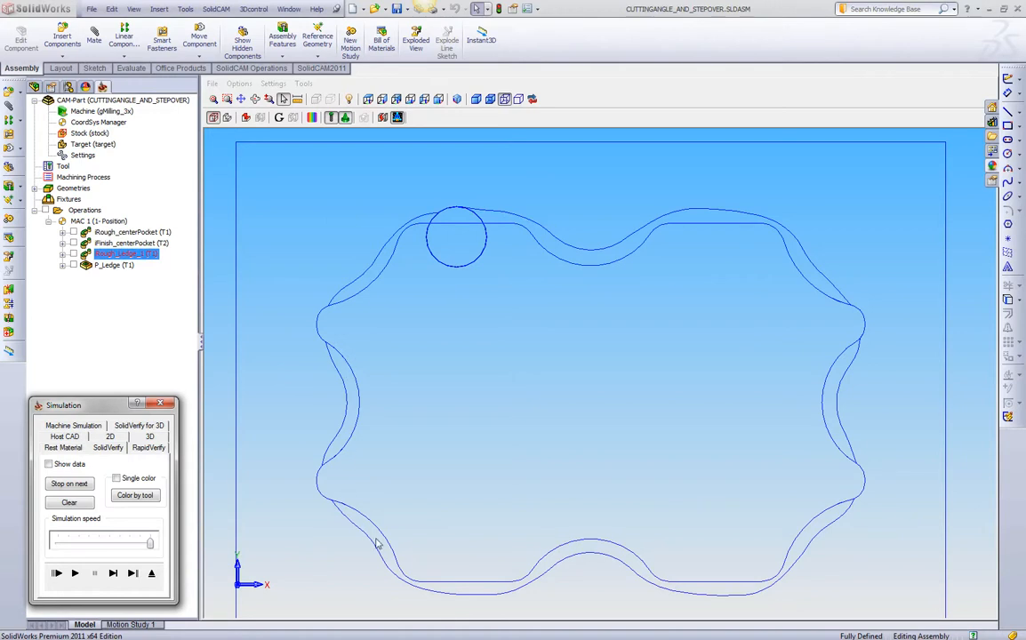
mouse_move(387, 432)
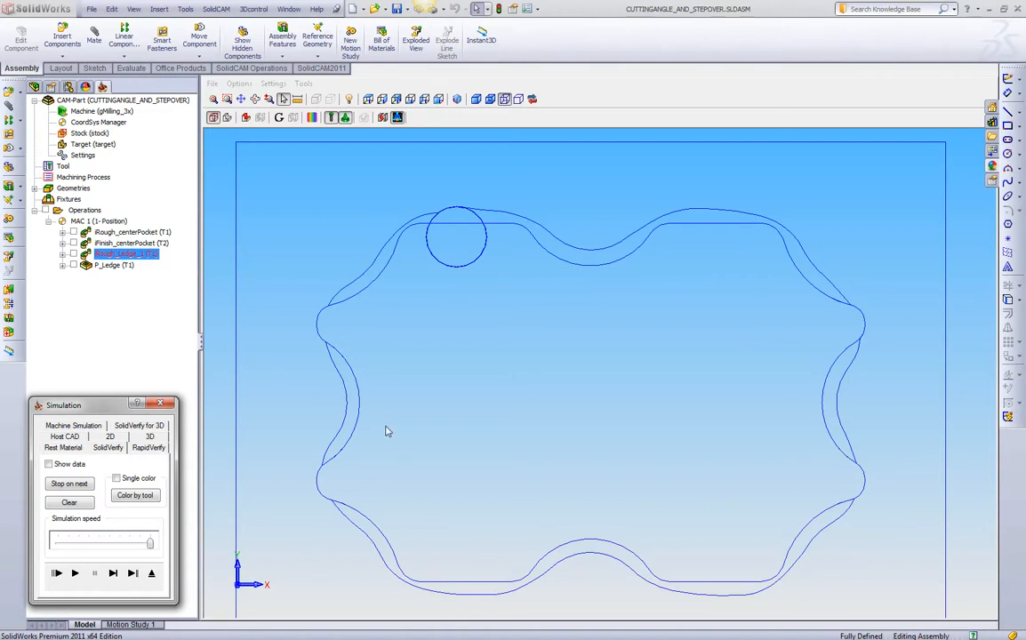
mouse_move(424, 315)
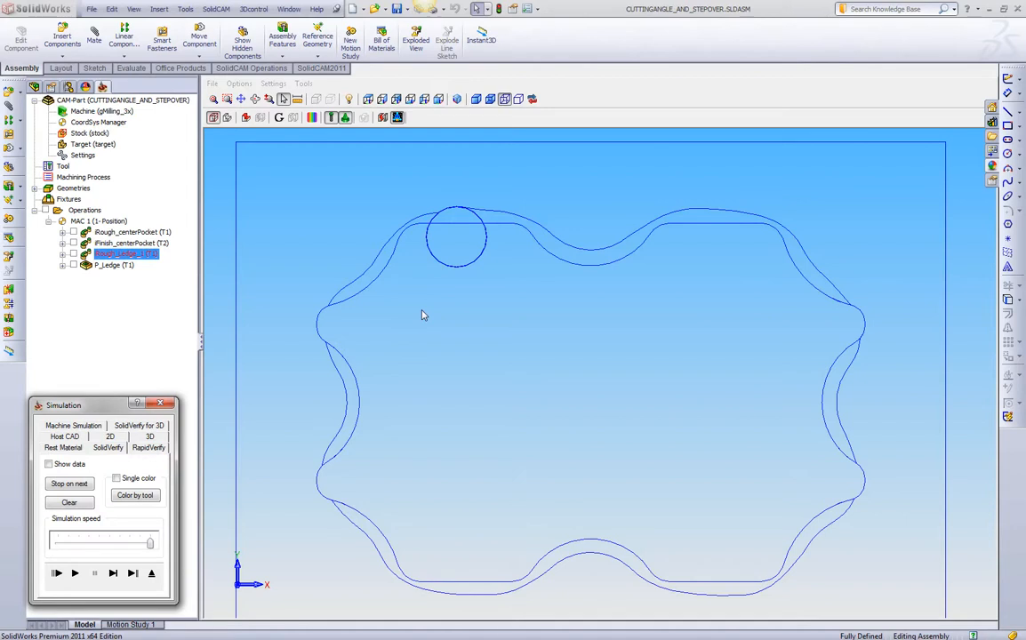
mouse_move(427, 242)
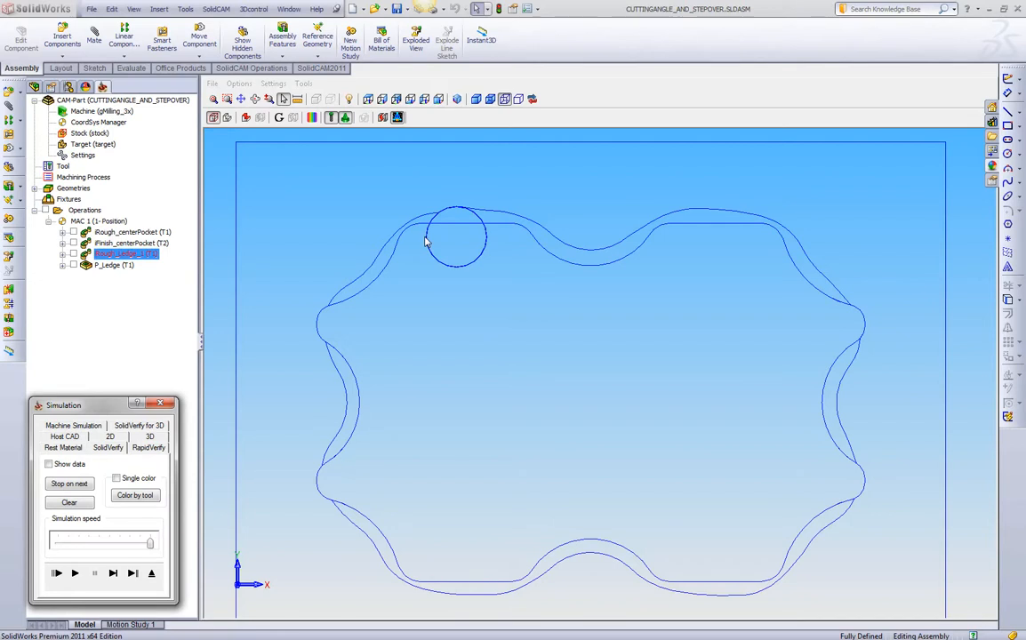
mouse_move(425, 234)
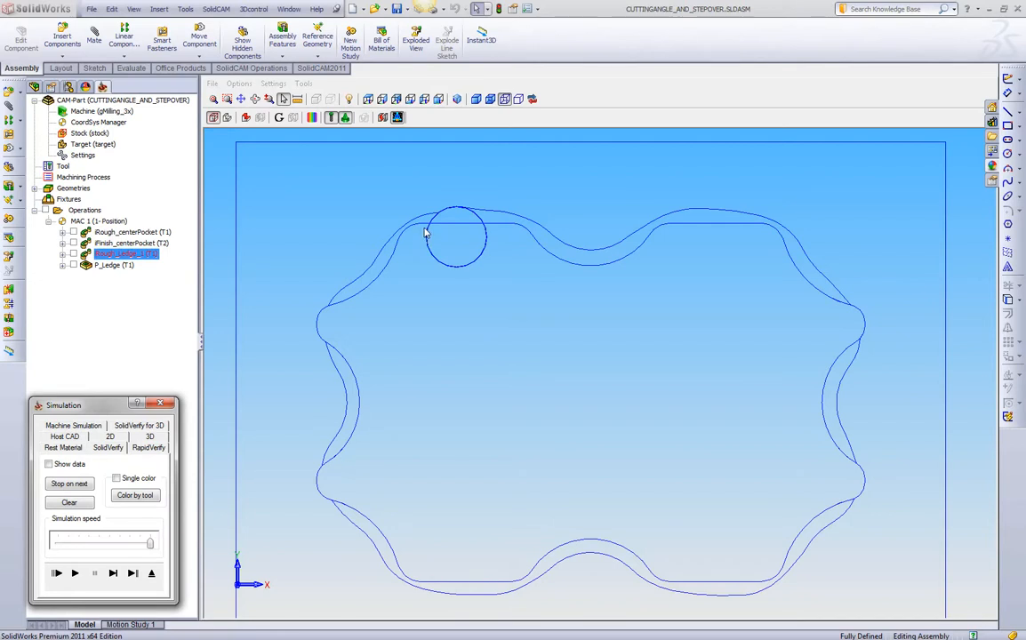
mouse_move(395, 264)
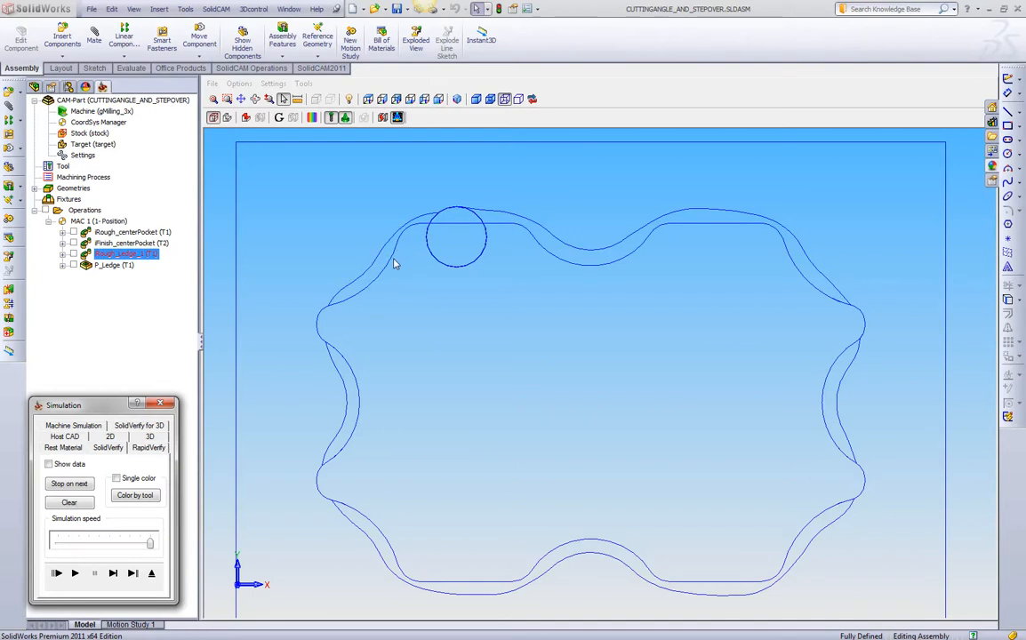
mouse_move(412, 250)
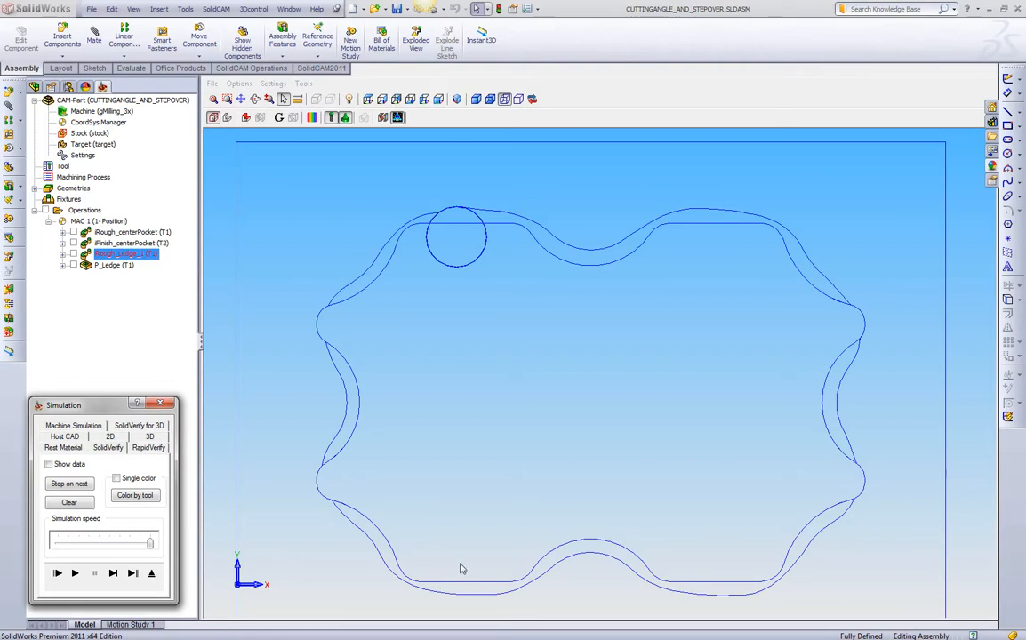
mouse_move(471, 592)
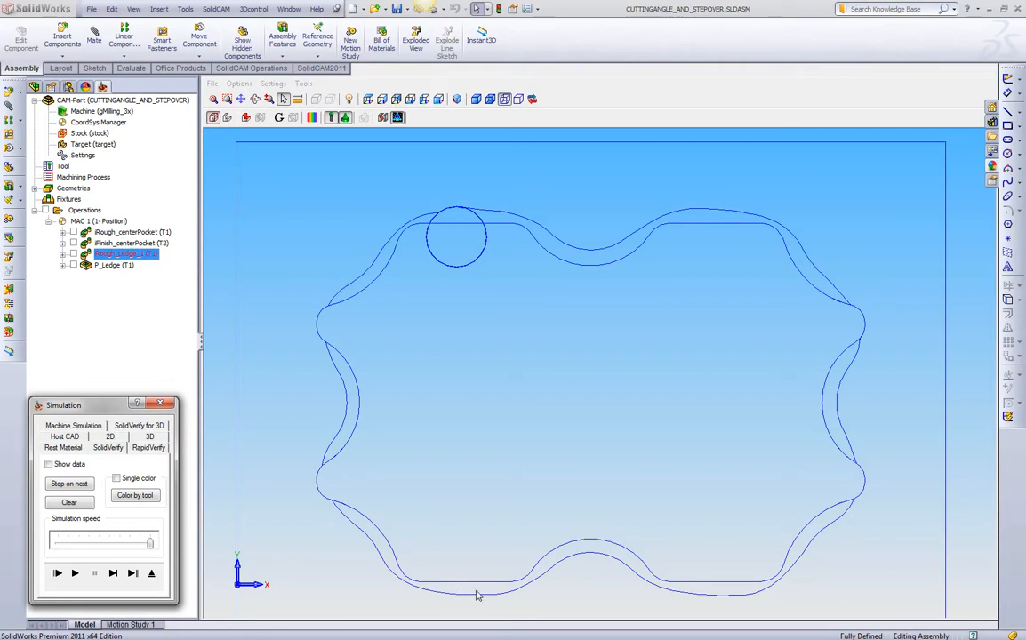
mouse_move(333, 496)
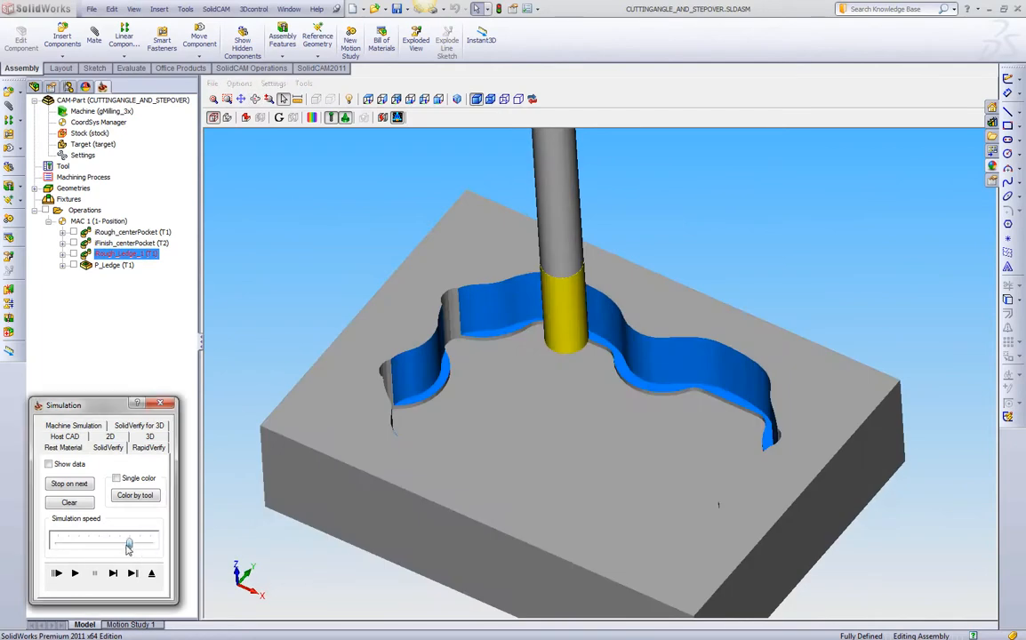
Step: Lower the simulation speed for the wavy ledge cut
click(75, 573)
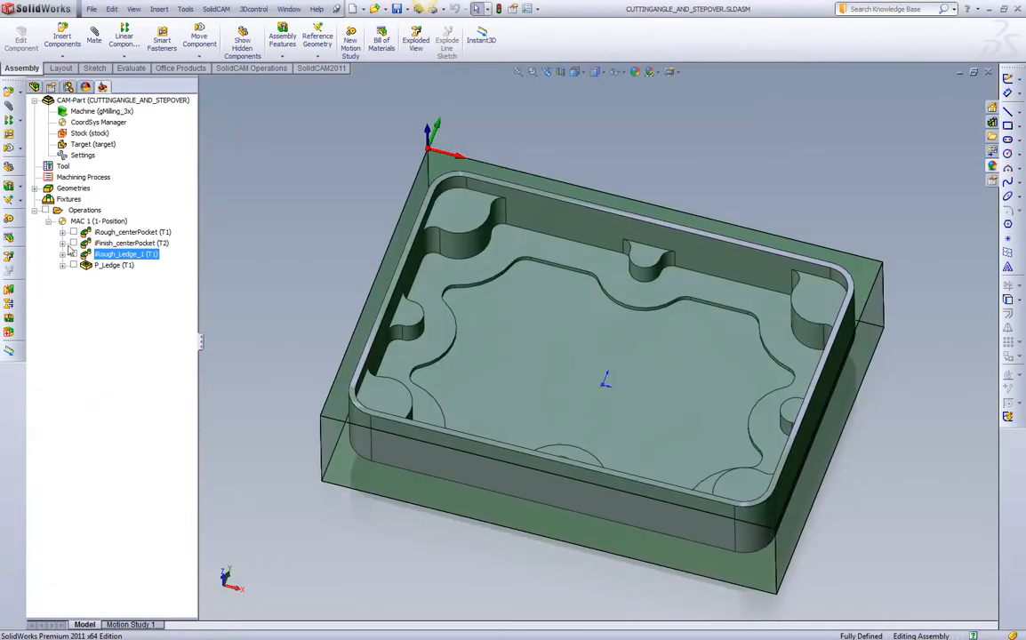
Step: Tick P_Ledge to display its toolpath around the ledge
click(113, 265)
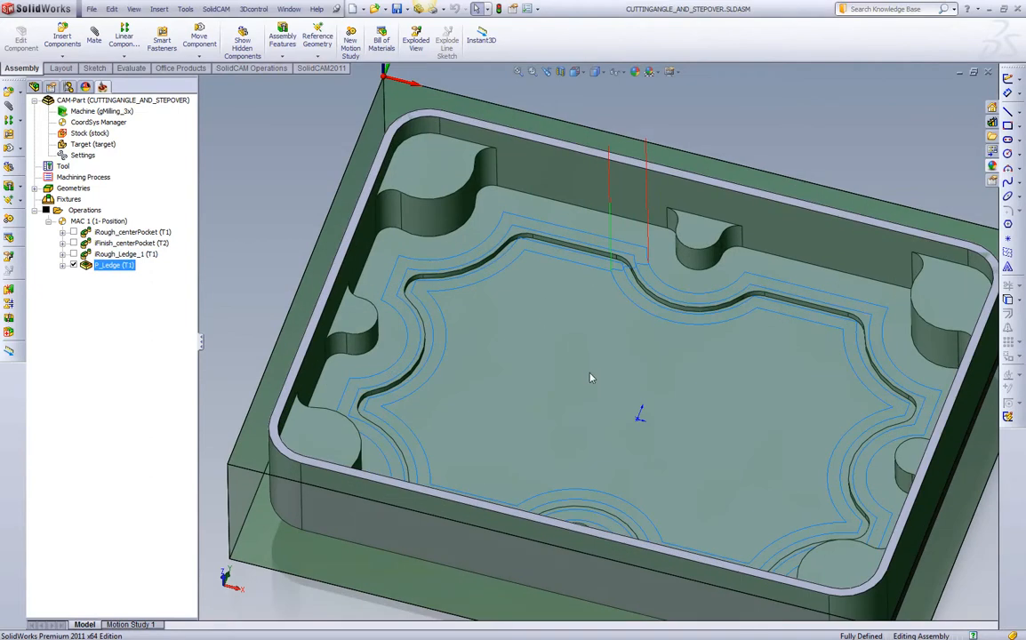
mouse_move(387, 316)
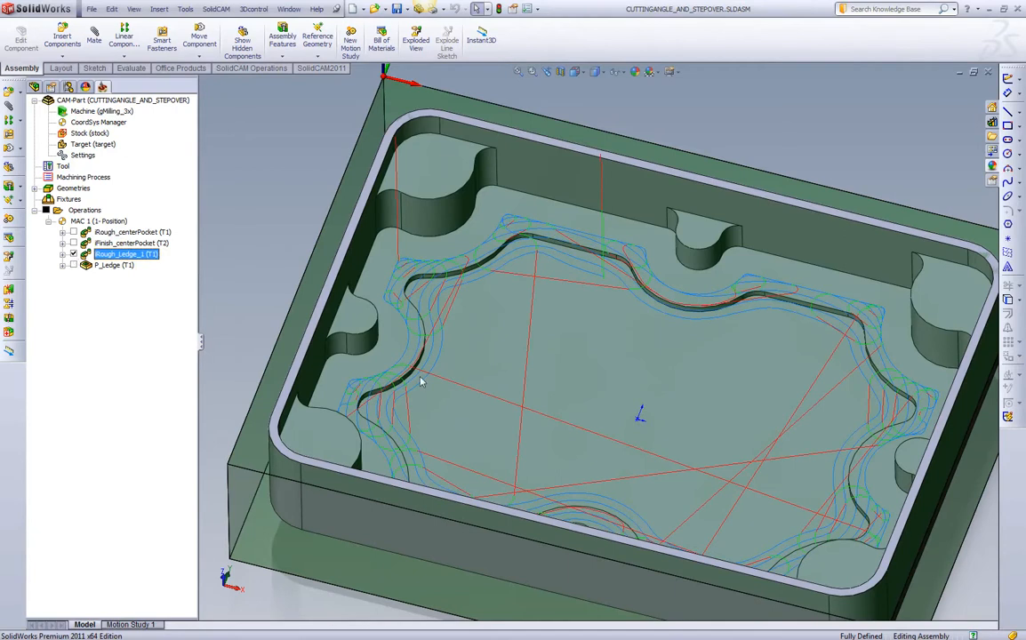
mouse_move(479, 270)
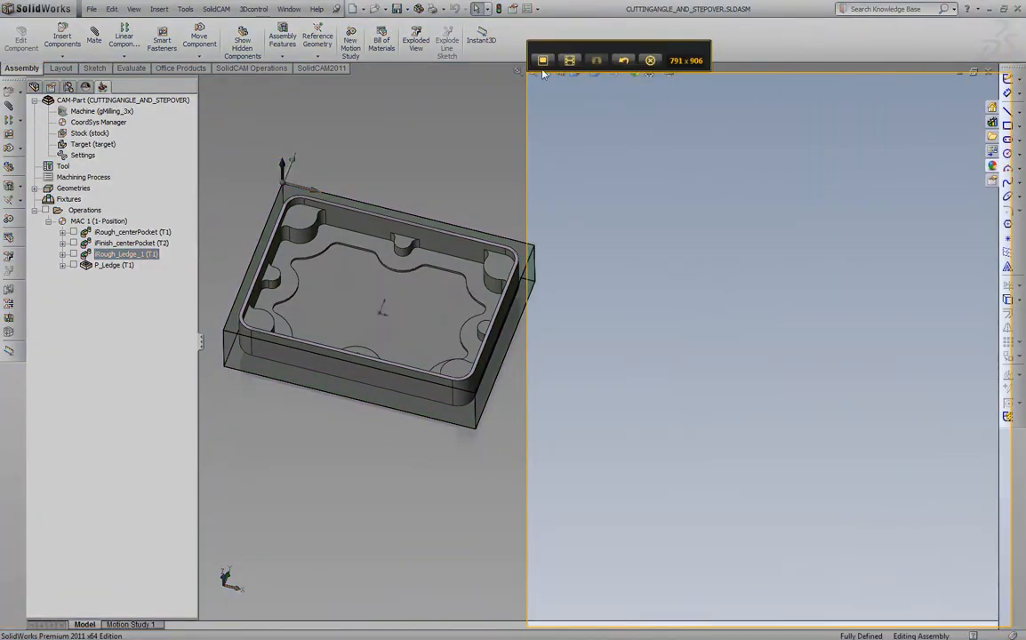
Step: Capture the screen region and add a text box headed 'effects of not using "Controlled Step Over"'
click(651, 60)
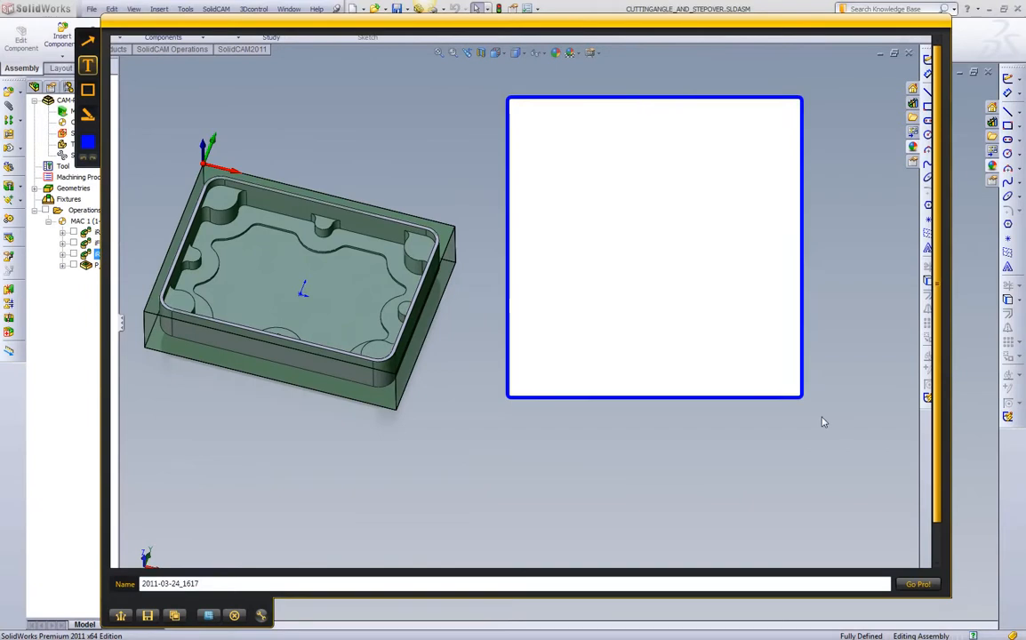
click(654, 249)
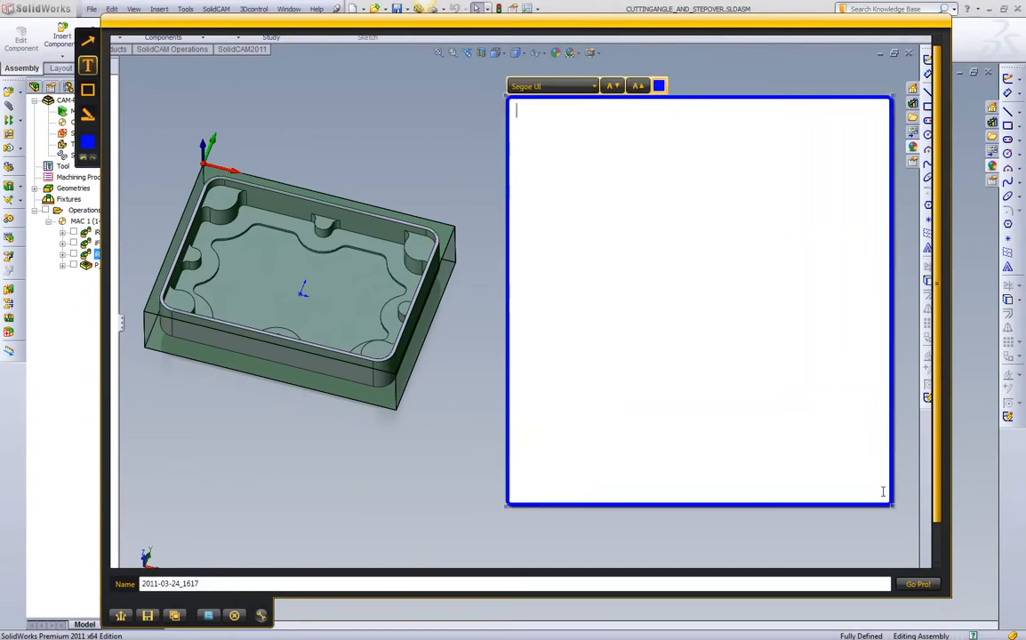
text(effects of no)
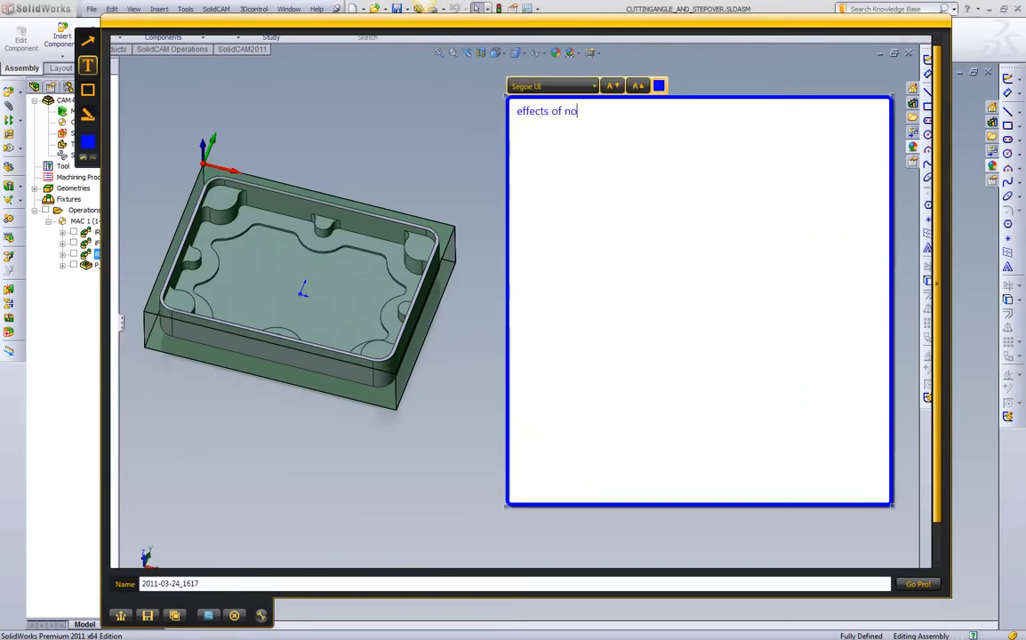
text(t using "Contro)
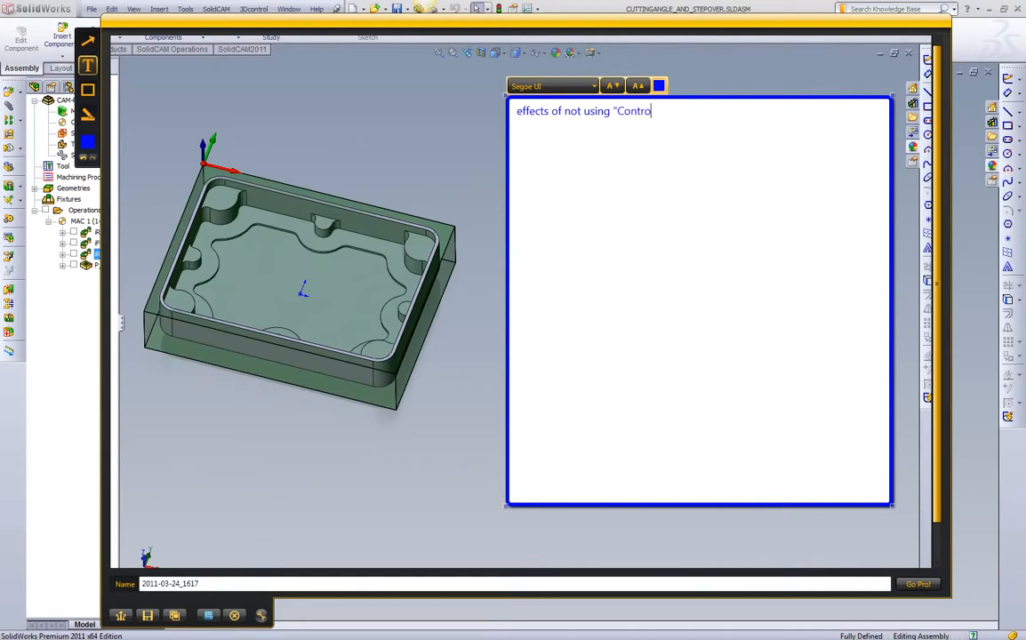
text(lled Step Ov)
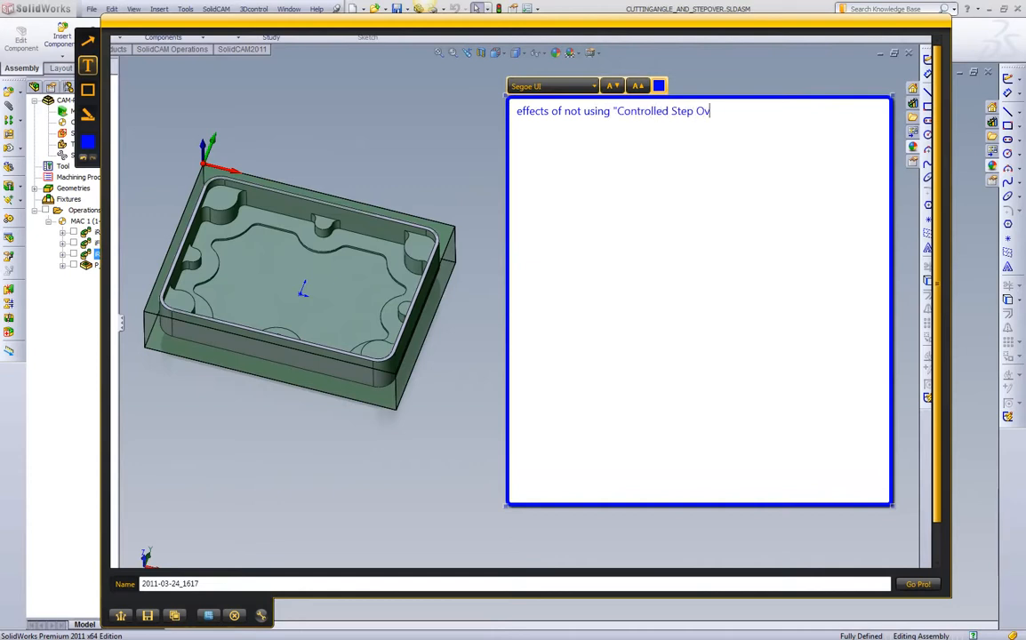
text(er")
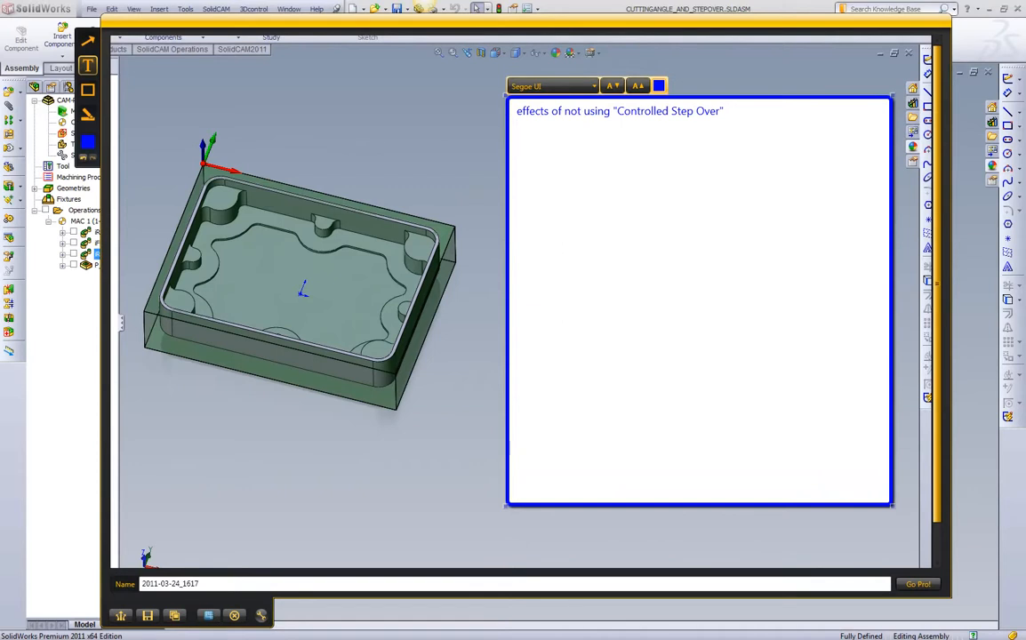
Step: List 'Tool load is increased in the corners (i.e. non-straight line cuts)' and broken tools
text(Too)
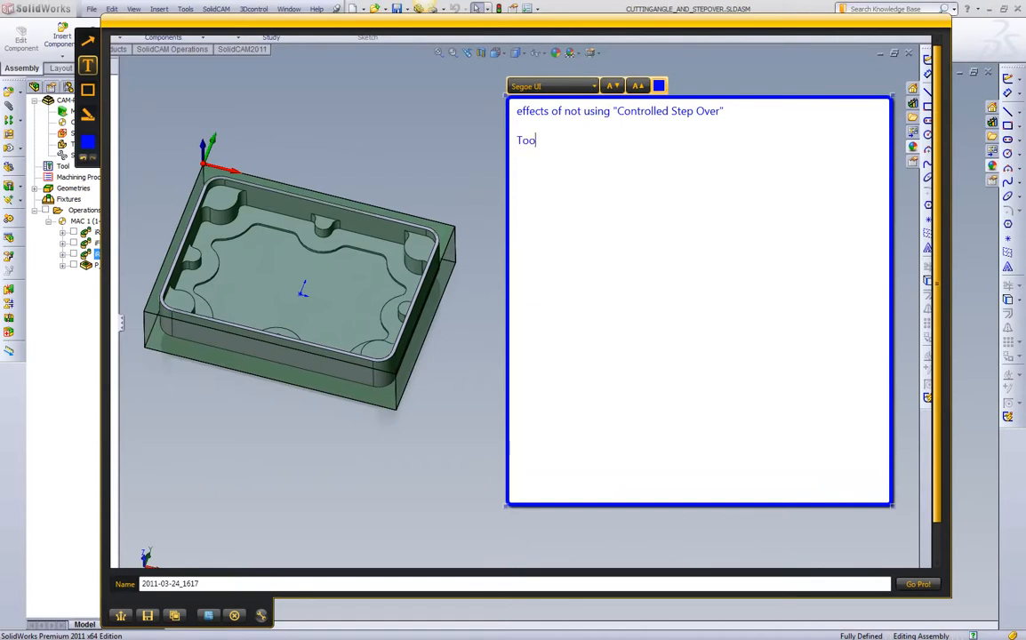
text(l load is i)
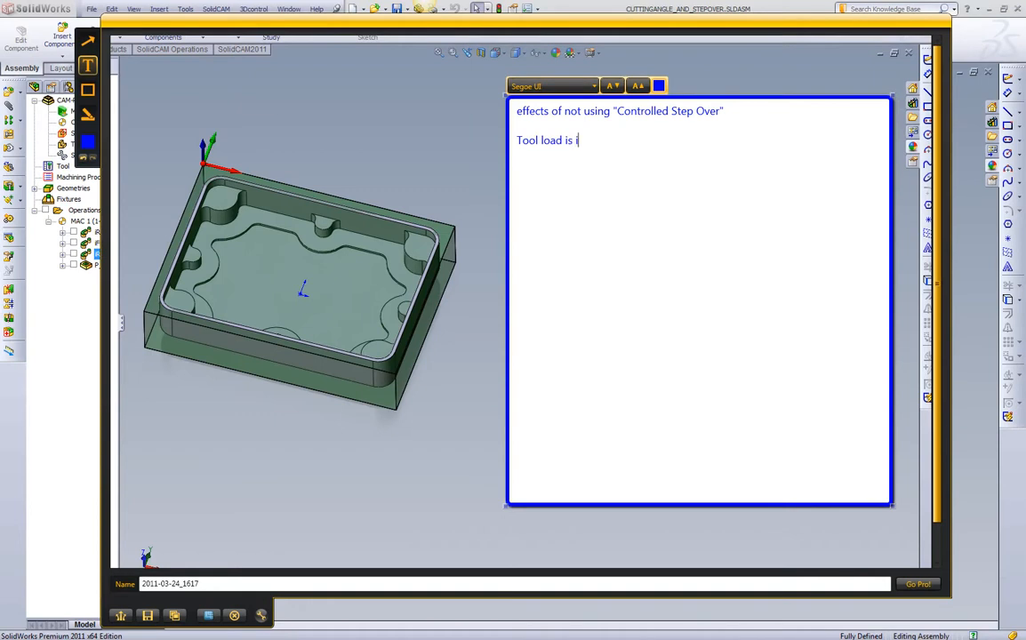
text(ncreased)
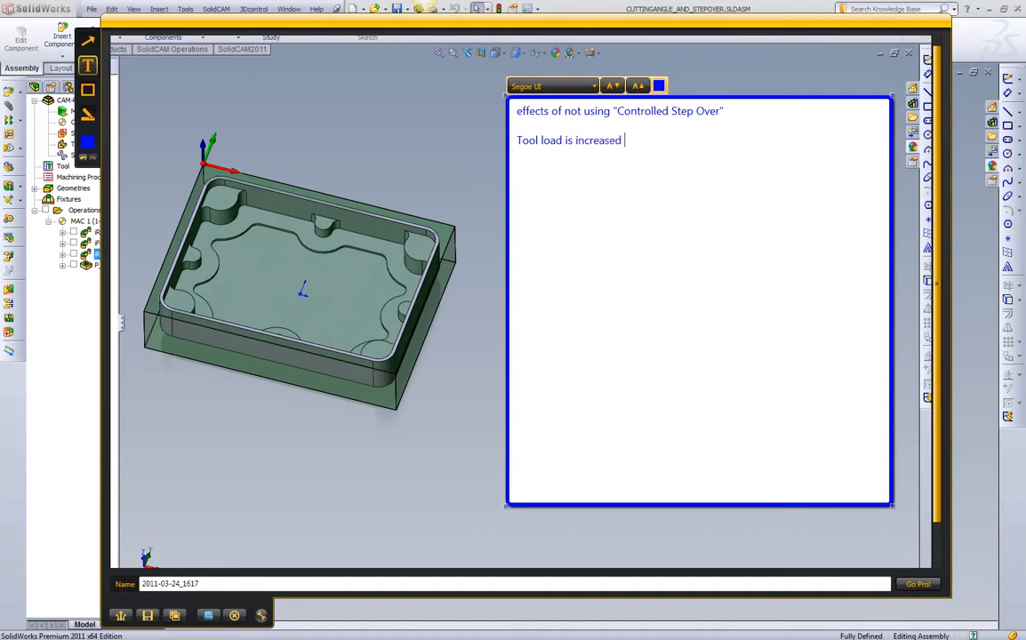
text(in the corners)
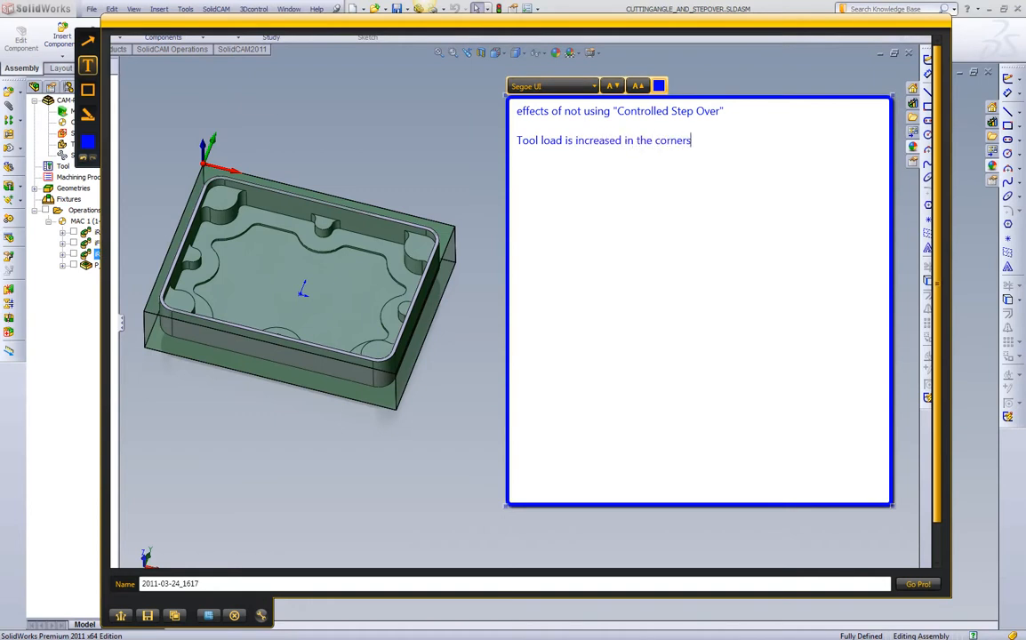
text((i.e. non-)
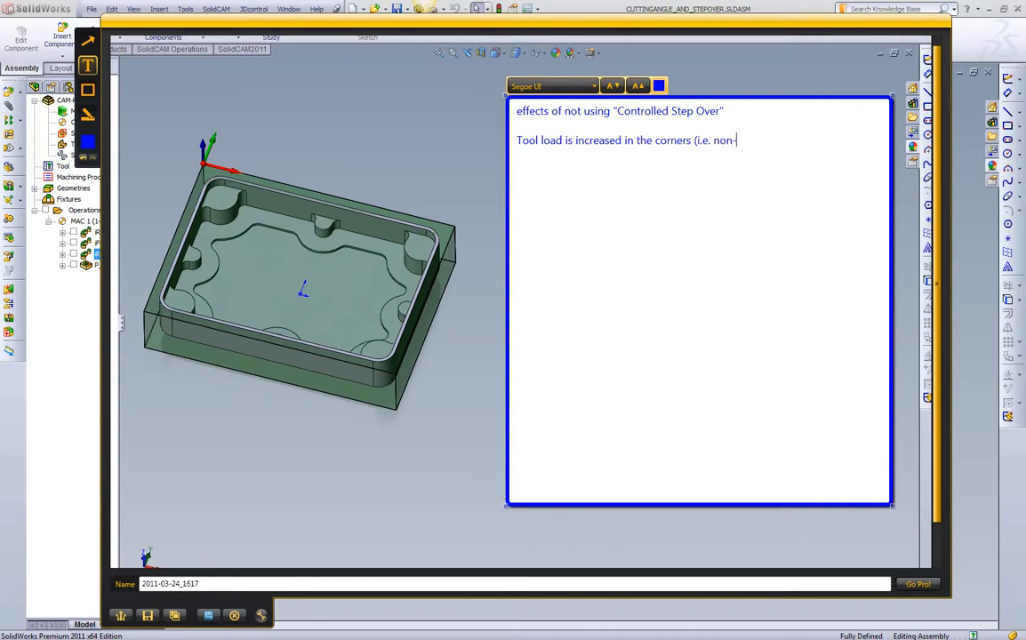
text(straight)
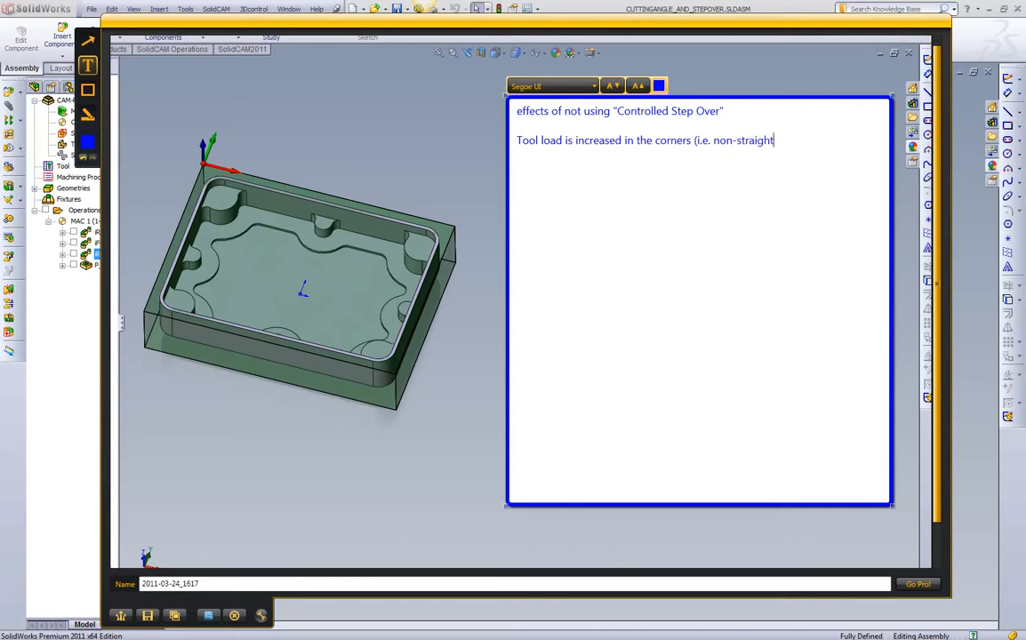
text(line cuts))
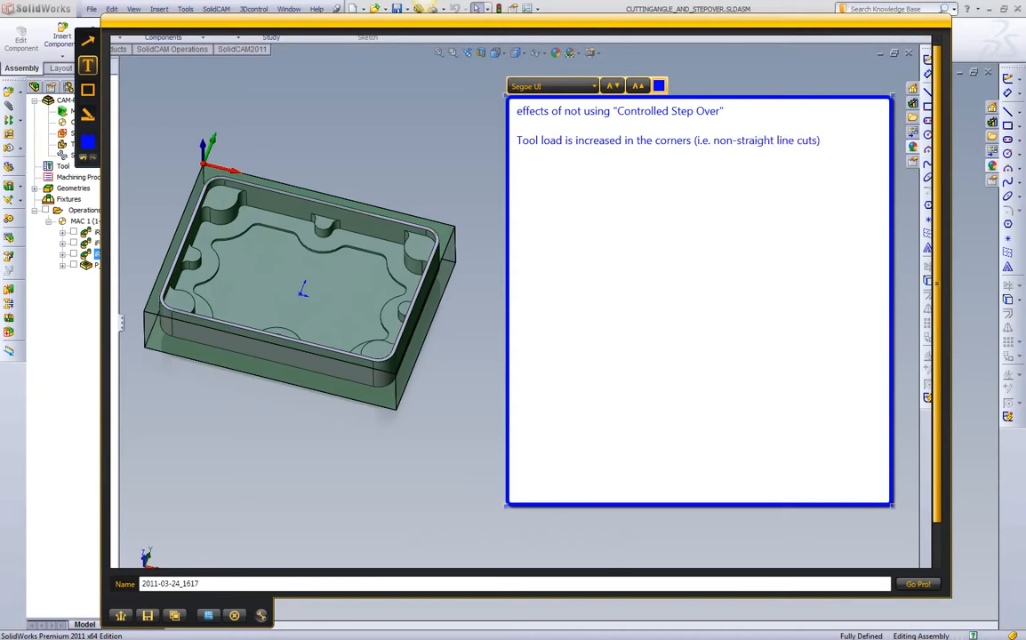
text(a. Tool wea)
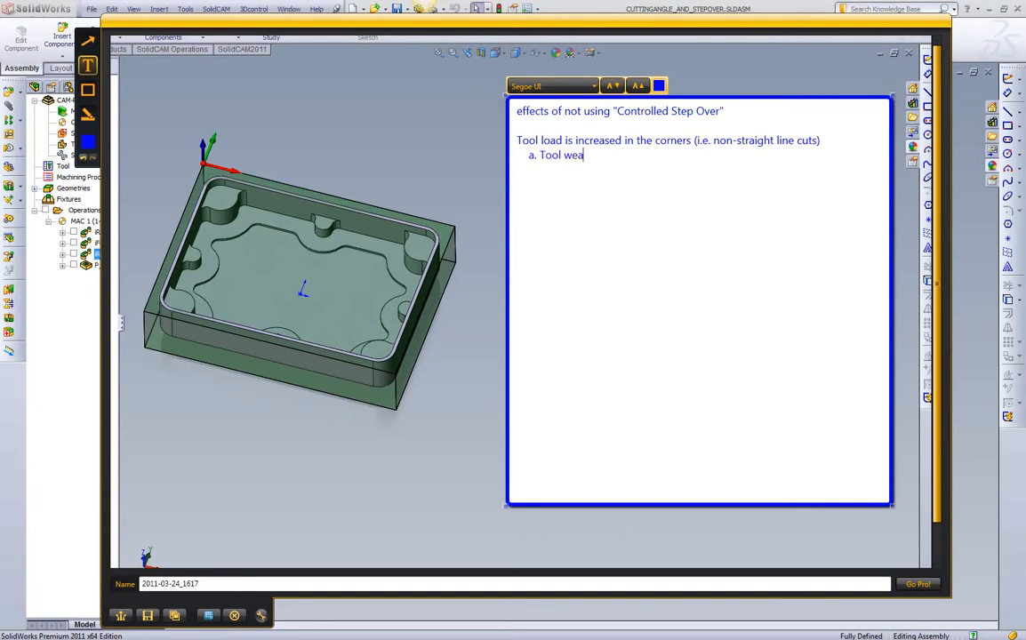
text(r and fatigue)
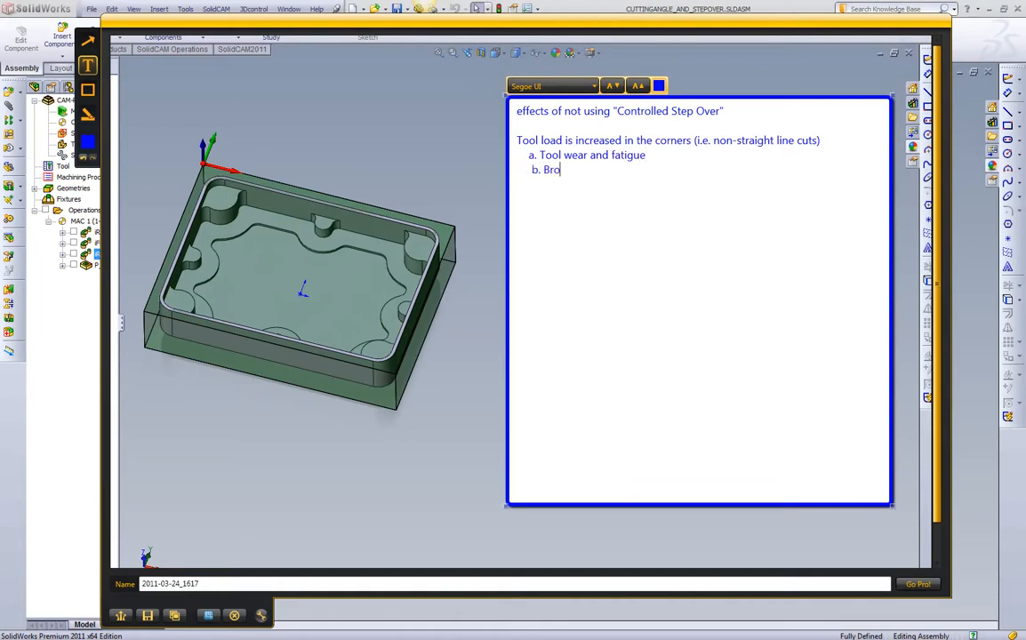
text(ken tools)
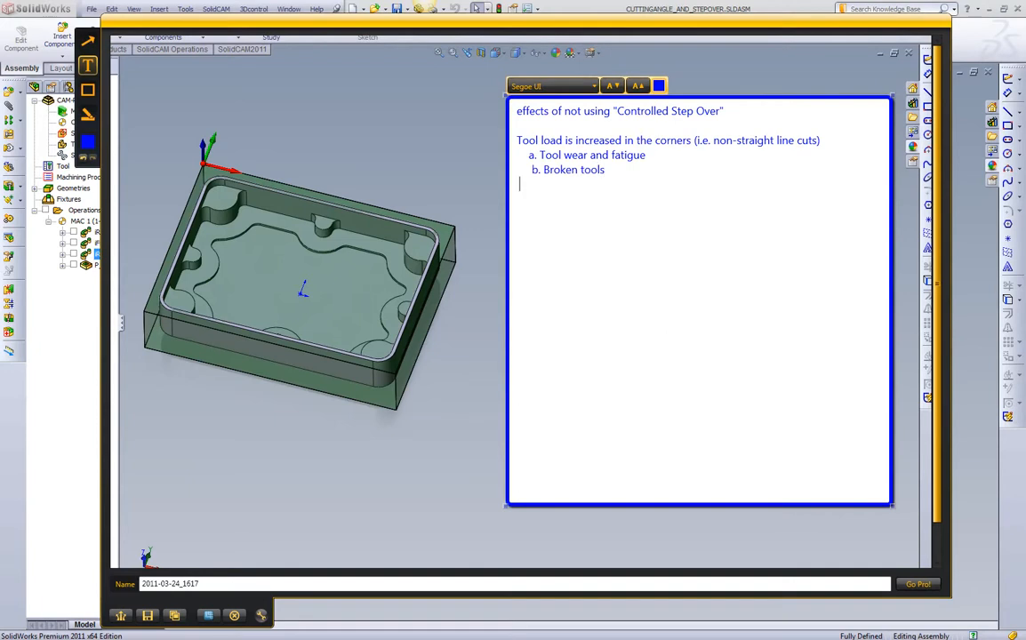
Step: Add items c 'Multiple depth of cuts' and d 'Wear the lower portion of the tool's flute'
text(c.)
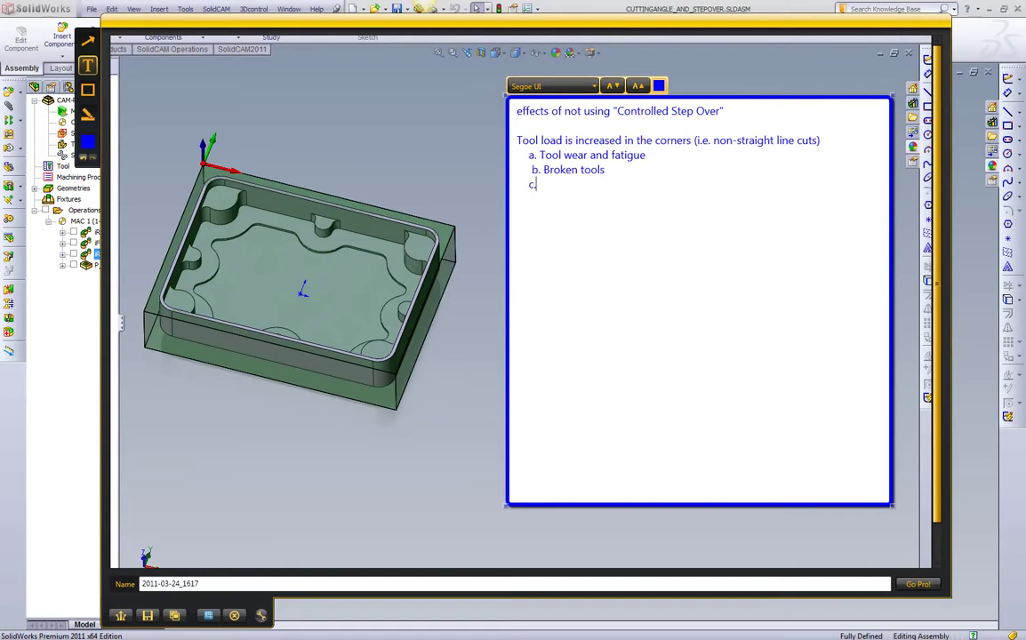
text(Multipl)
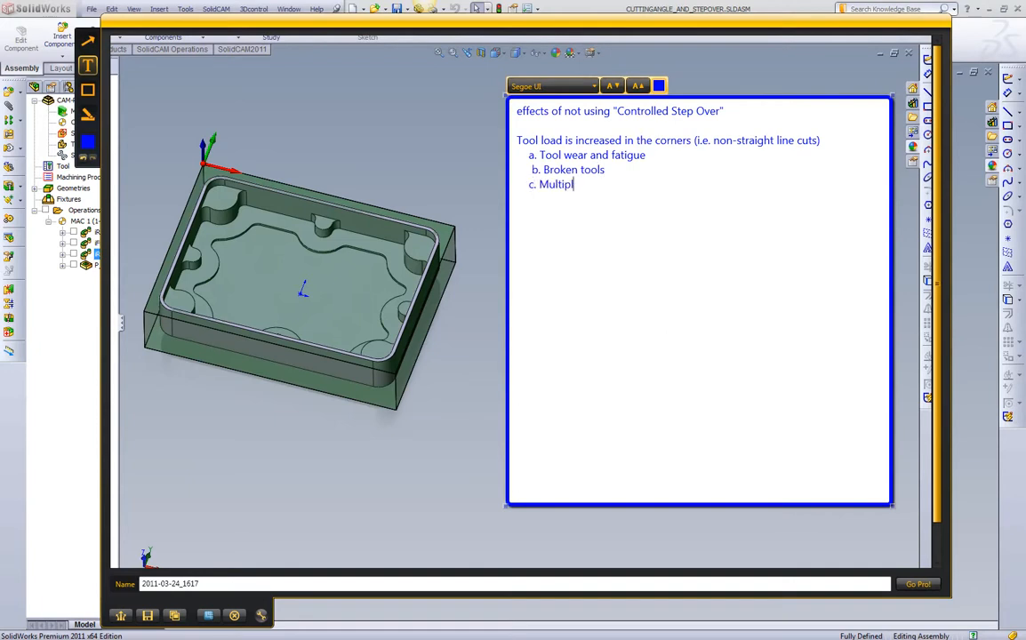
text(e depth of c)
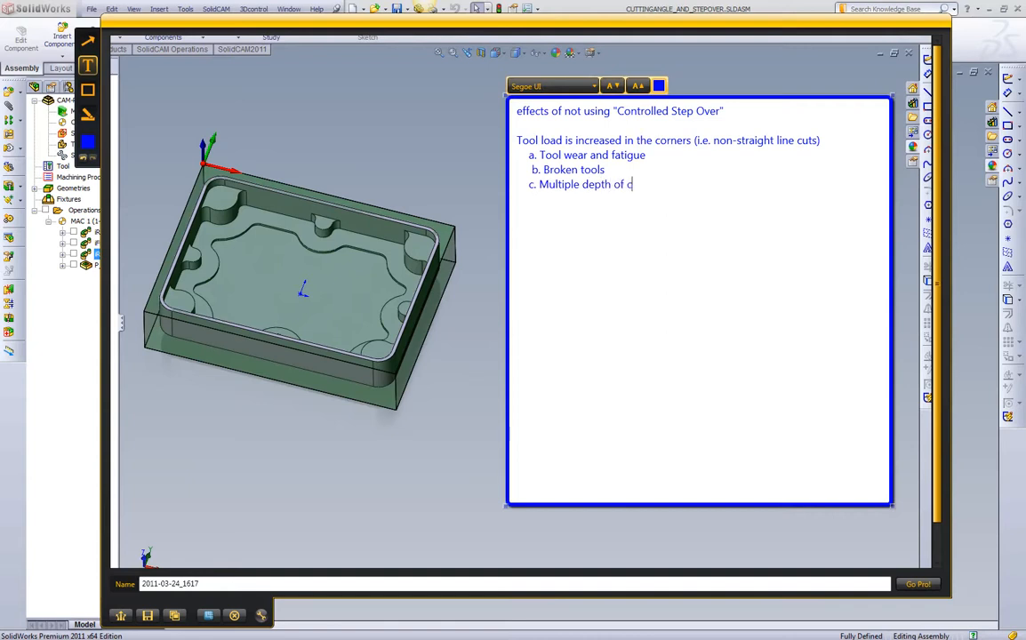
text(uts)
text(d.)
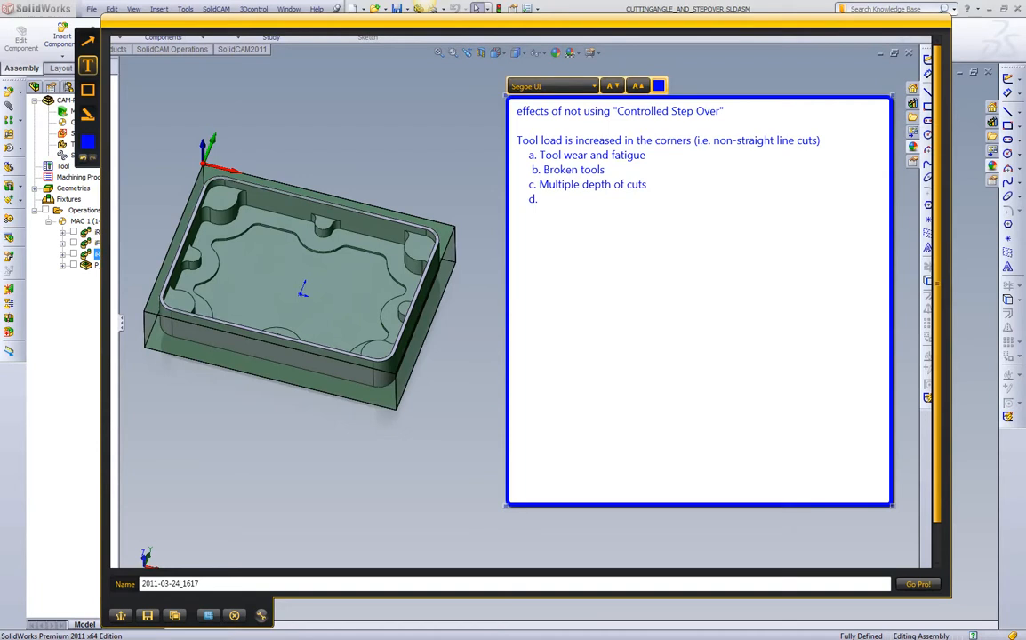
text(Wea)
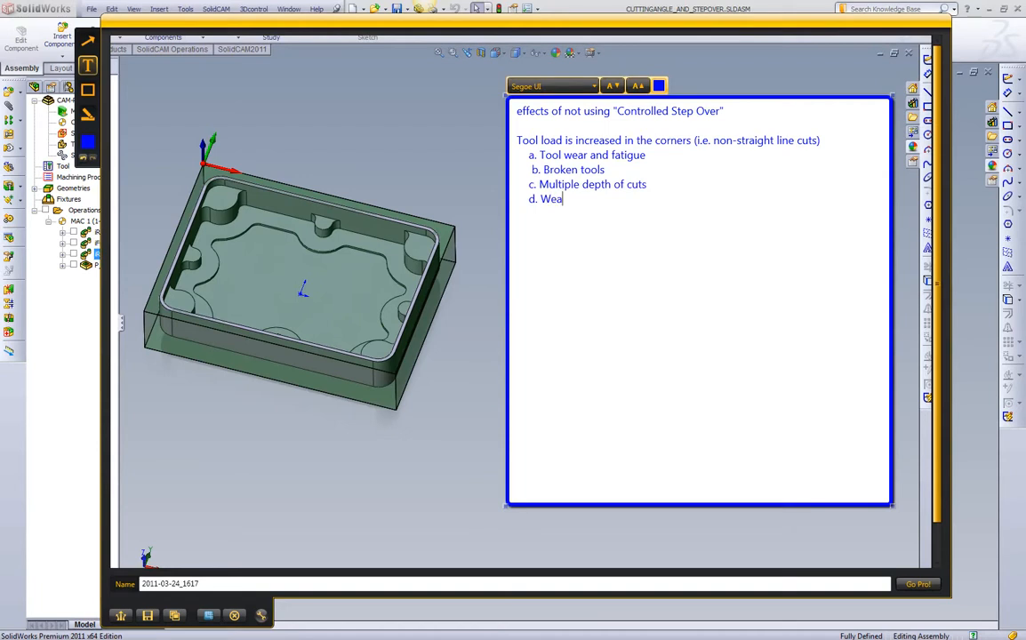
text(r the)
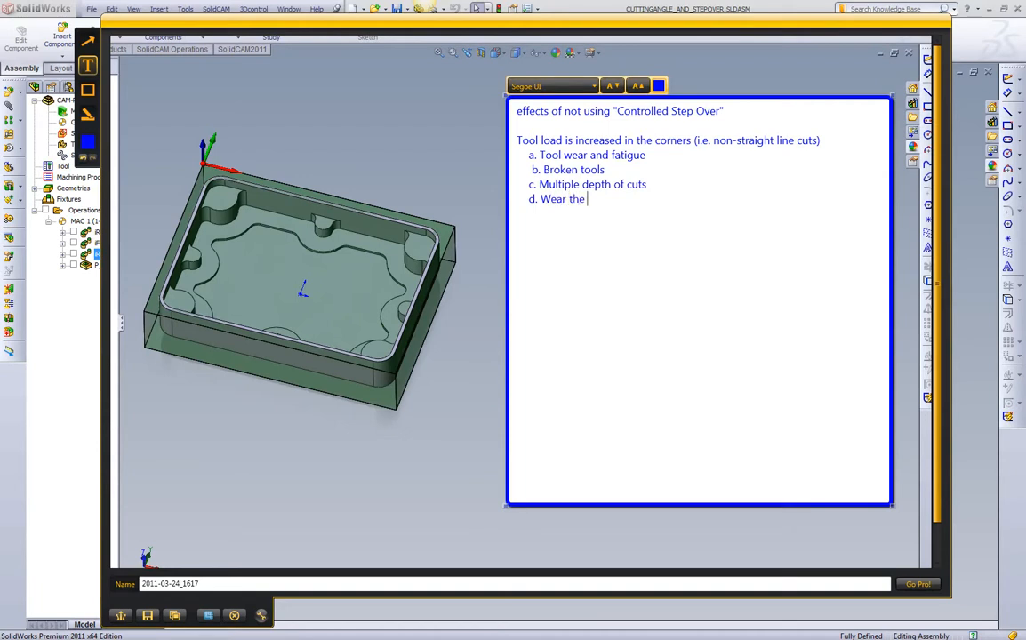
text(lower p)
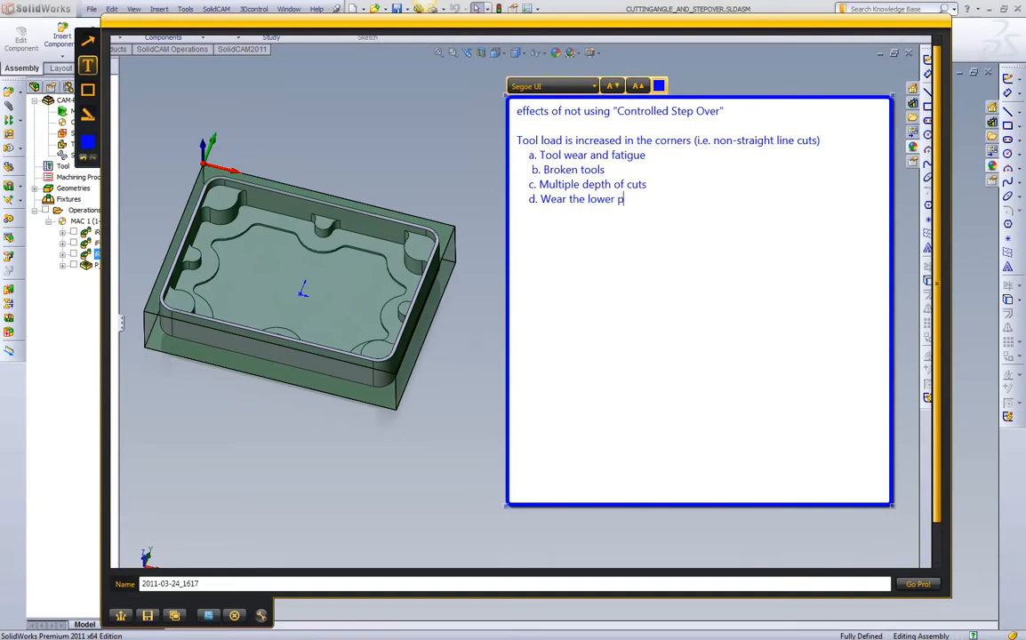
text(rtion of the tool's flute)
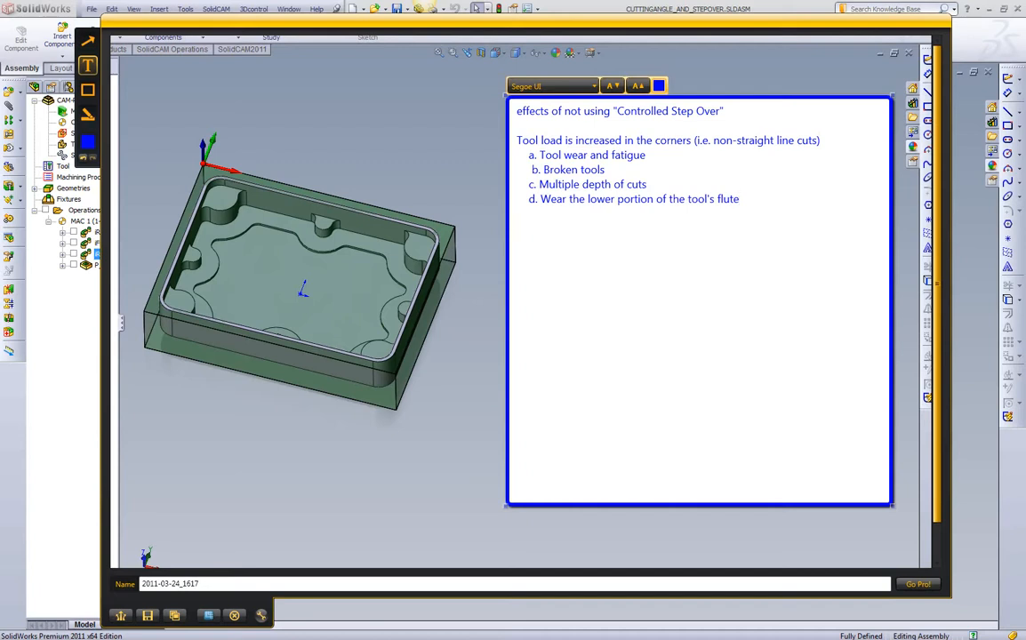
Step: Type the lines '1" Flute length' and 'We only cut with 0.100"'
text(1" Flute le)
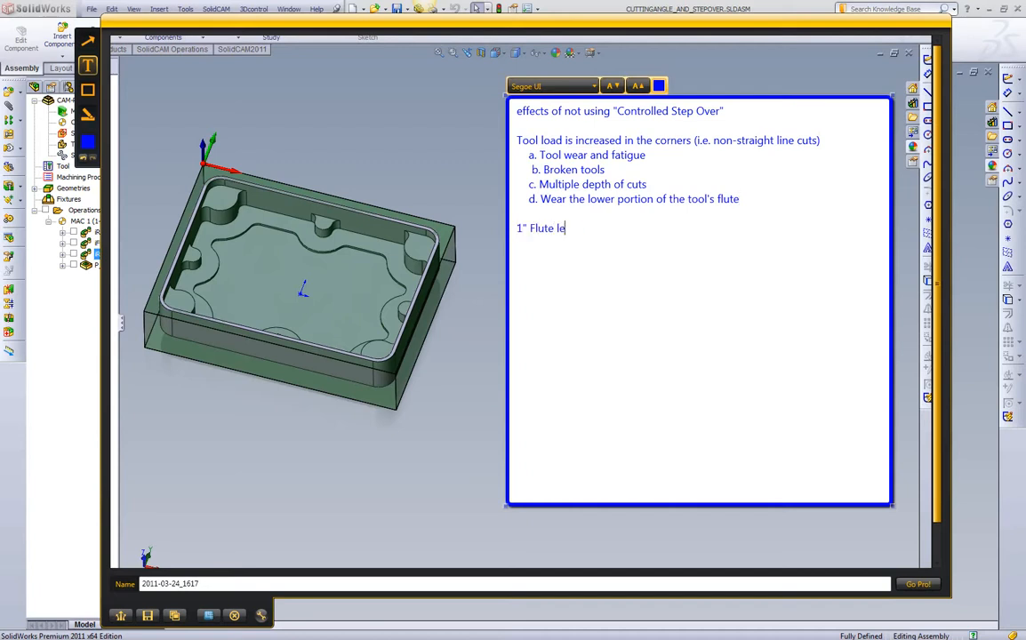
text(ngth)
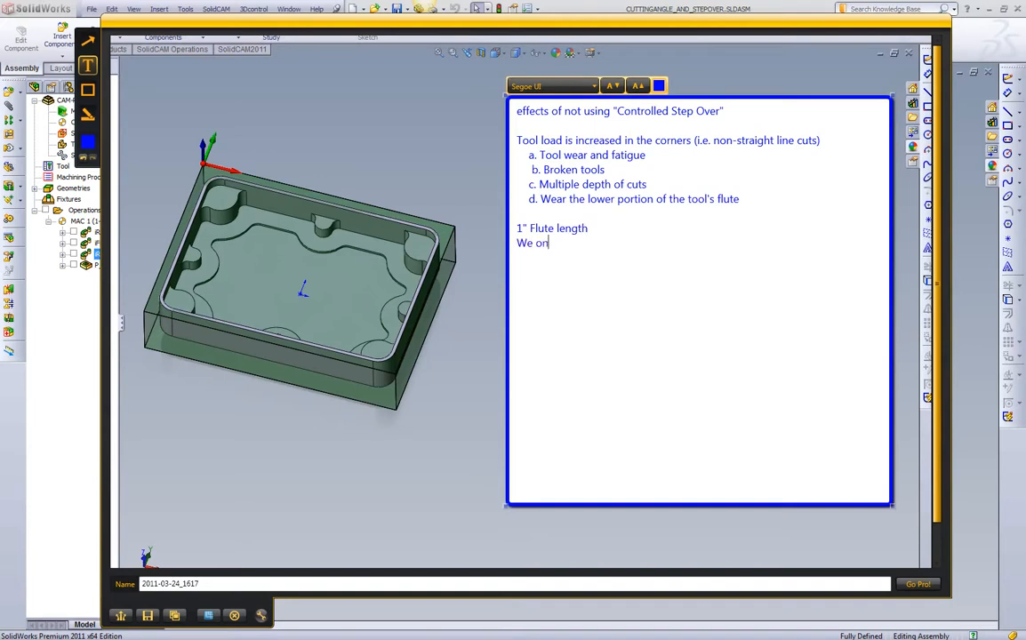
text(ly cut with 0.)
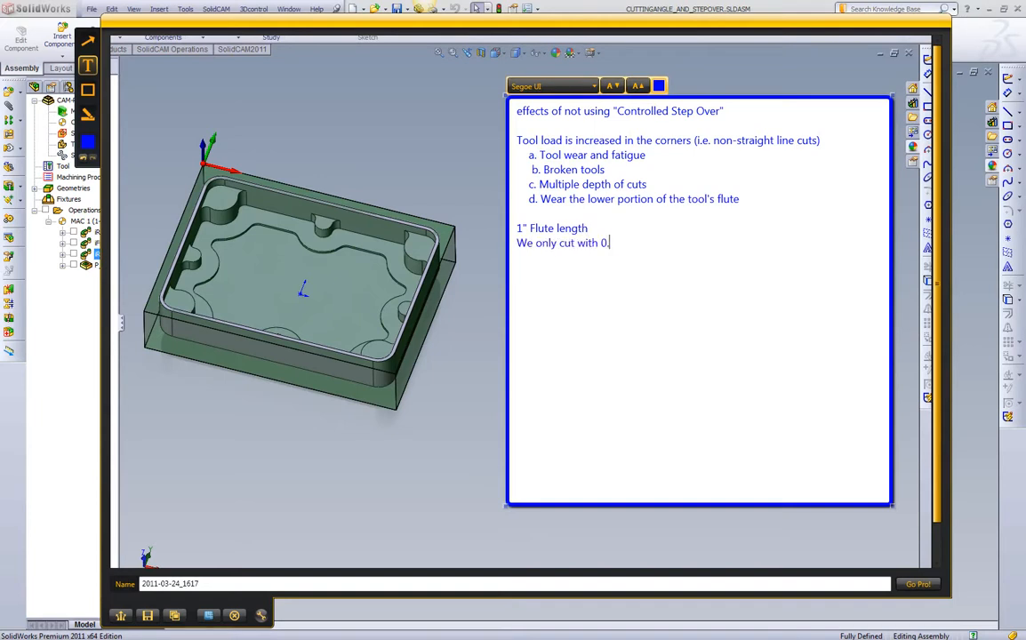
text(100)
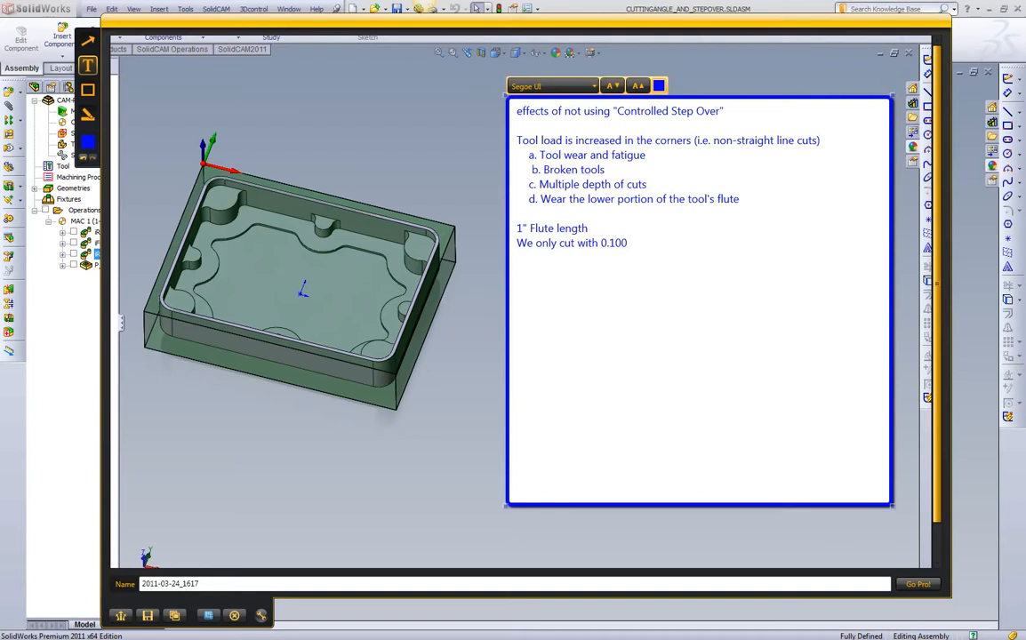
text(")
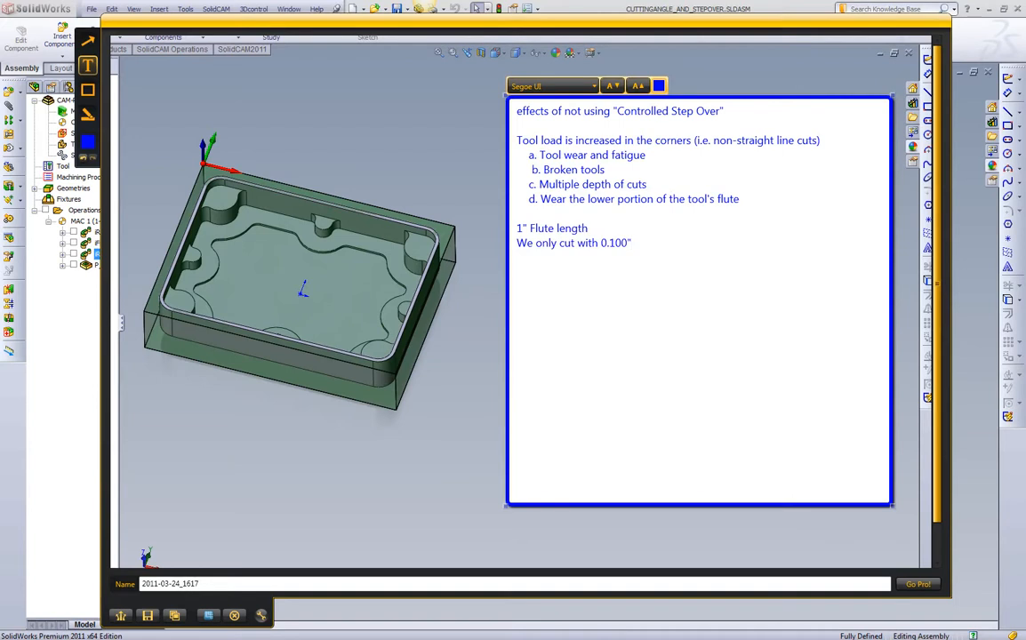
Step: Add the line 'Never get to use the other .900" worth of flute'
click(516, 257)
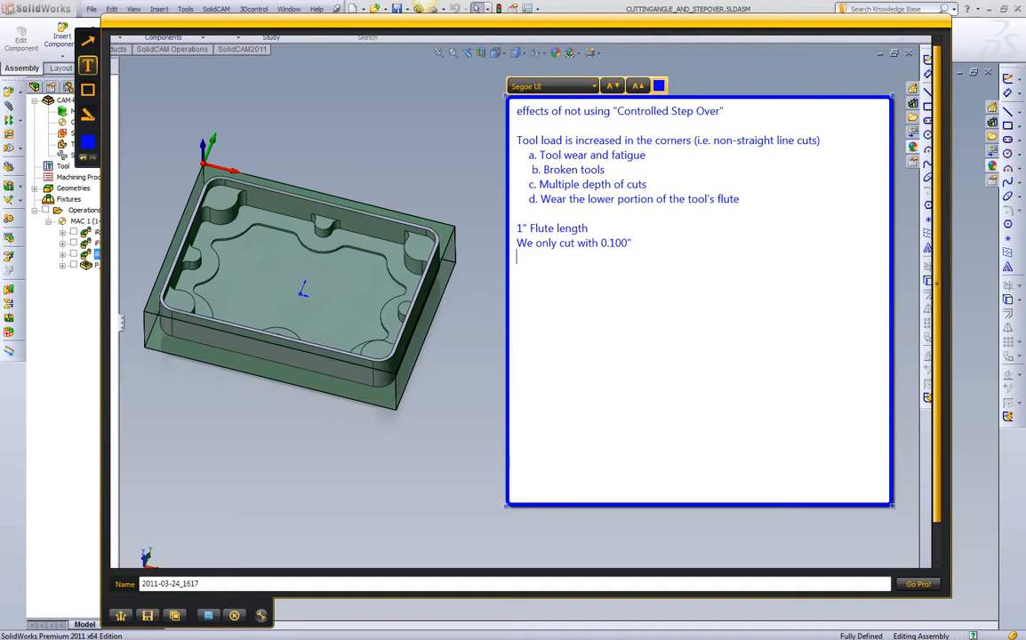
text(Nevee)
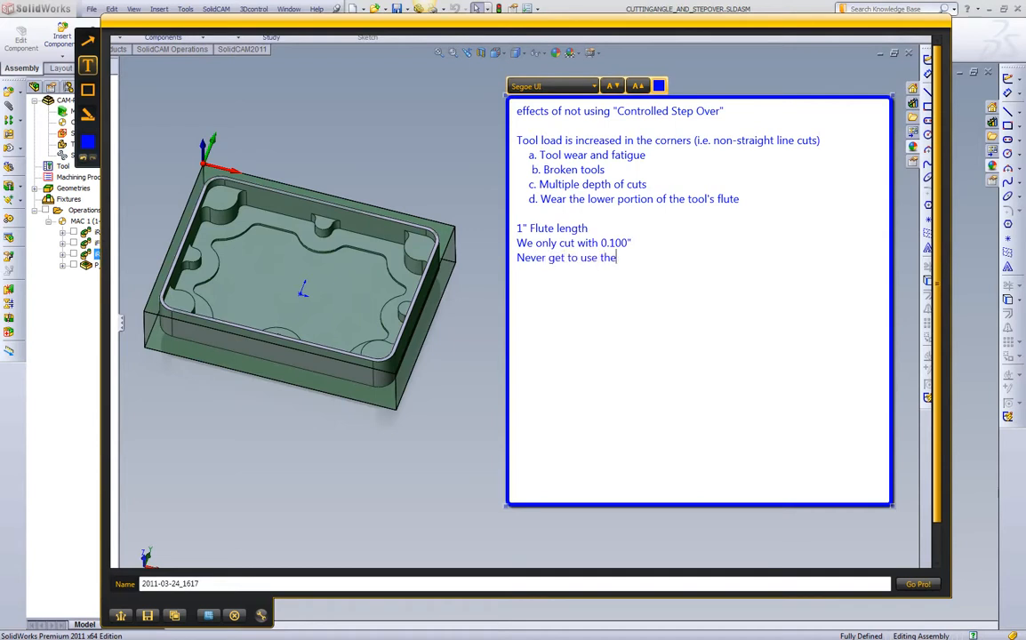
text(other .900" wor)
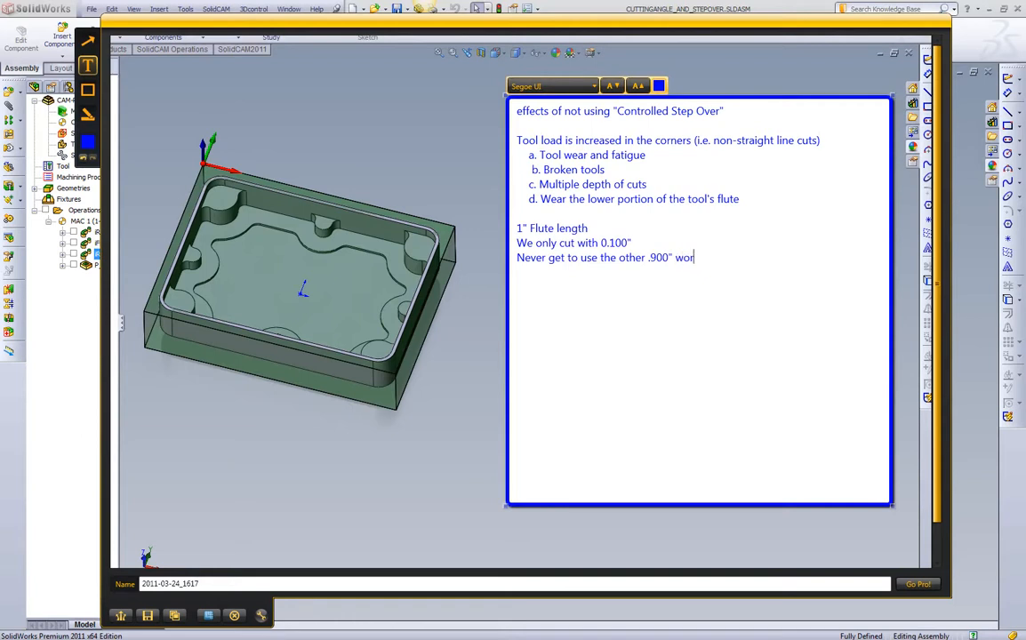
text(th of flute)
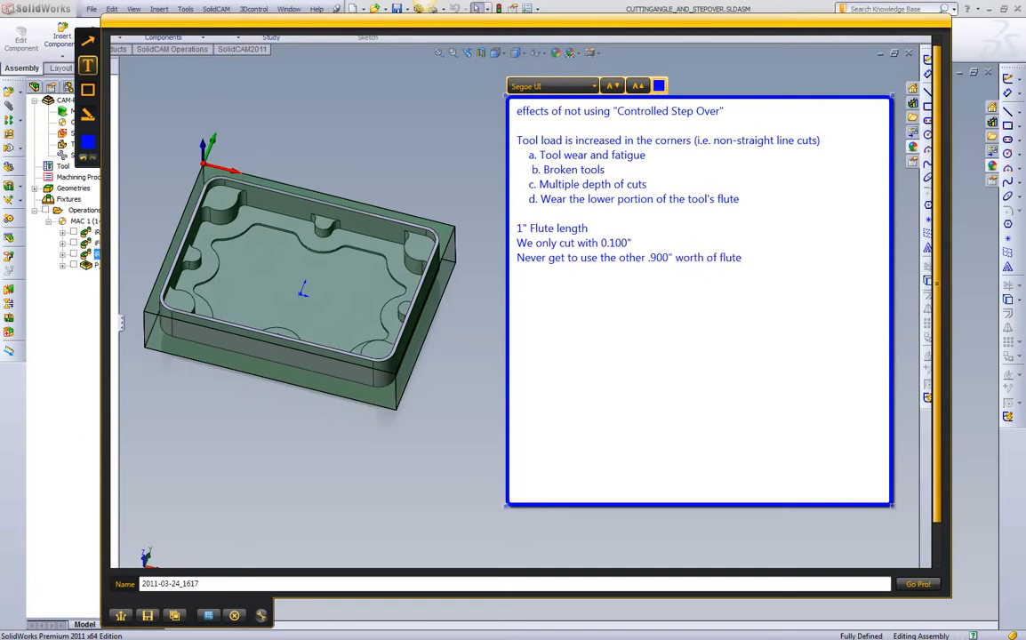
click(743, 258)
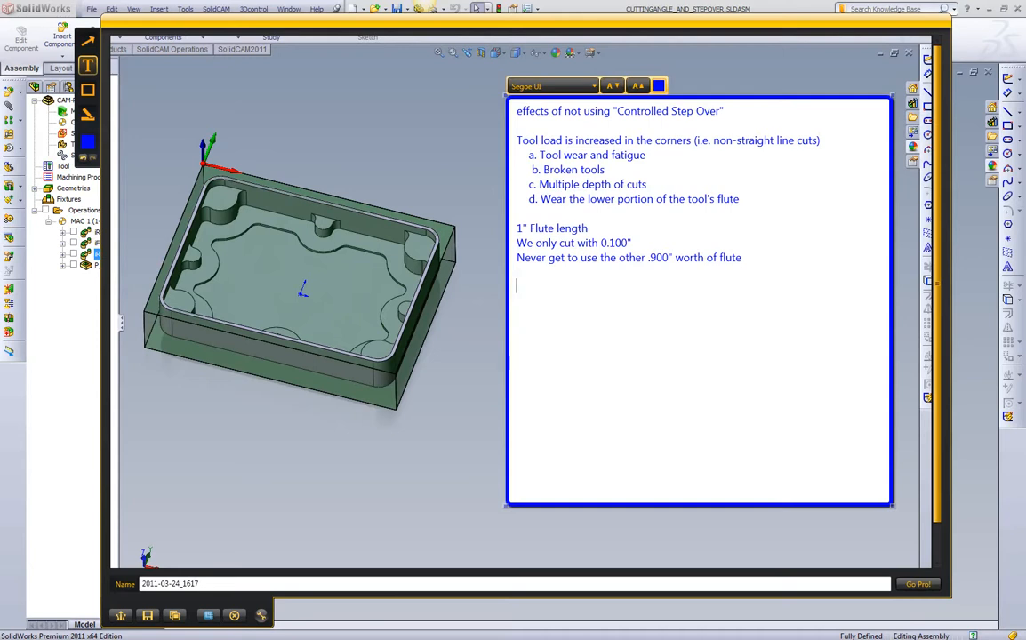
Step: Type 'This leads to...' then '1. Slower cycle times', '2. Increased tool costs', '3. Scrap parts (from b'
text(This leads to...)
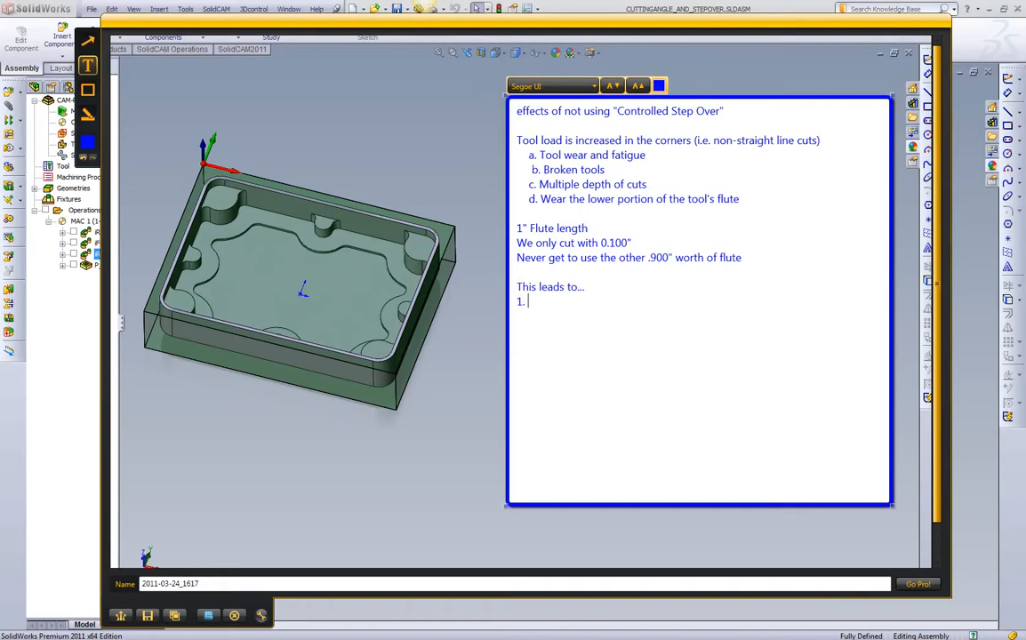
text(Slower cy)
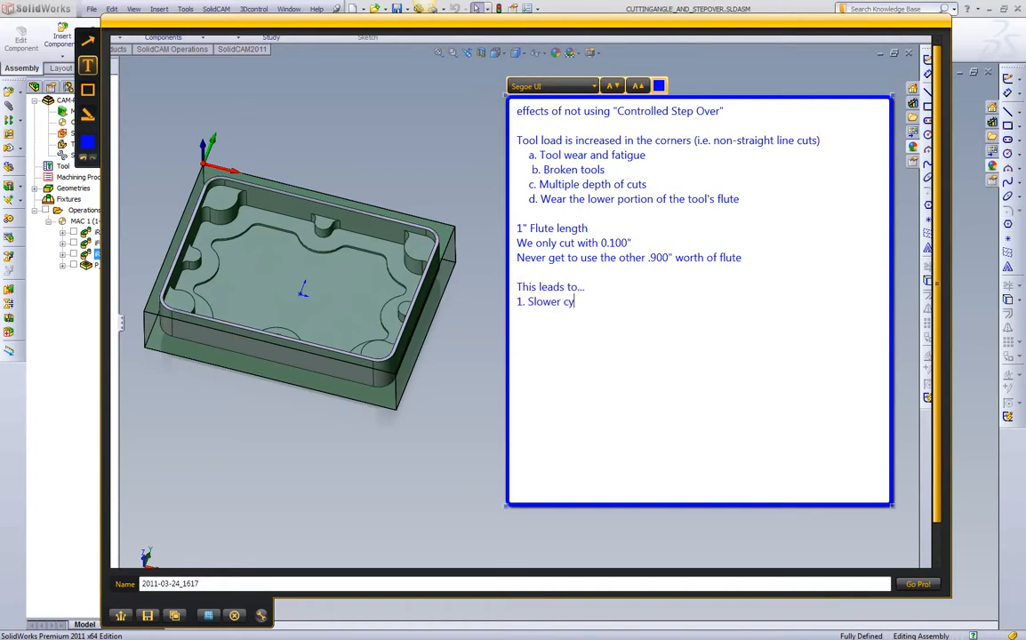
text(cle times)
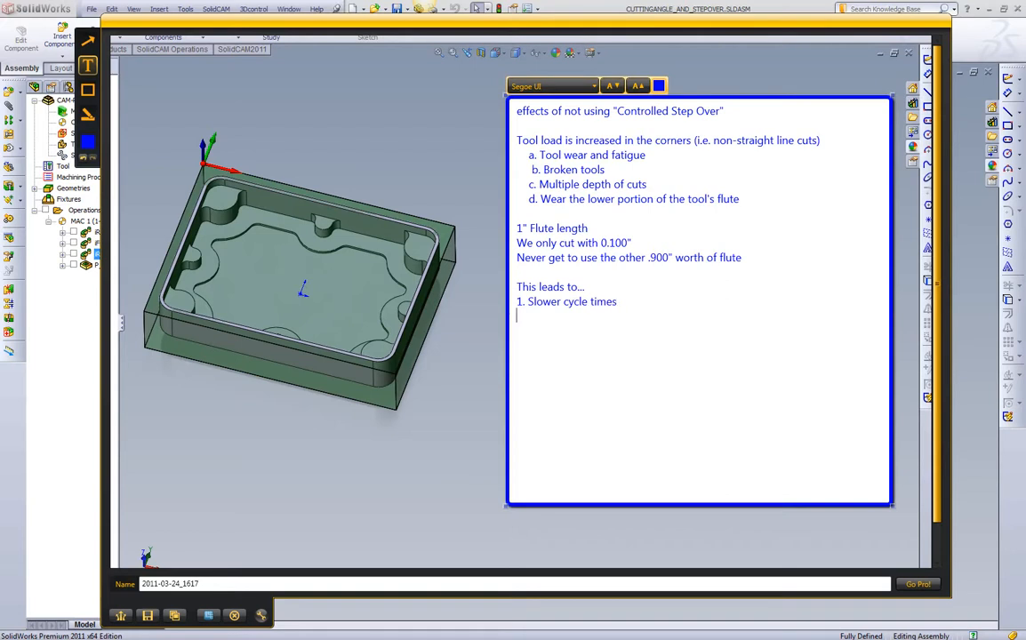
text(2)
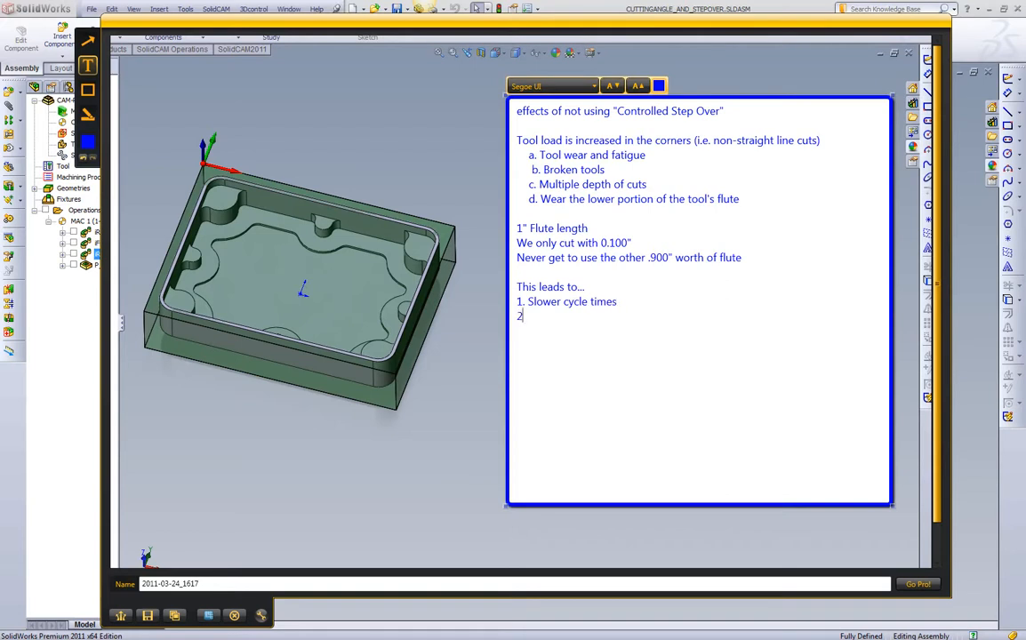
text(Increased tool o)
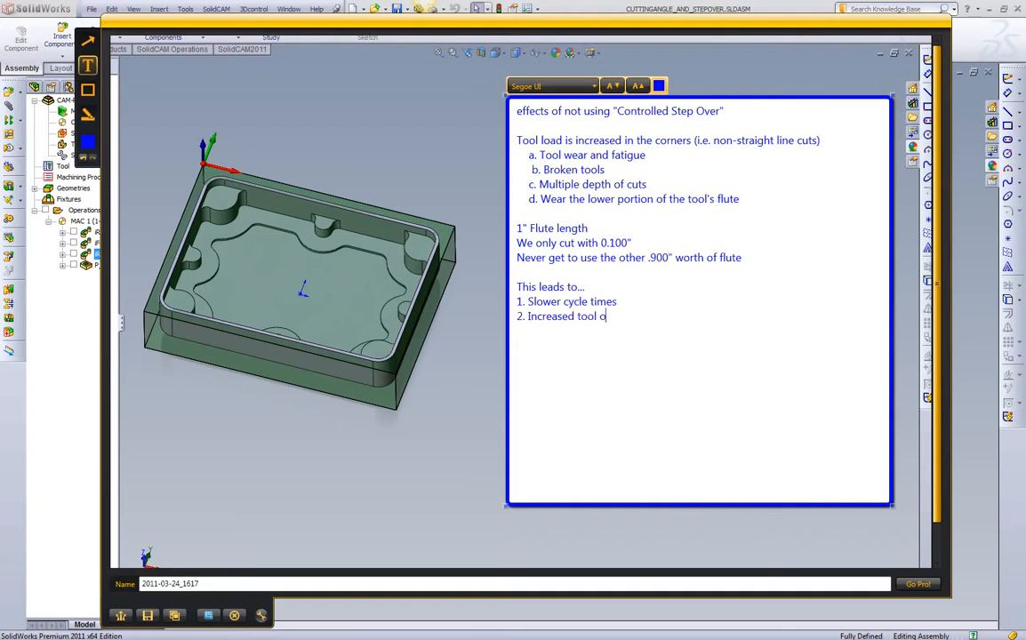
text(sts)
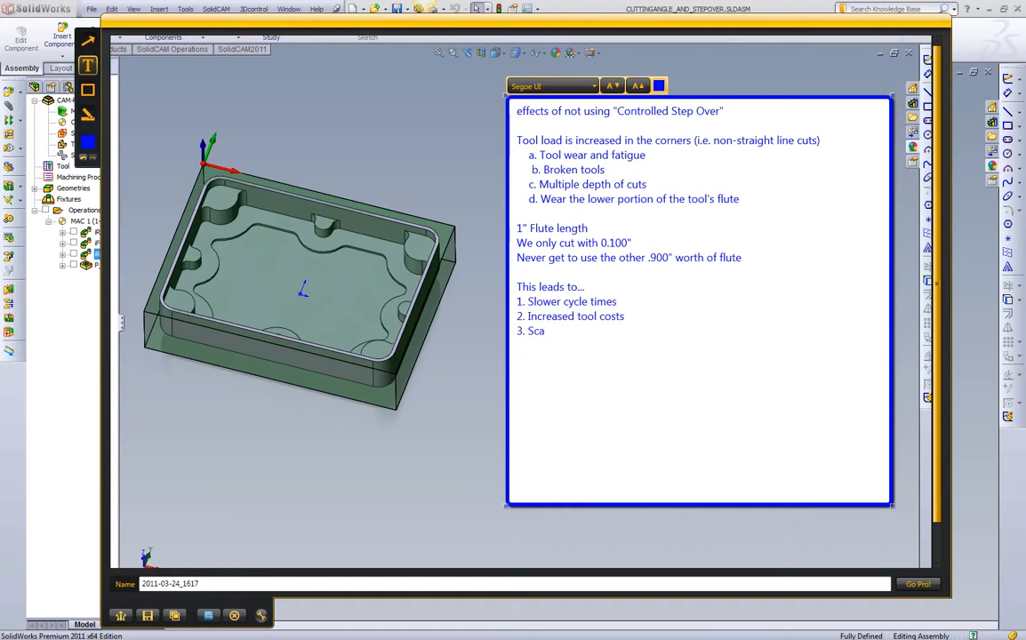
text(rap)
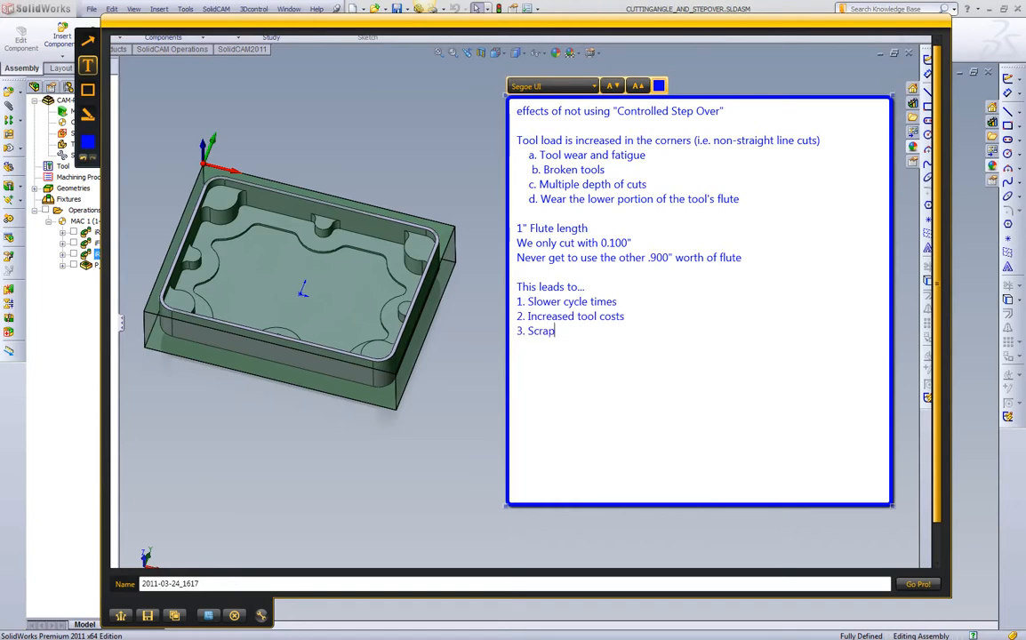
text(parts (from b)
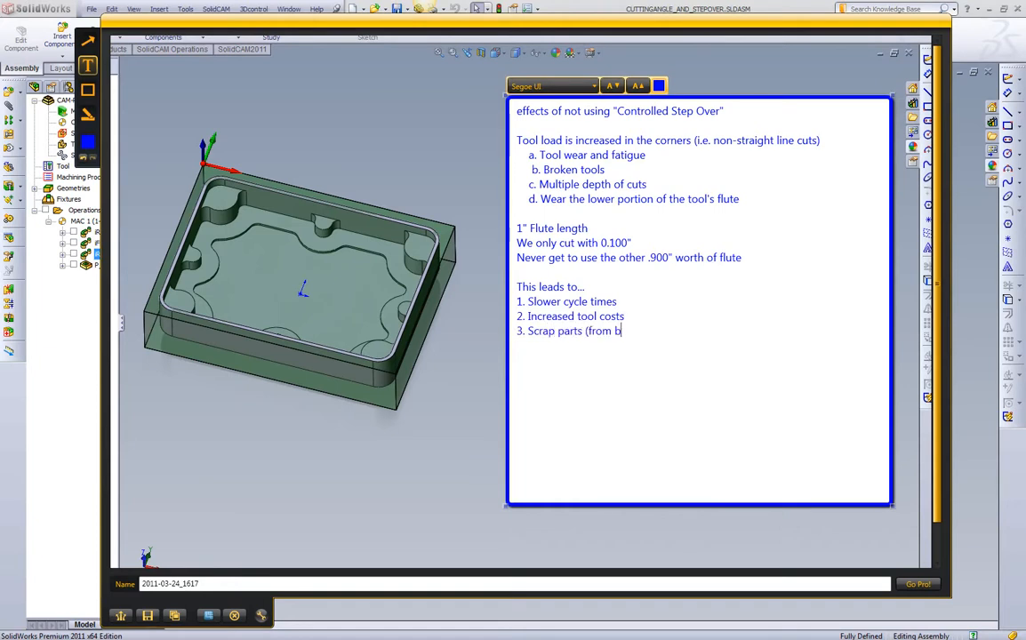